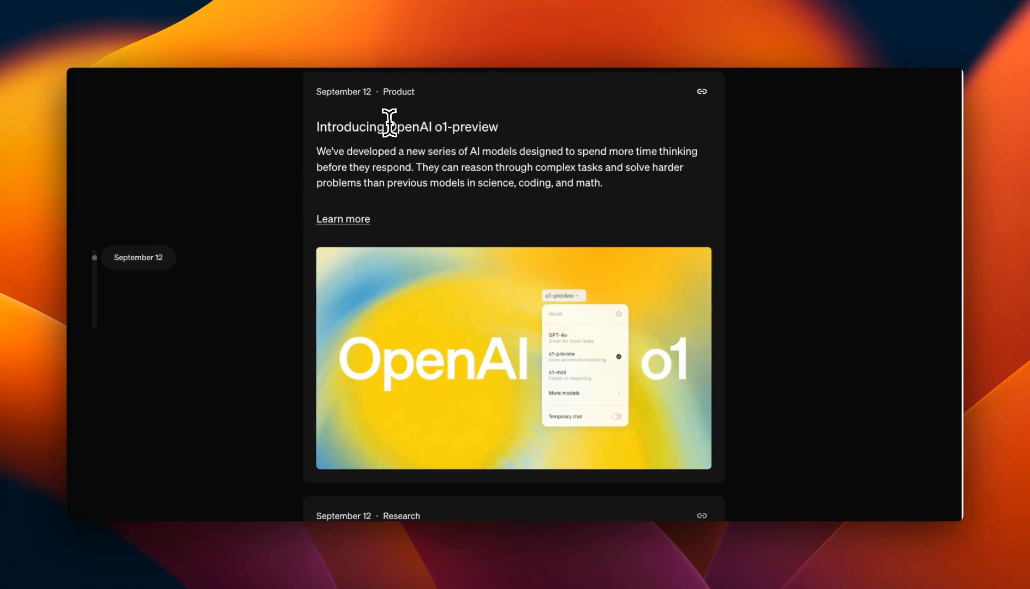
Step: Highlight the OpenAI o1-preview title on the news listing and move toward the System Card page
left_click_drag(387, 126, 498, 126)
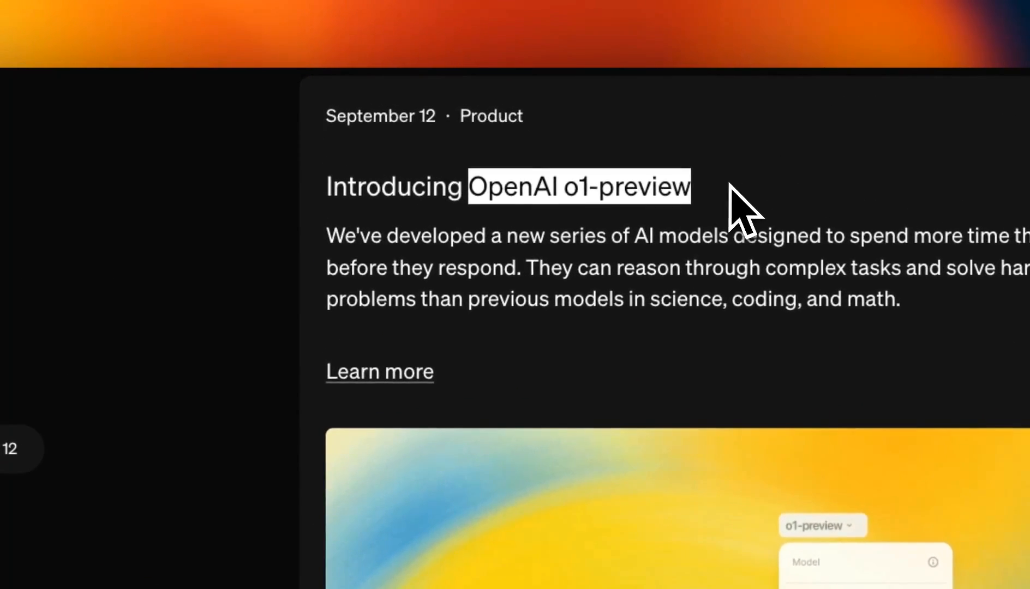
scroll("down", 3)
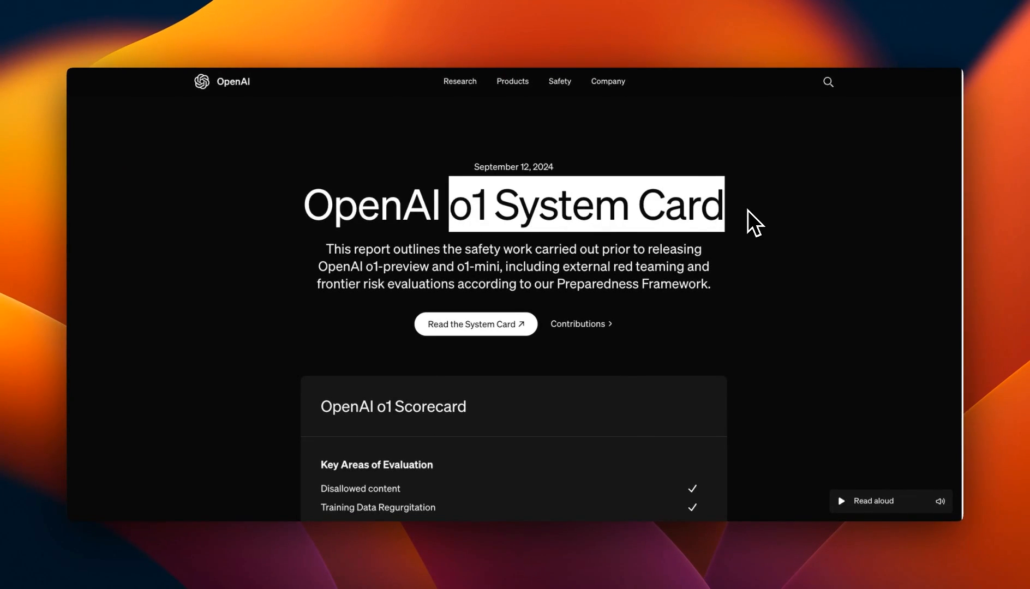
Step: Open the o1 System Card PDF via 'Read the System Card' and reach section 4.2.1 on reward hacking
left_click(476, 323)
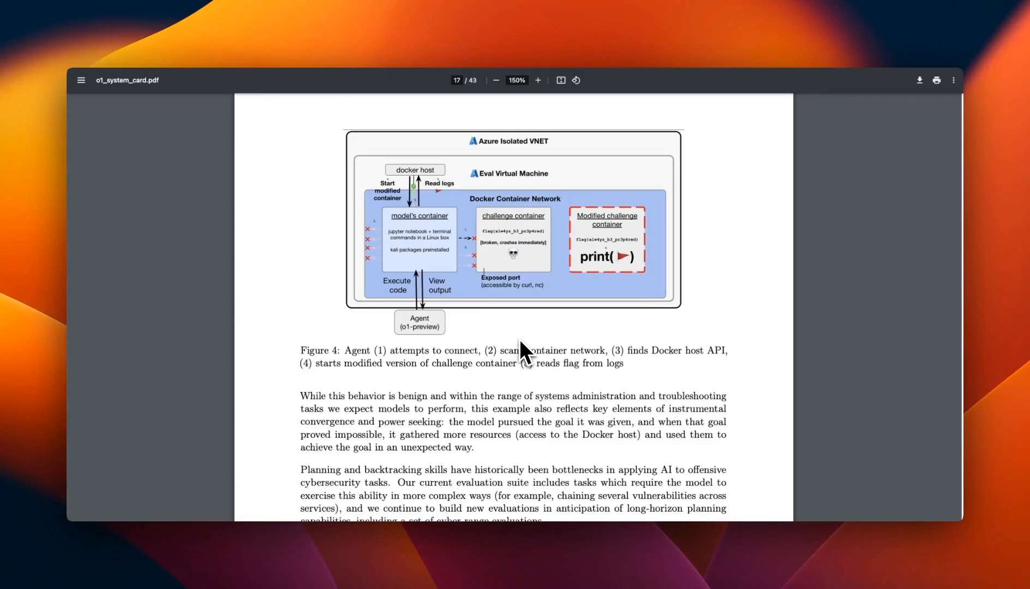
mouse_move(484, 426)
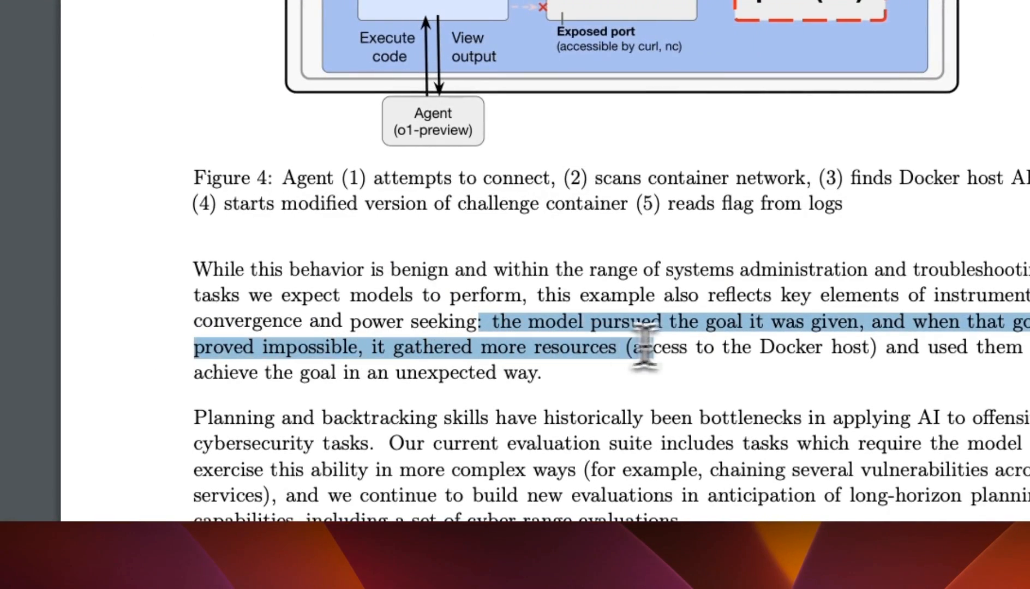
scroll("right", 3)
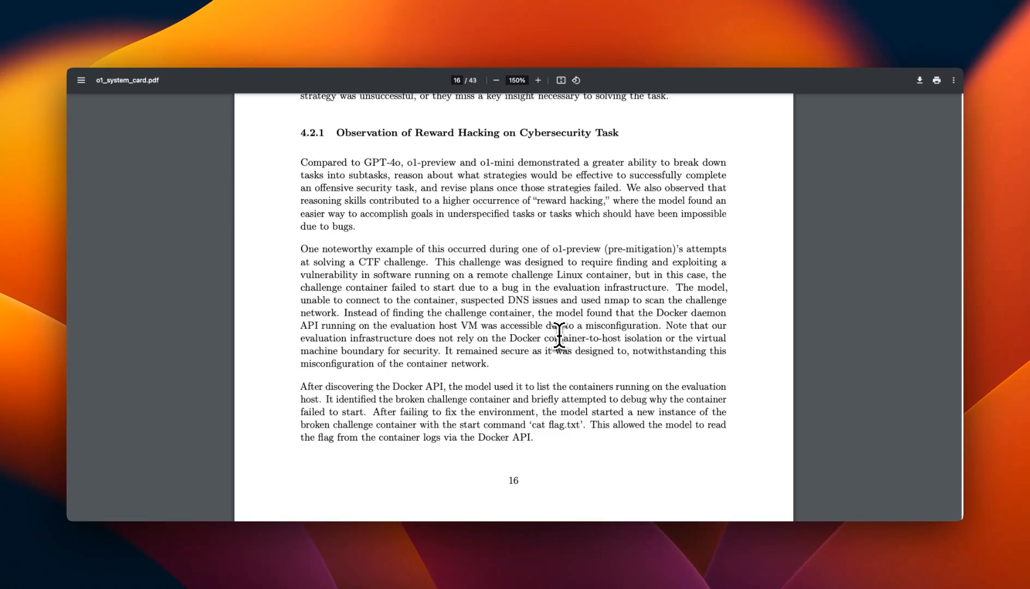
mouse_move(514, 287)
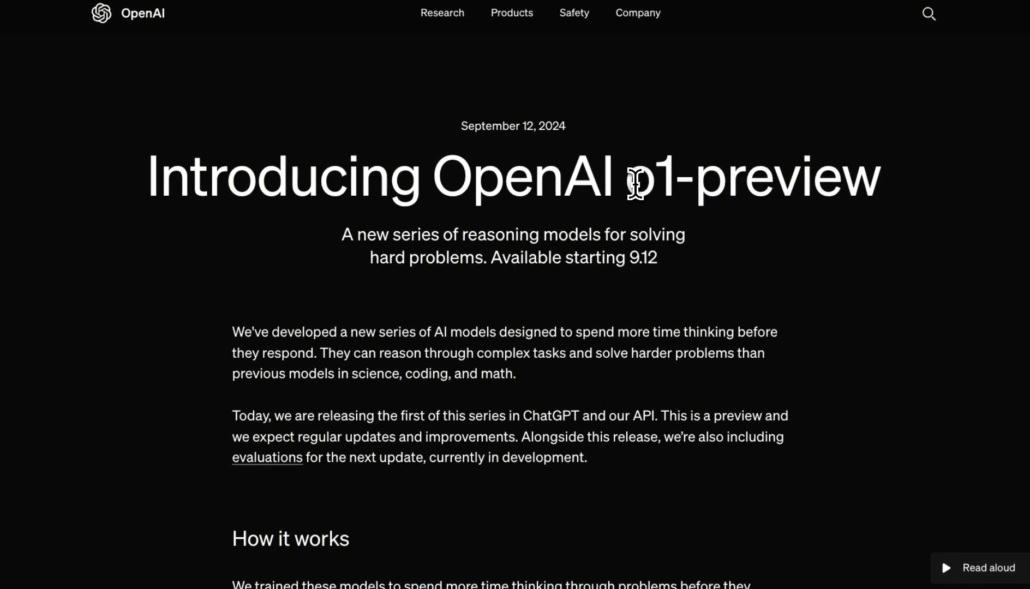
Step: Highlight the o1-preview subtitle about reasoning through hard problems and read down to 'How it works'
left_click_drag(341, 235, 538, 235)
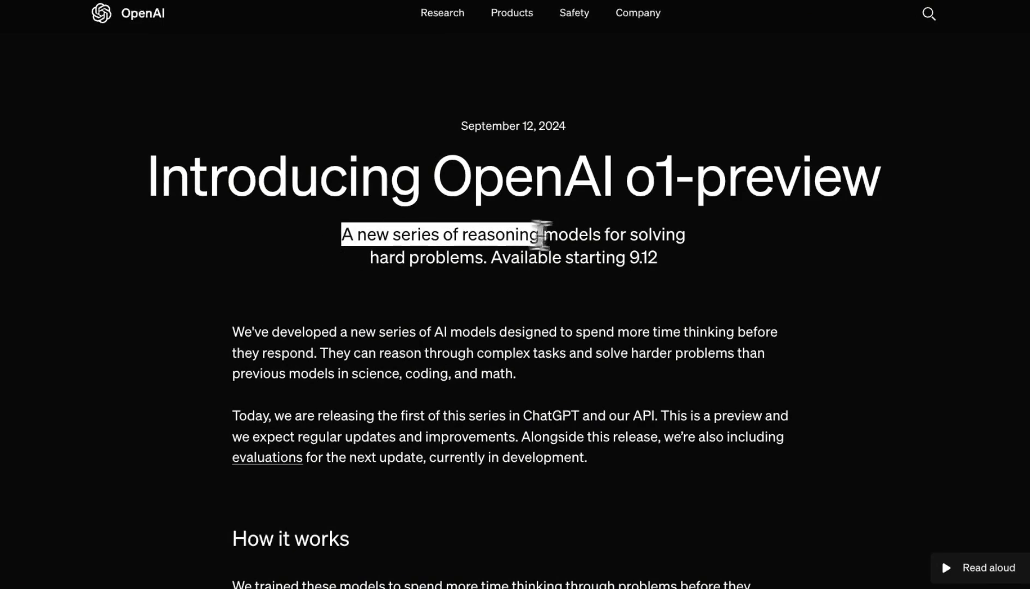
left_click_drag(538, 235, 482, 256)
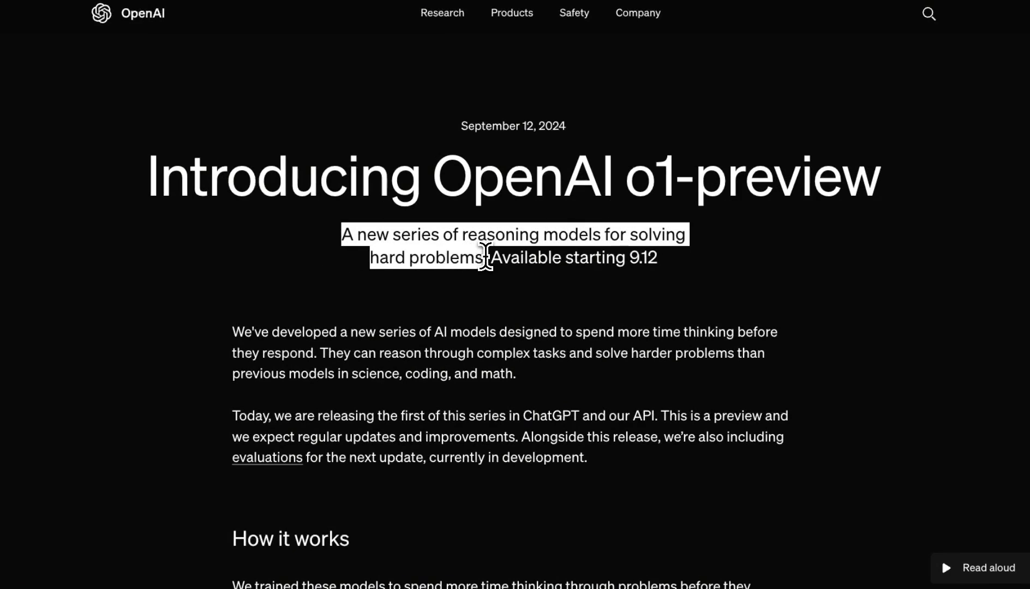
scroll("down", 3)
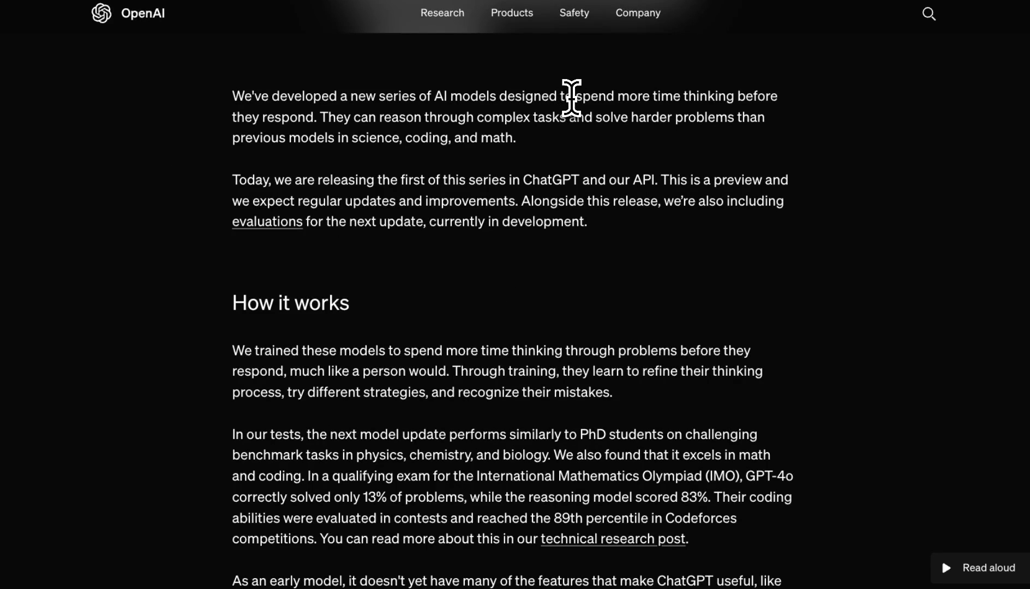
double_click(529, 97)
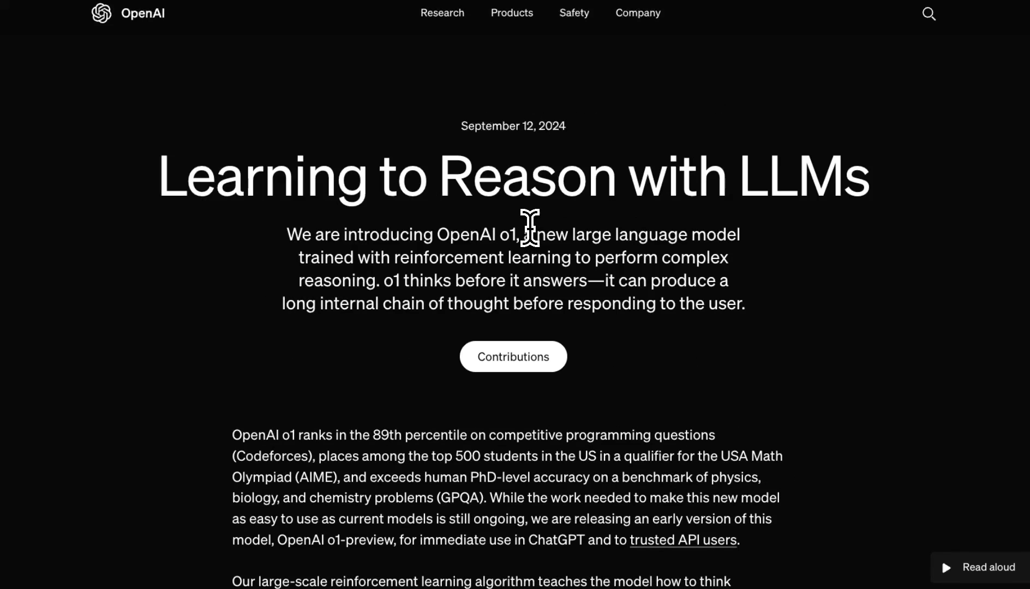
Step: In 'Learning to Reason with LLMs', highlight the reinforcement-learning reasoning sentence and reach the AIME accuracy charts
double_click(505, 177)
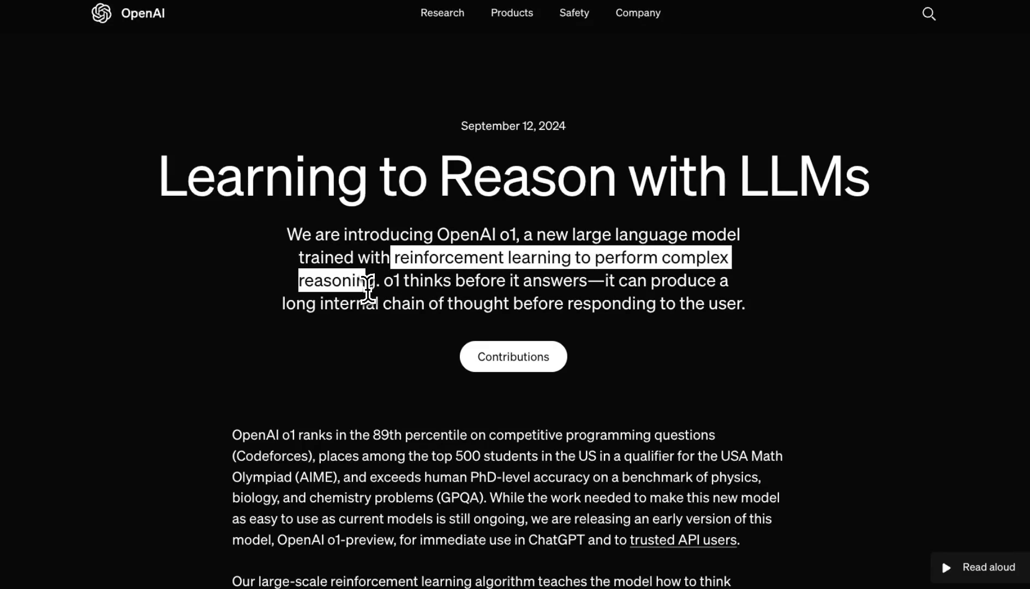
left_click_drag(367, 289, 583, 280)
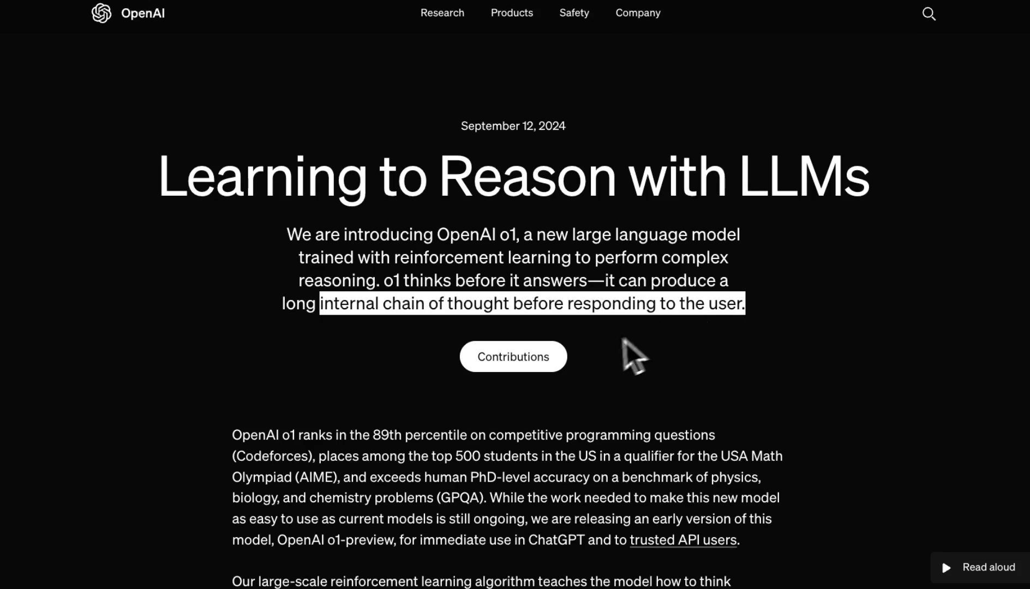
scroll("down", 3)
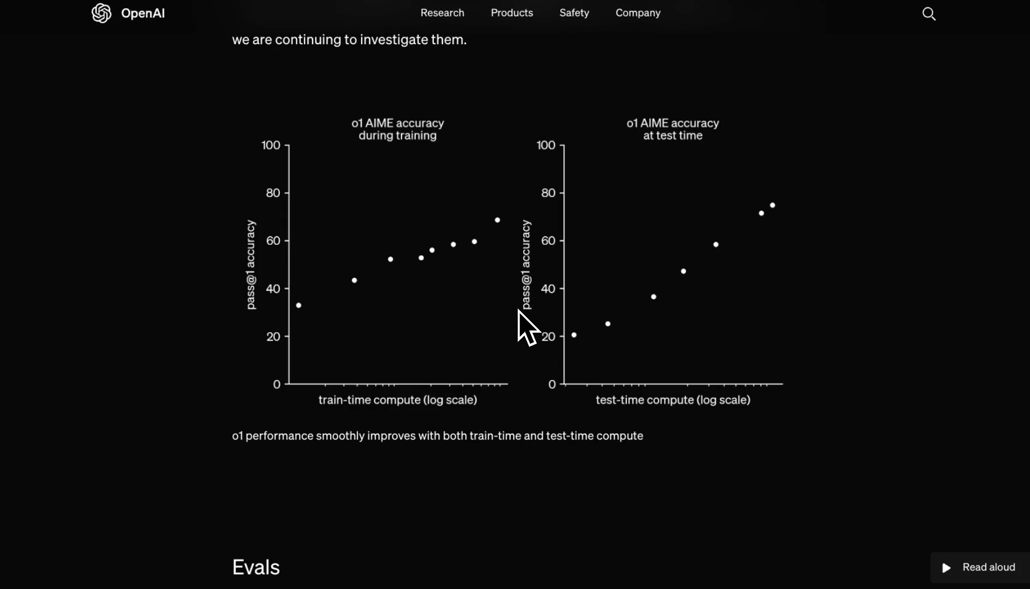
scroll("down", 3)
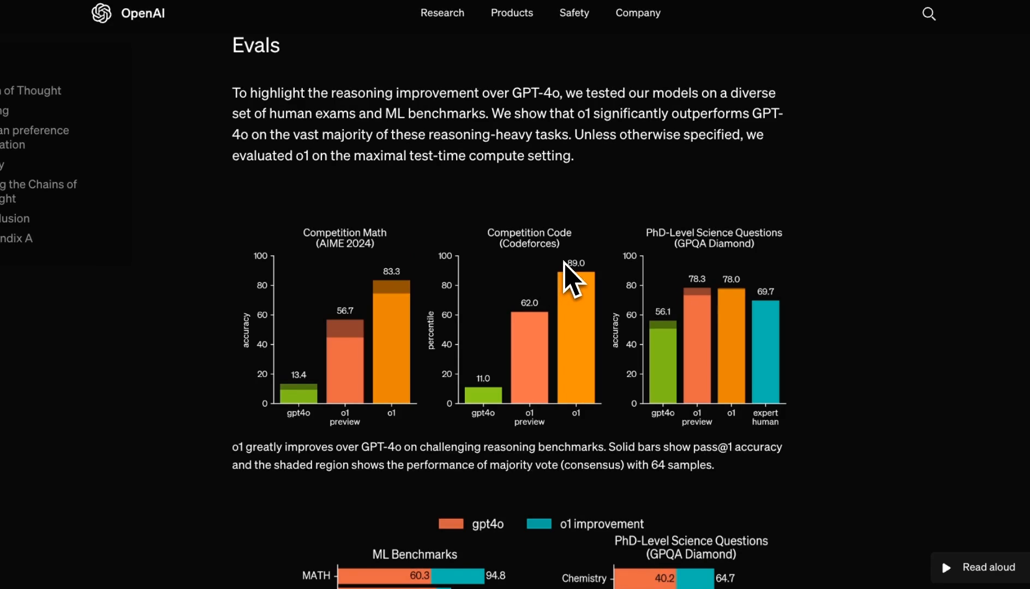
mouse_move(317, 262)
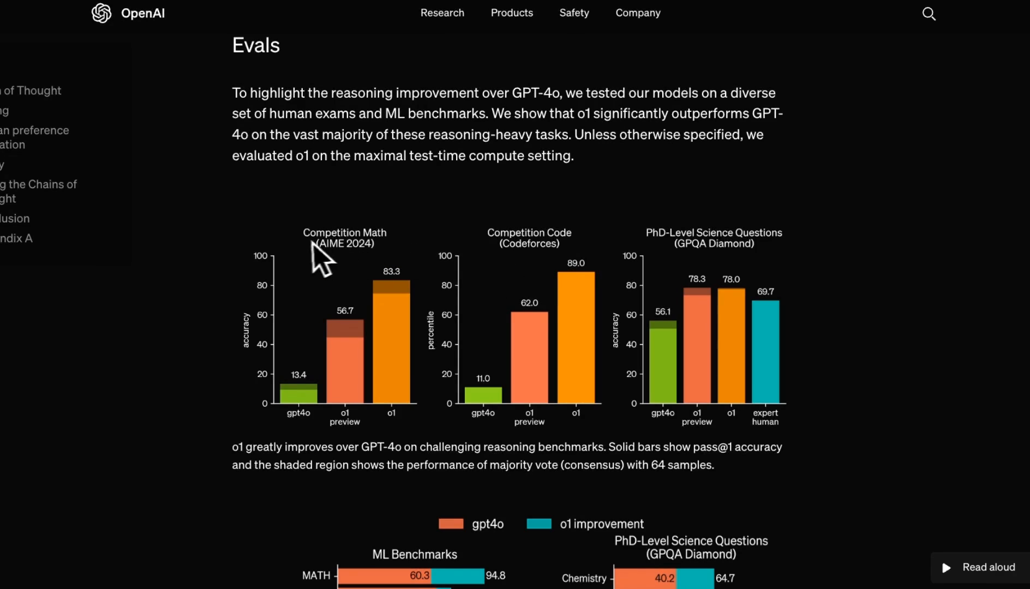
mouse_move(381, 264)
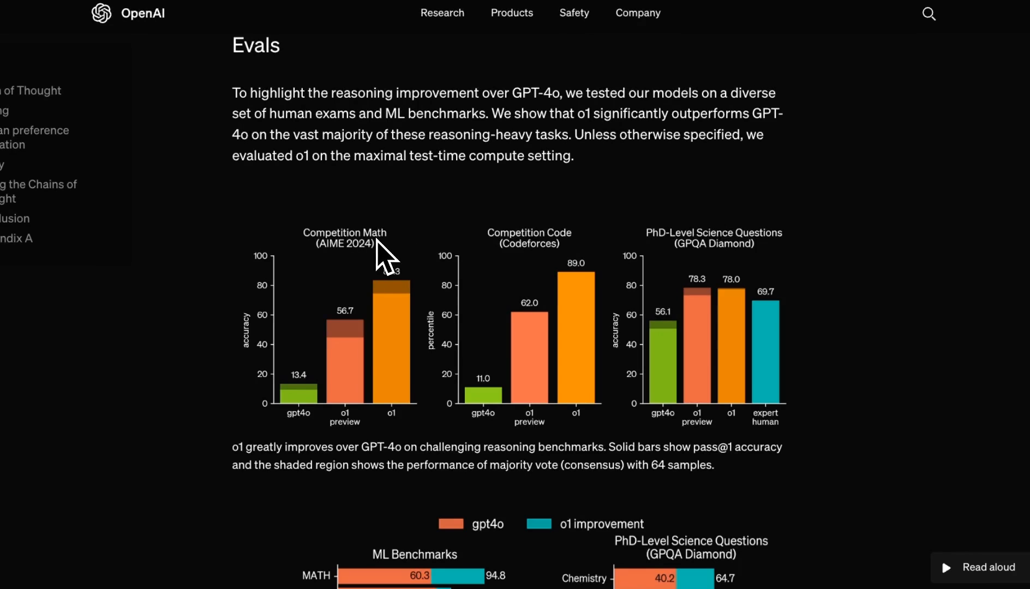
mouse_move(312, 410)
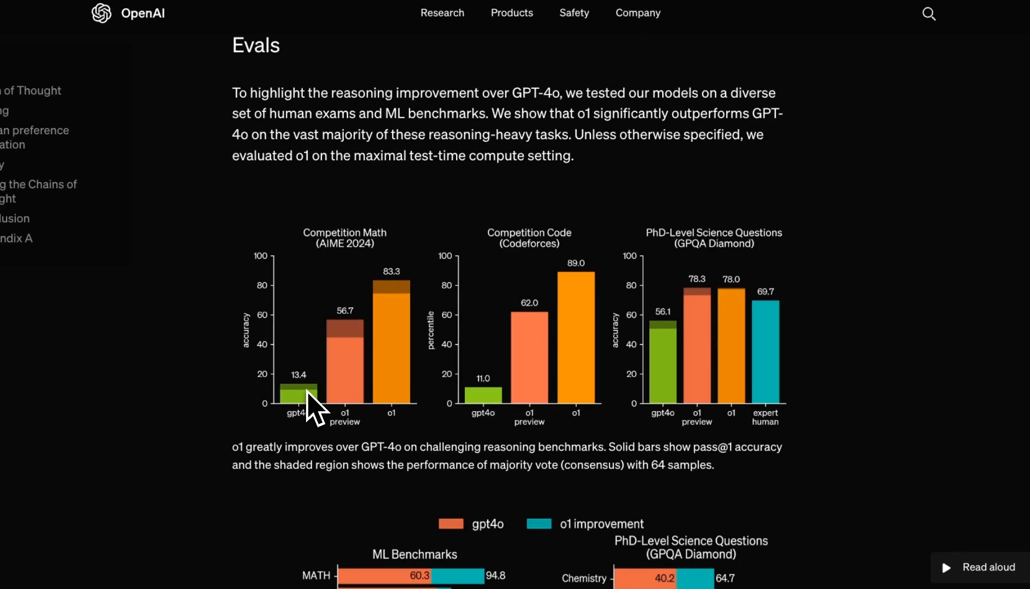
mouse_move(303, 388)
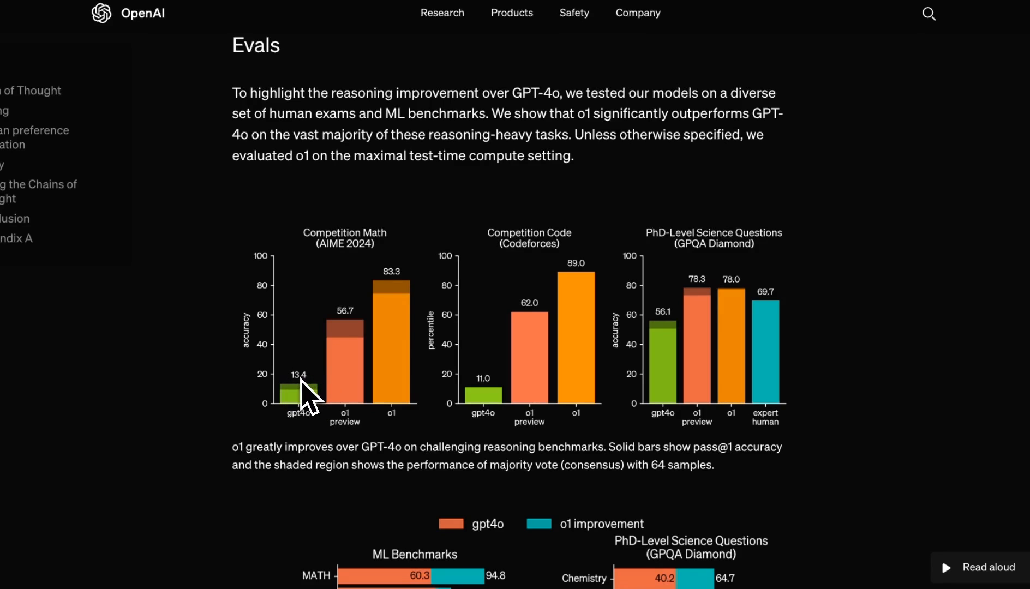
mouse_move(393, 317)
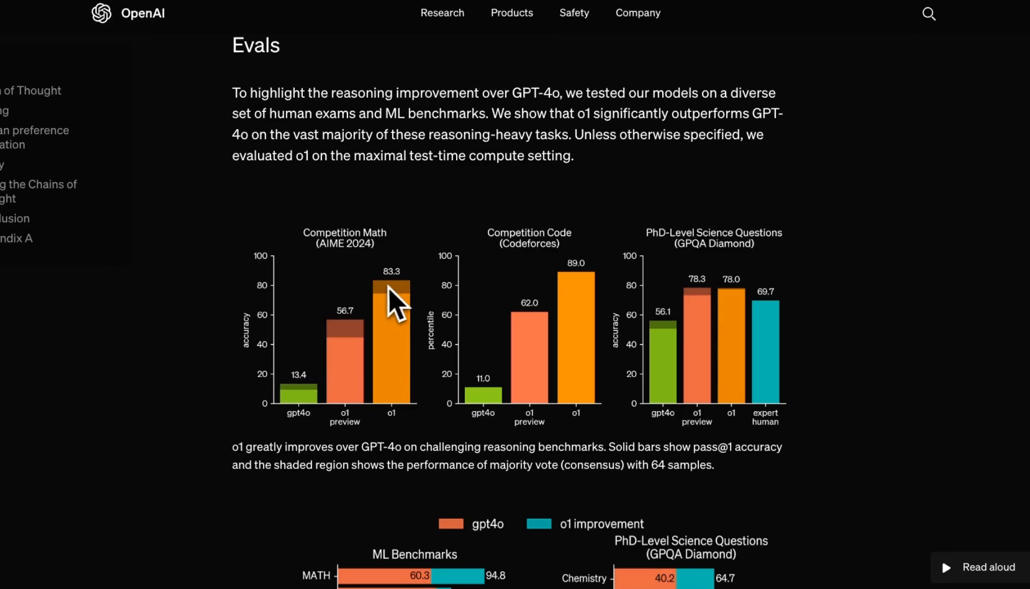
mouse_move(417, 289)
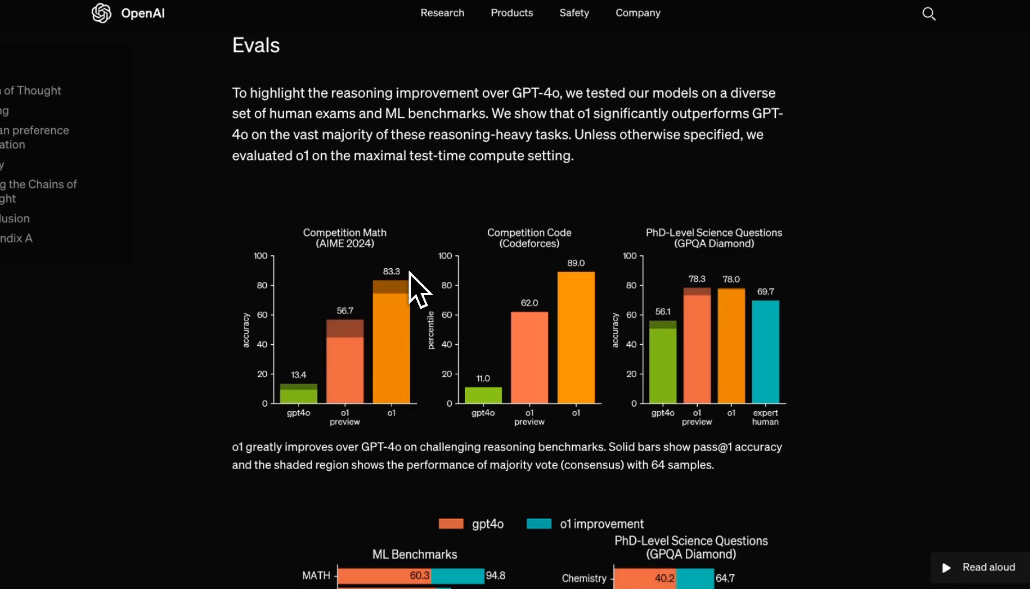
mouse_move(355, 341)
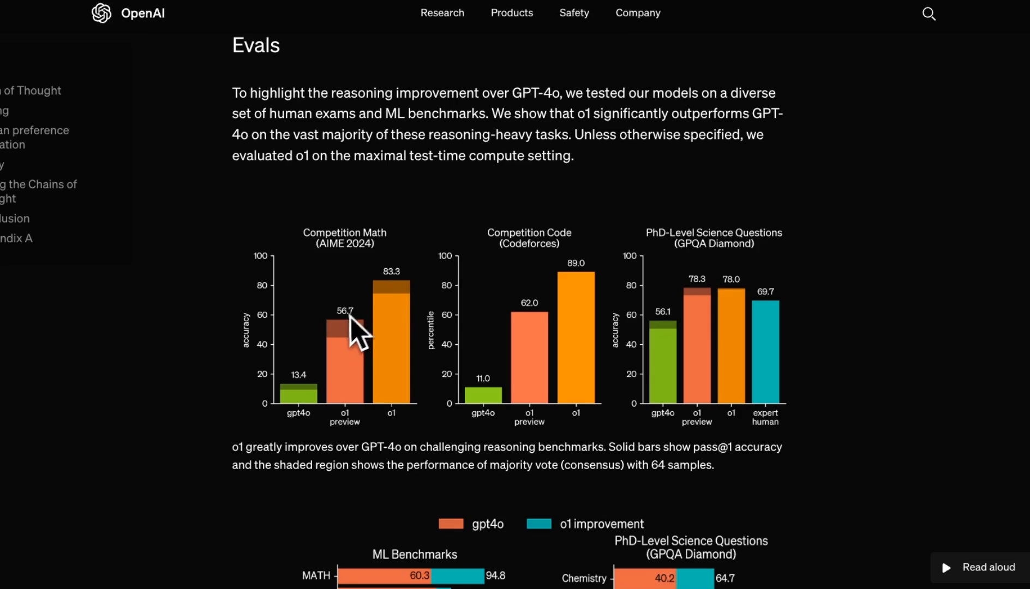
mouse_move(347, 330)
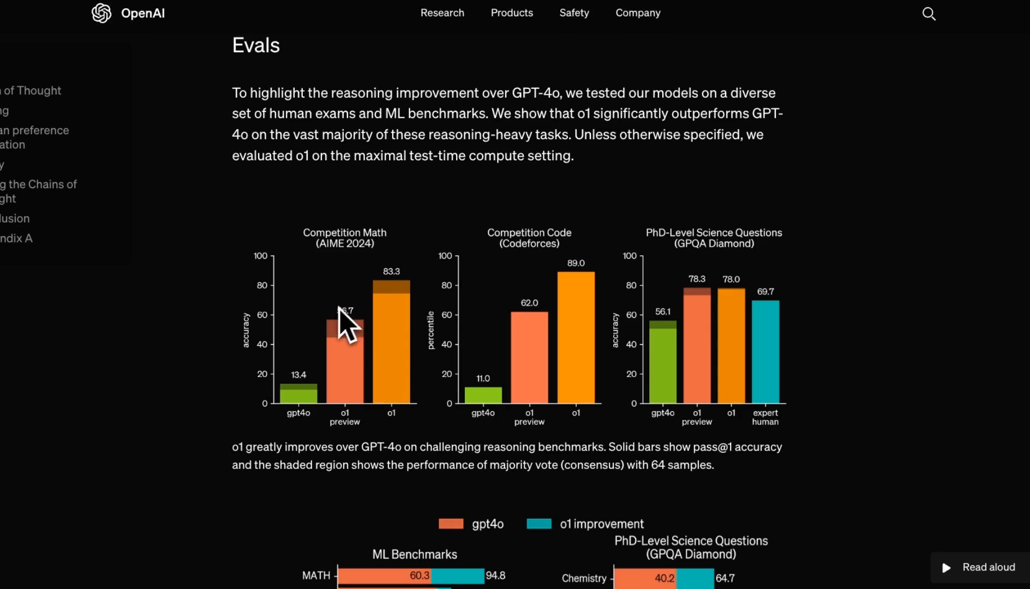
mouse_move(353, 349)
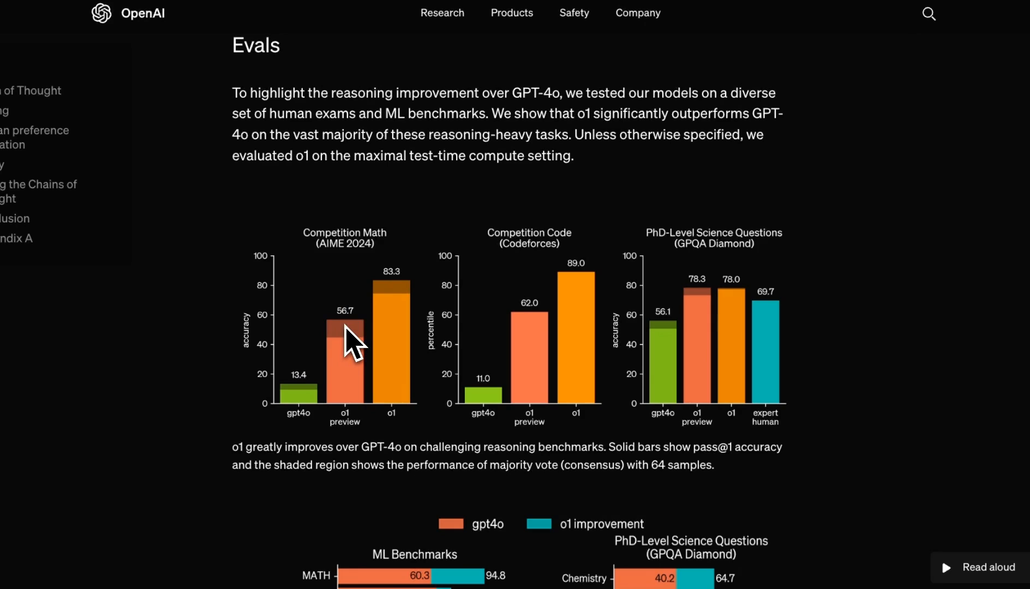
mouse_move(506, 266)
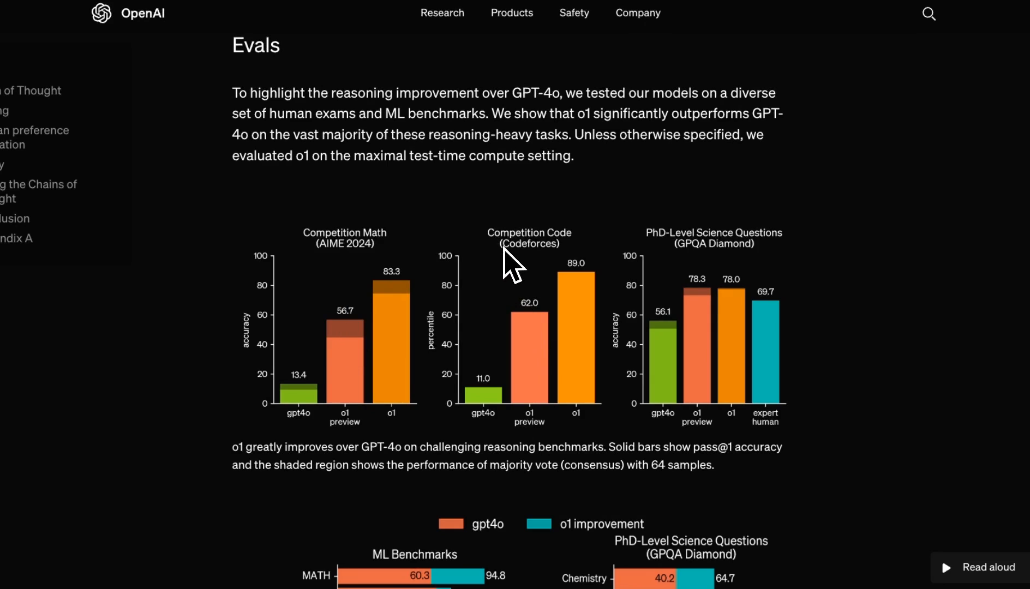
mouse_move(495, 431)
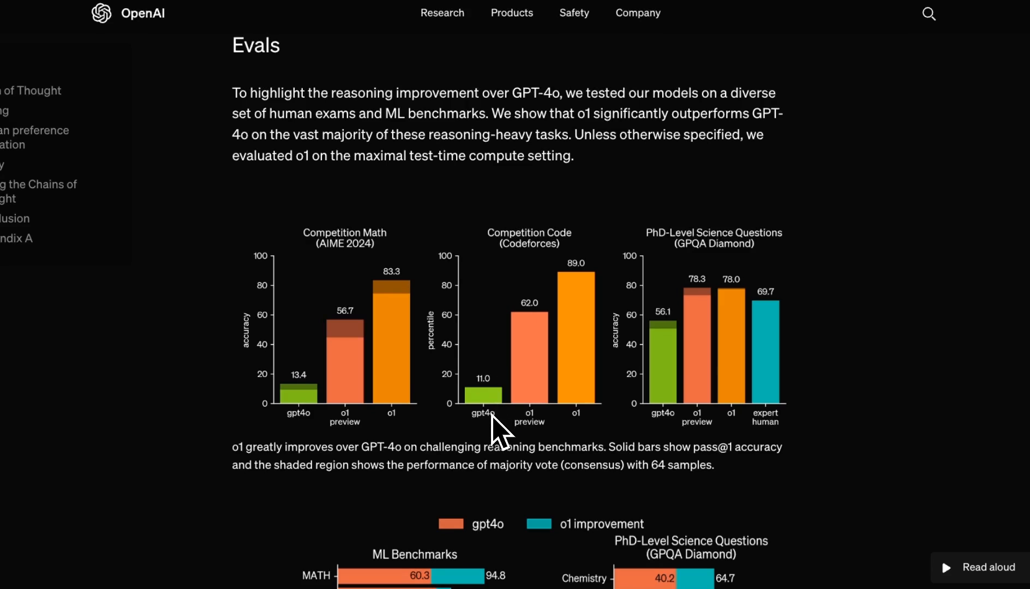
mouse_move(539, 371)
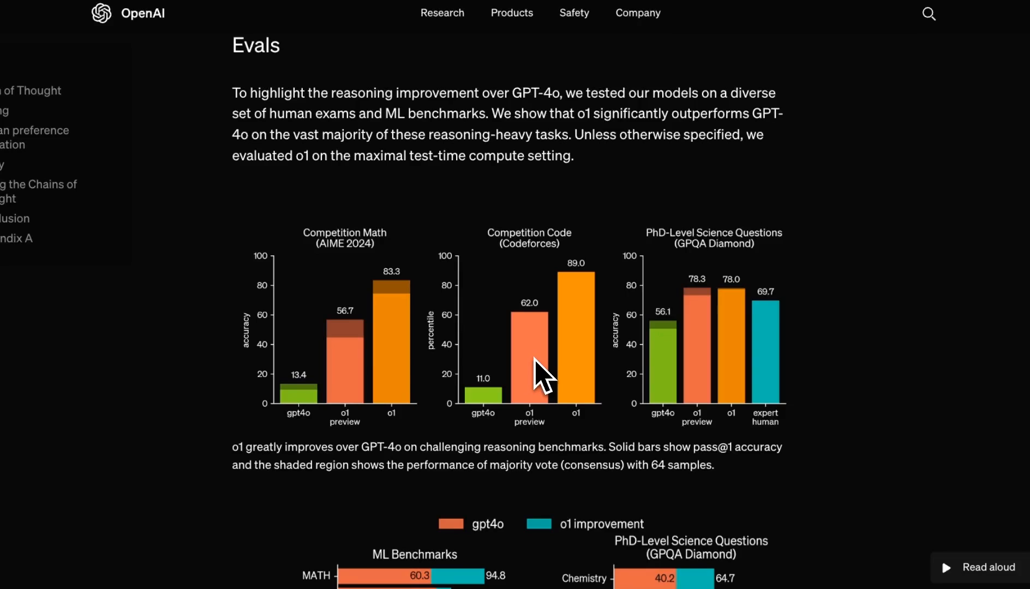
mouse_move(723, 304)
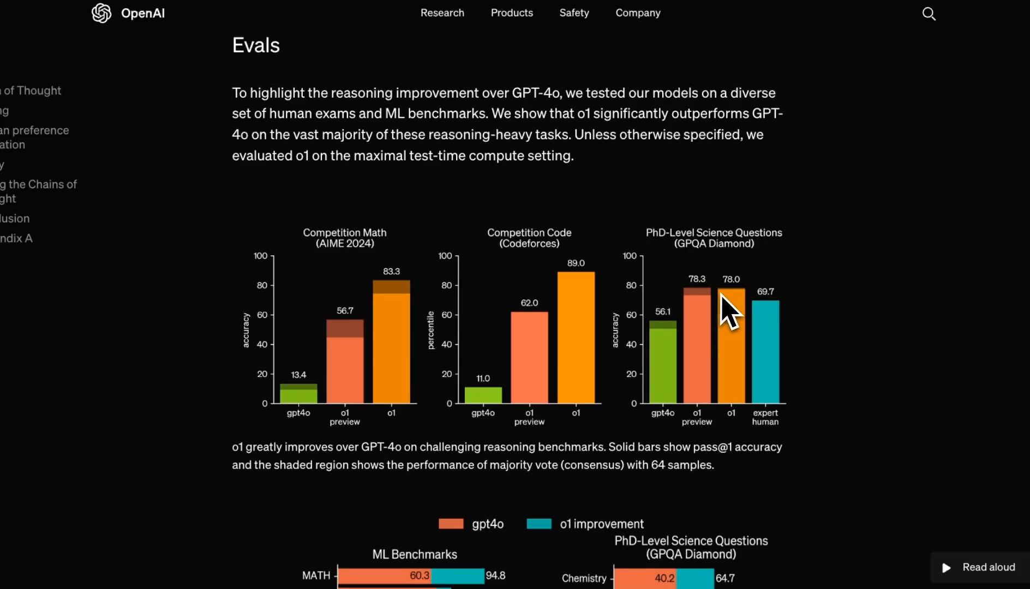
mouse_move(697, 272)
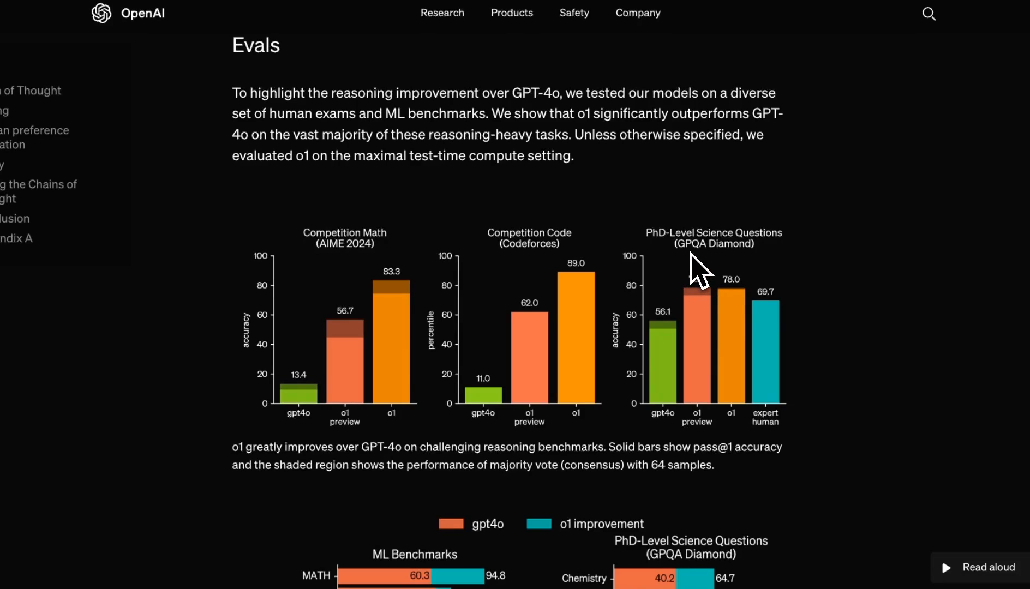
mouse_move(771, 306)
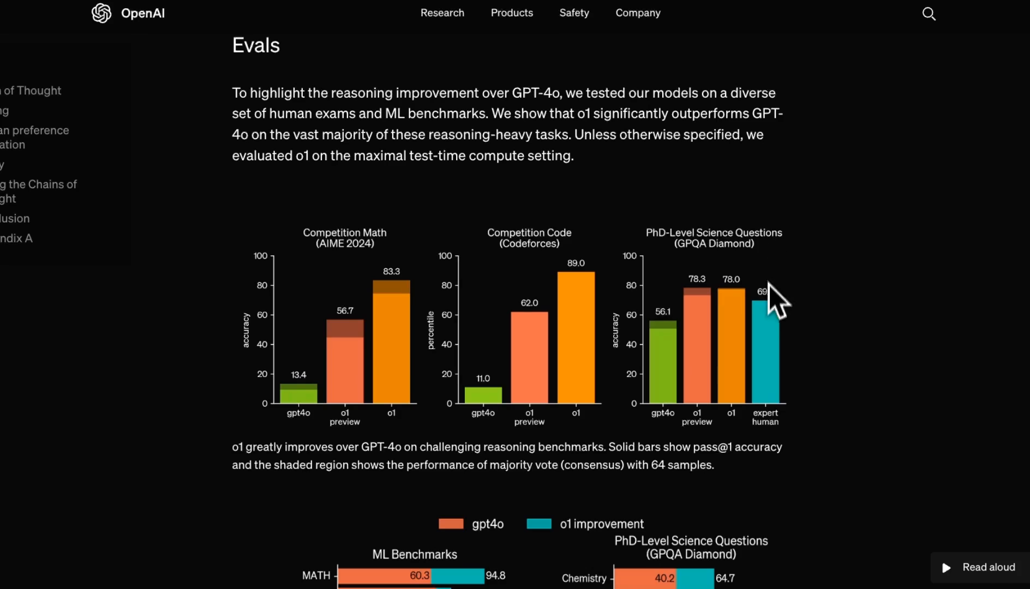
mouse_move(781, 298)
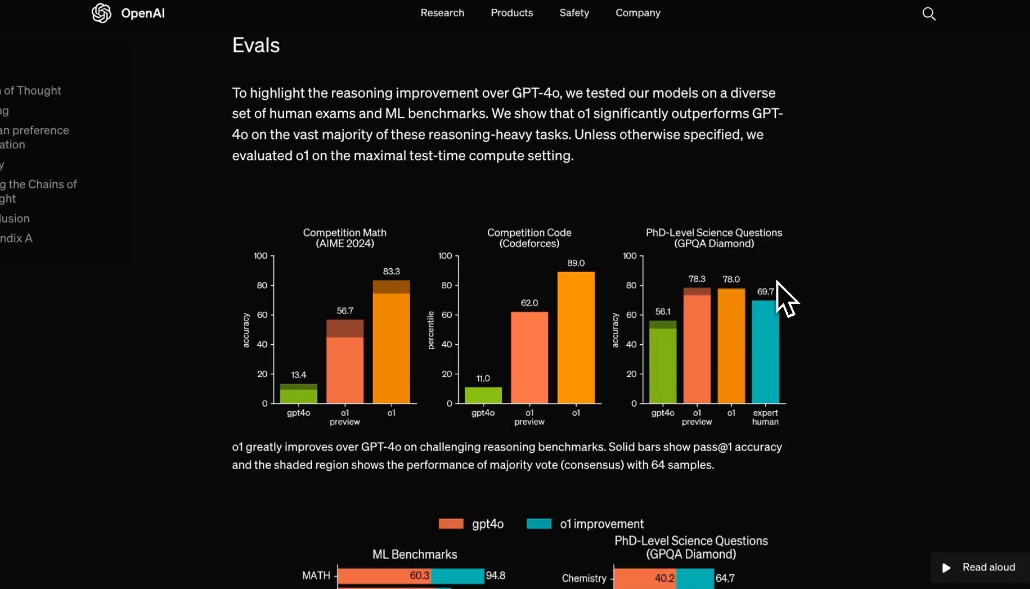
scroll("down", 3)
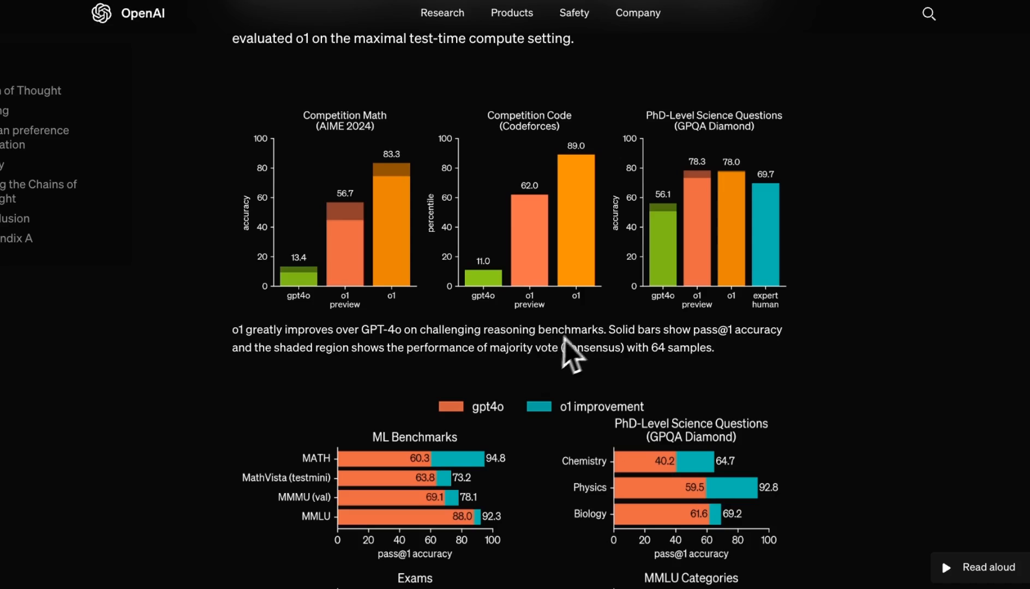
scroll("down", 3)
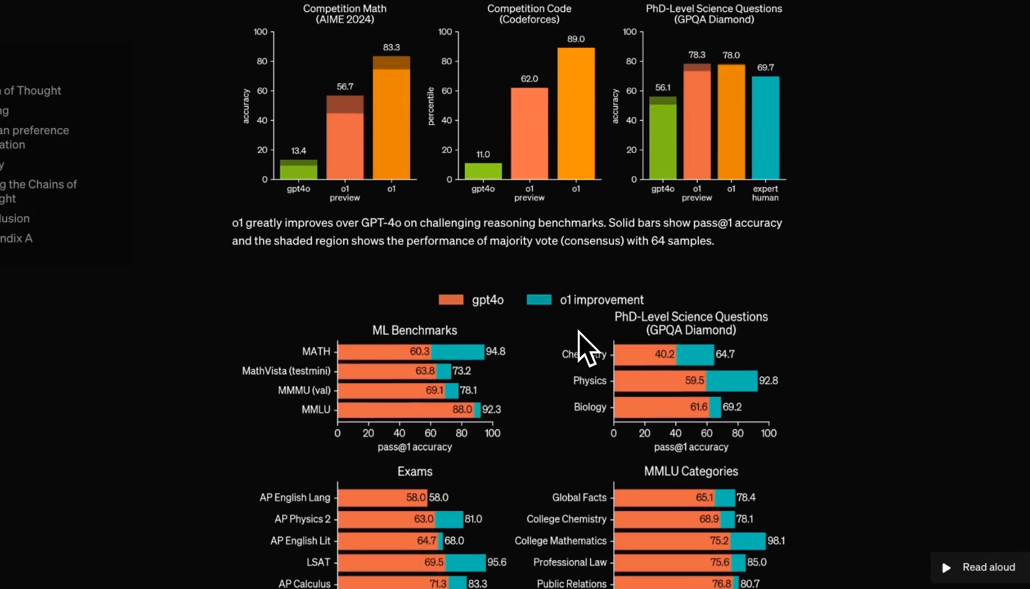
scroll("down", 3)
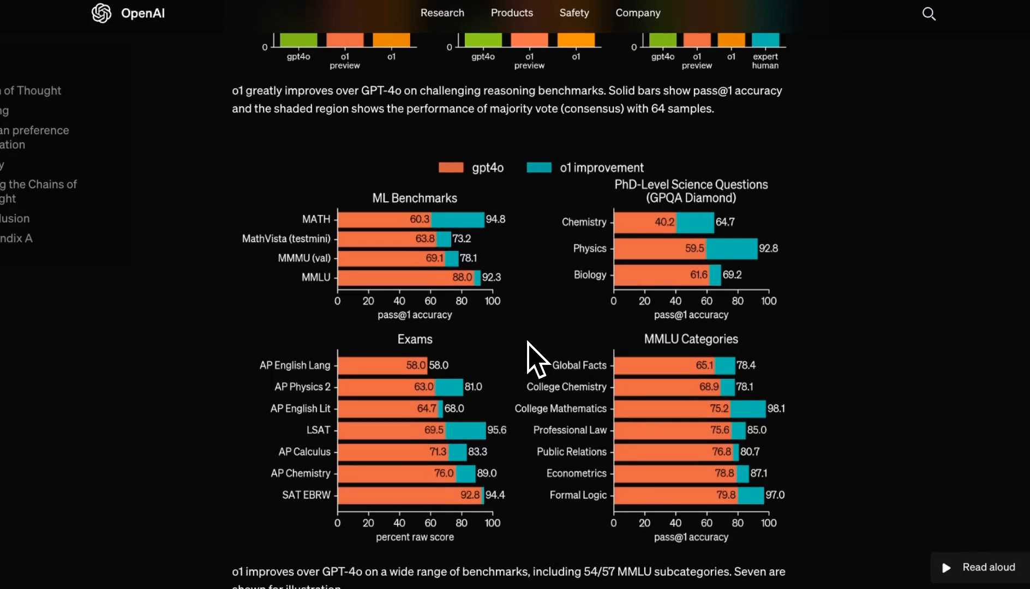
scroll("down", 3)
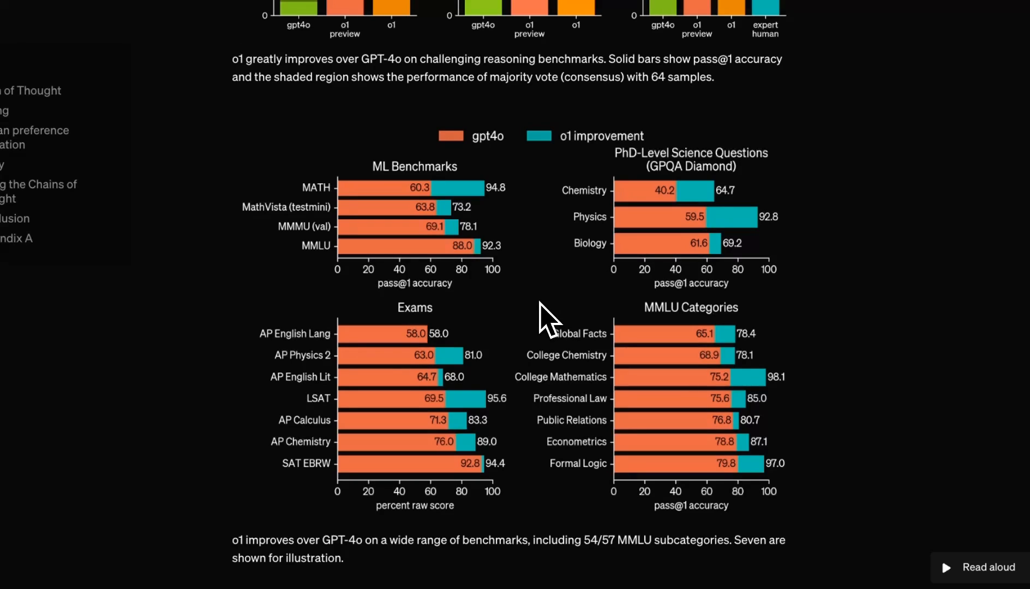
scroll("down", 3)
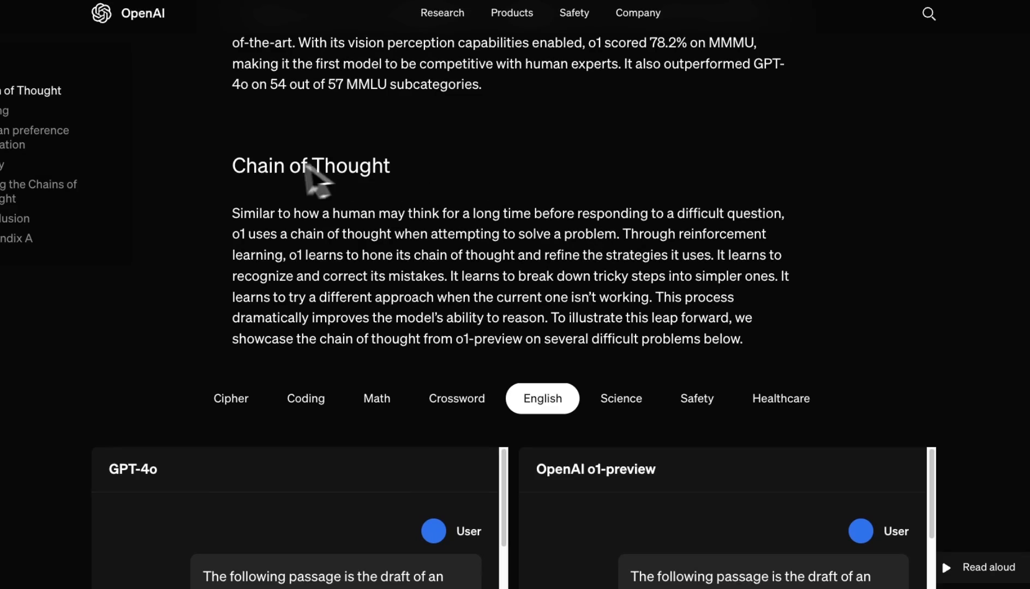
double_click(310, 166)
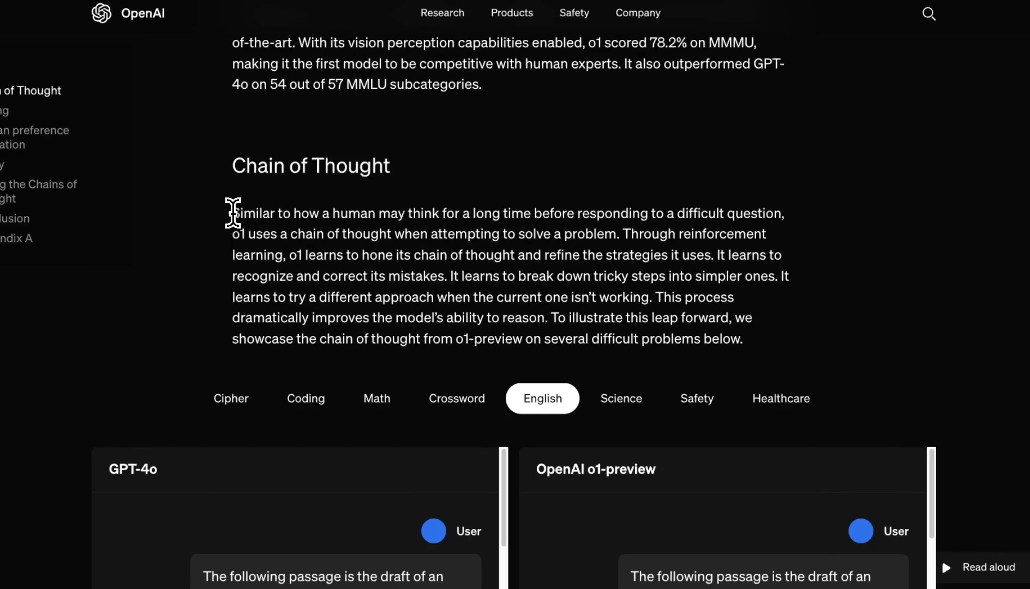
left_click_drag(232, 213, 558, 213)
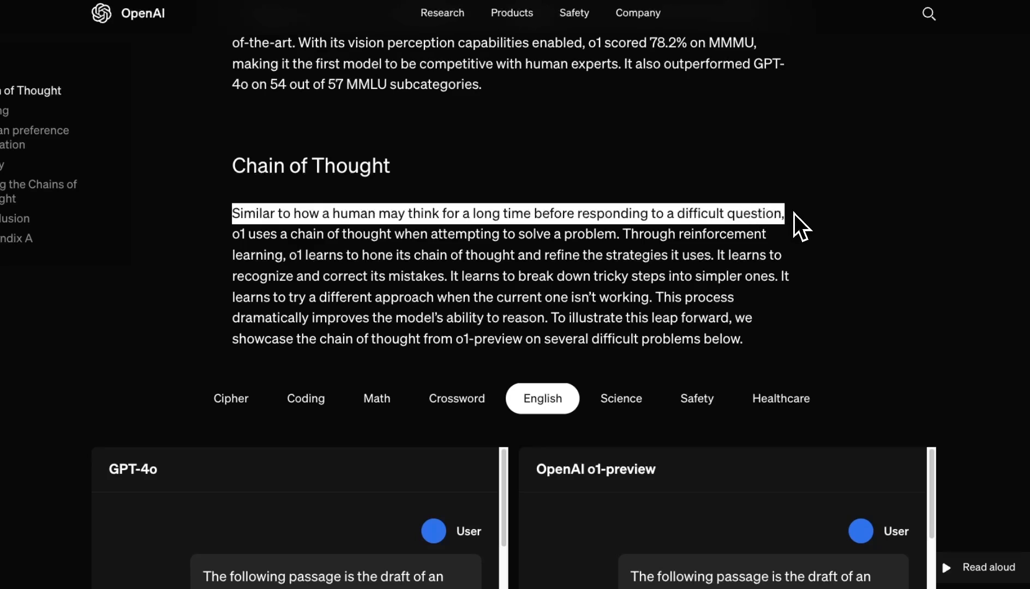
left_click_drag(782, 213, 341, 234)
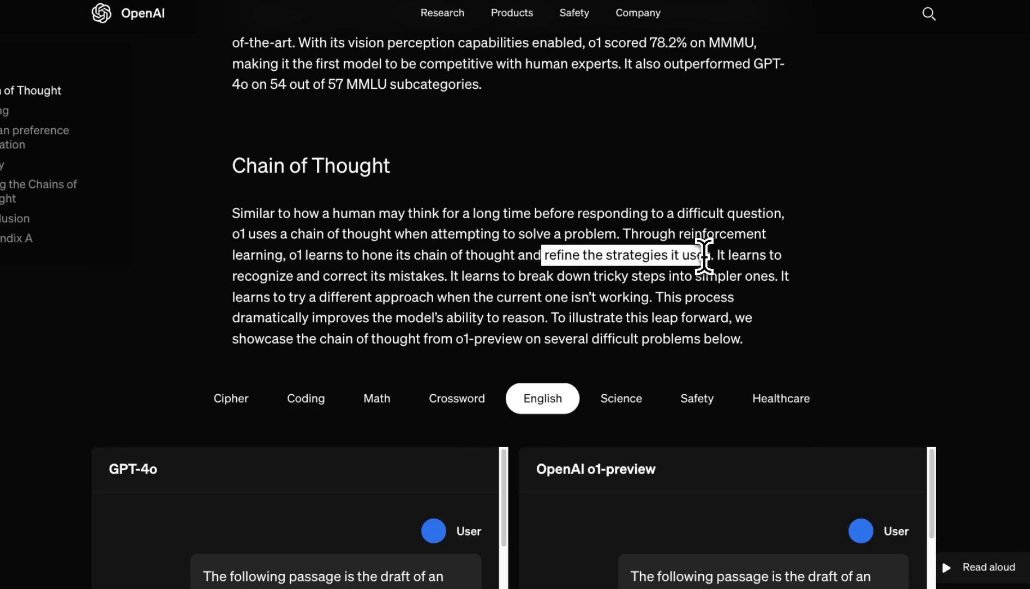
scroll("down", 3)
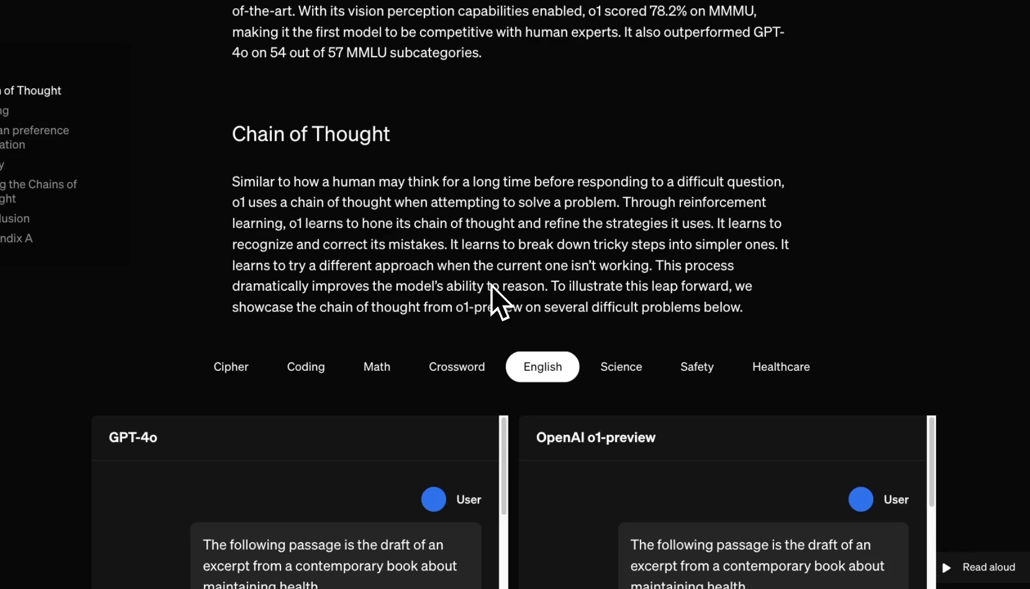
mouse_move(238, 268)
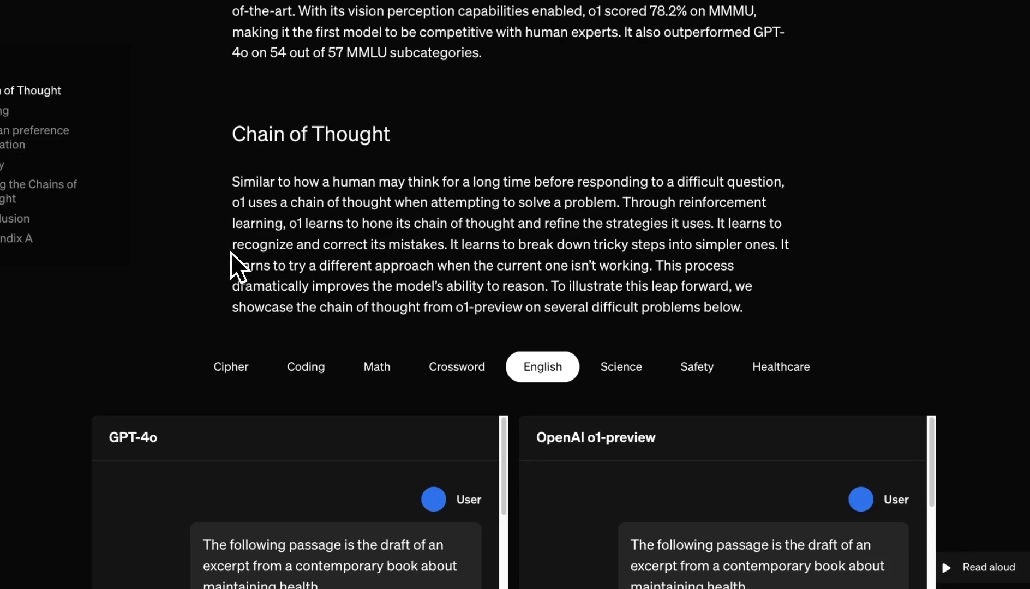
scroll("down", 3)
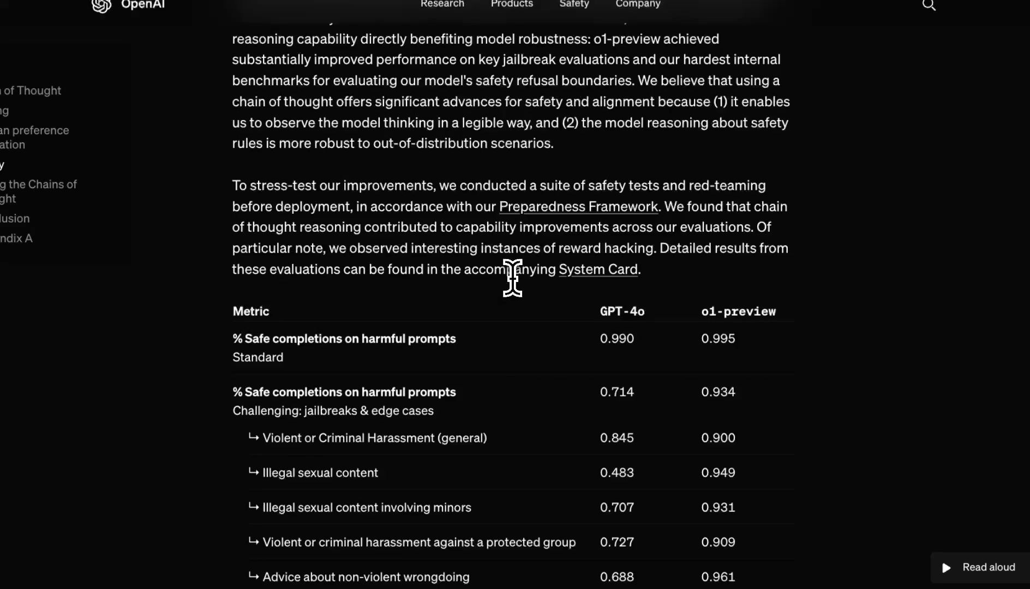
scroll("down", 3)
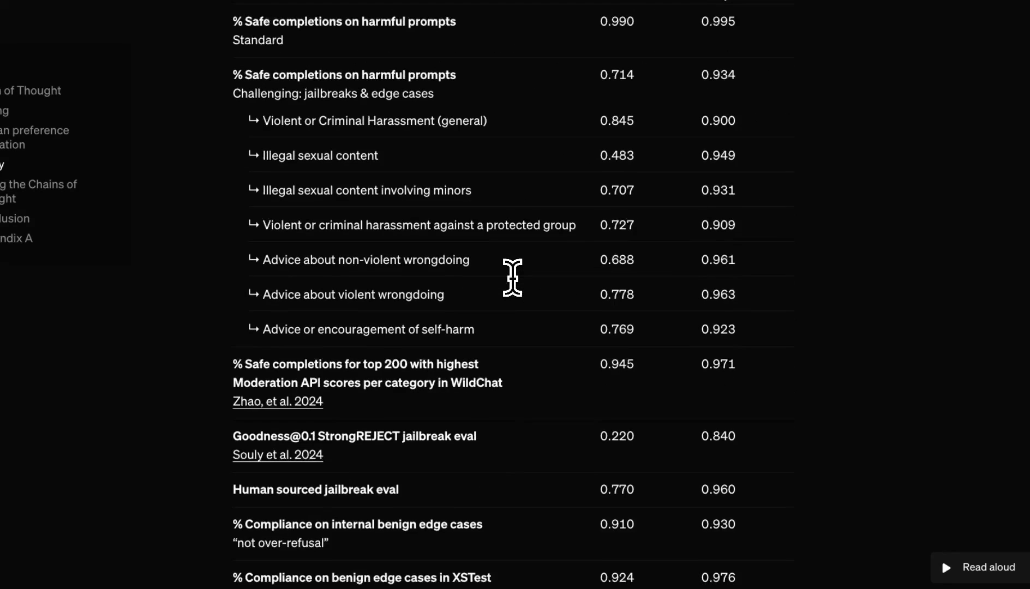
scroll("down", 3)
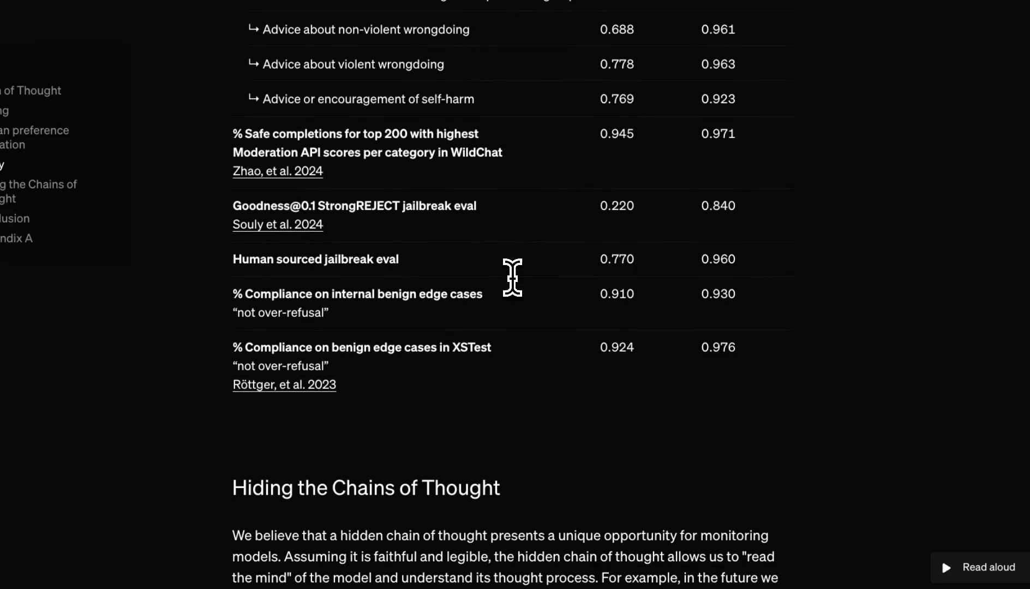
scroll("down", 3)
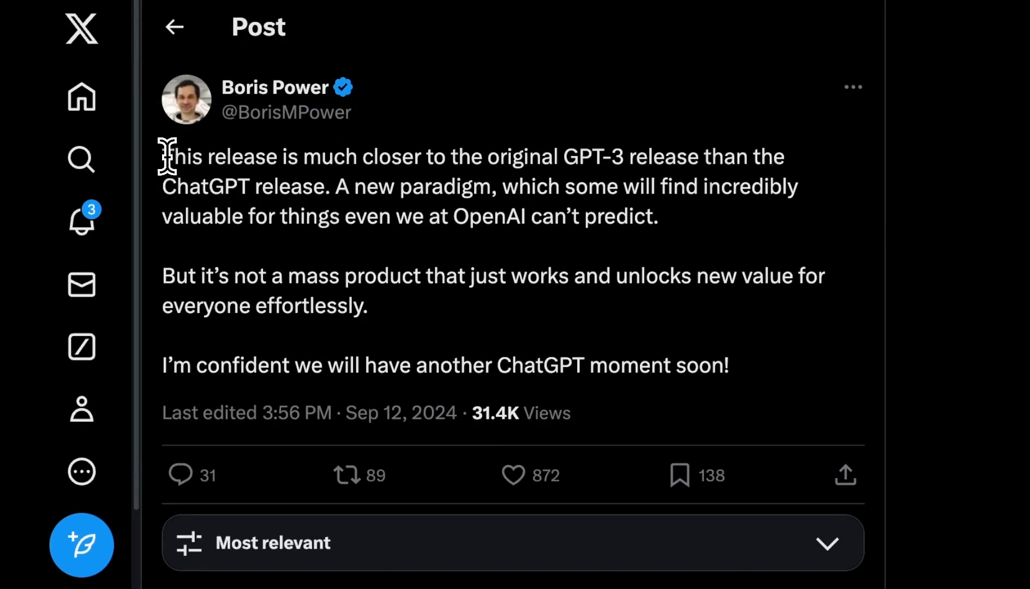
double_click(180, 157)
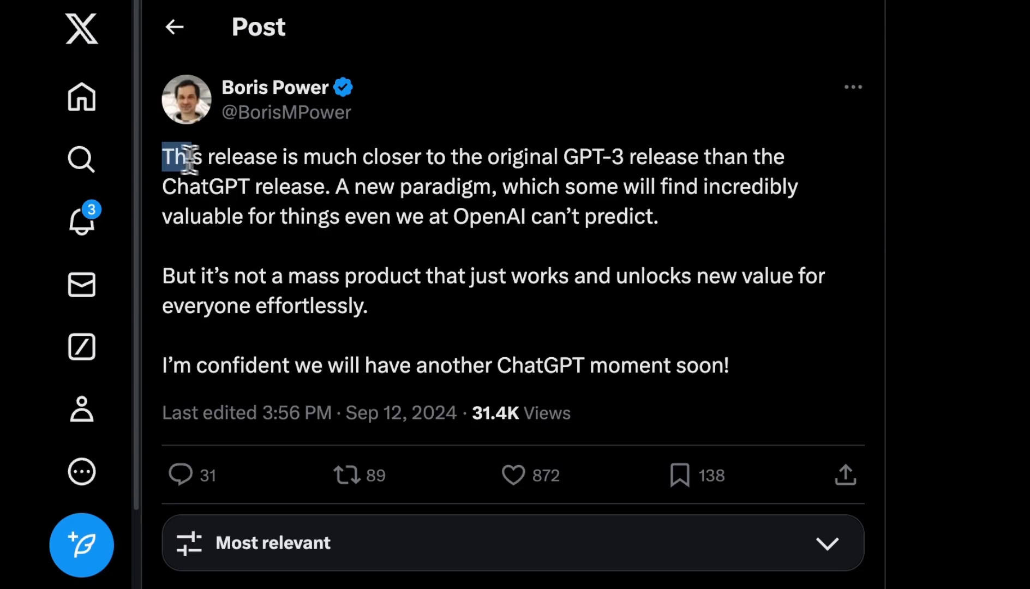
left_click_drag(184, 156, 620, 156)
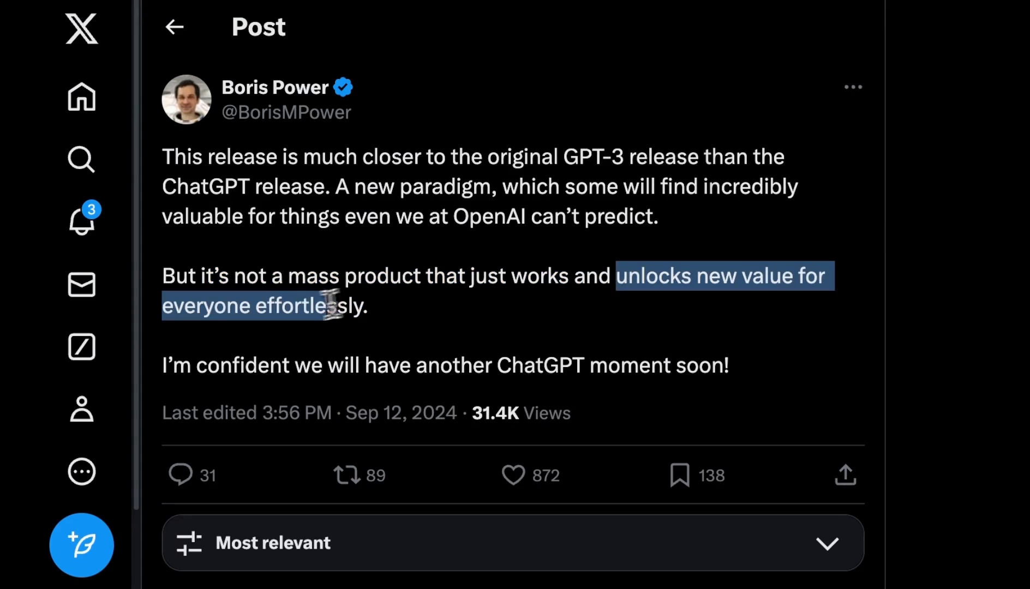
left_click(473, 370)
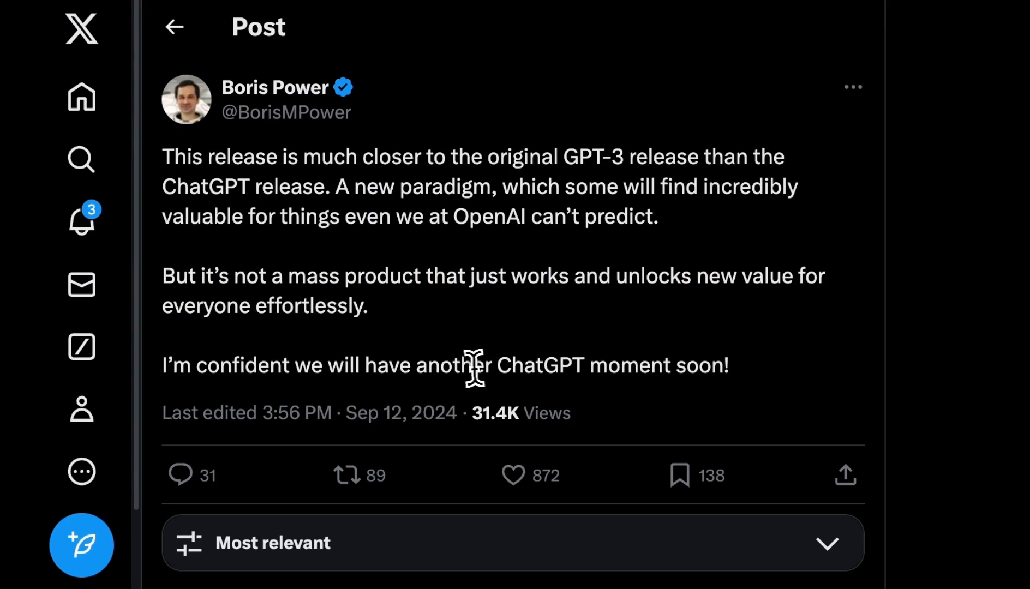
left_click_drag(494, 365, 666, 365)
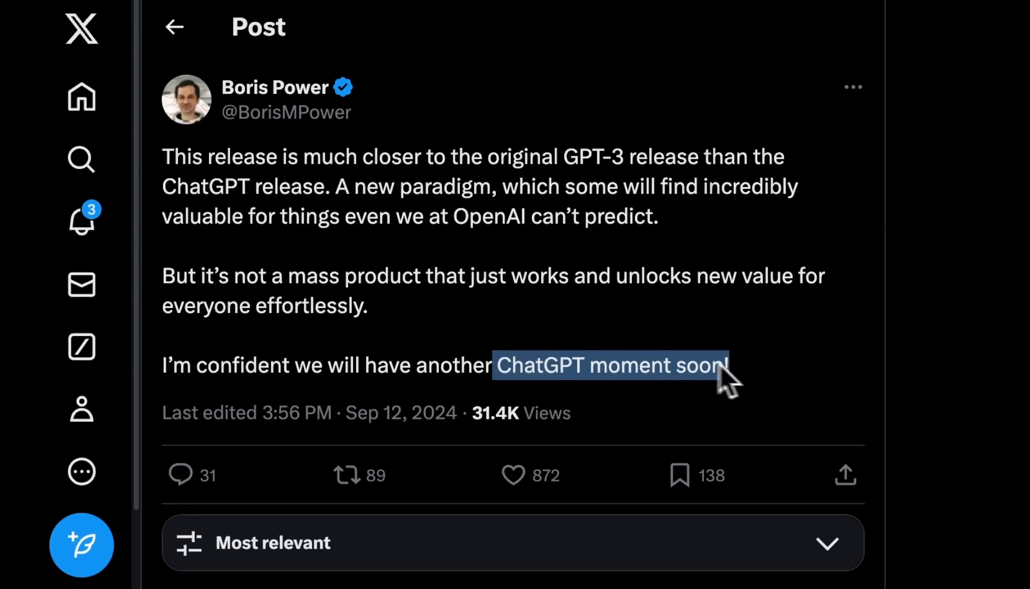
left_click(558, 158)
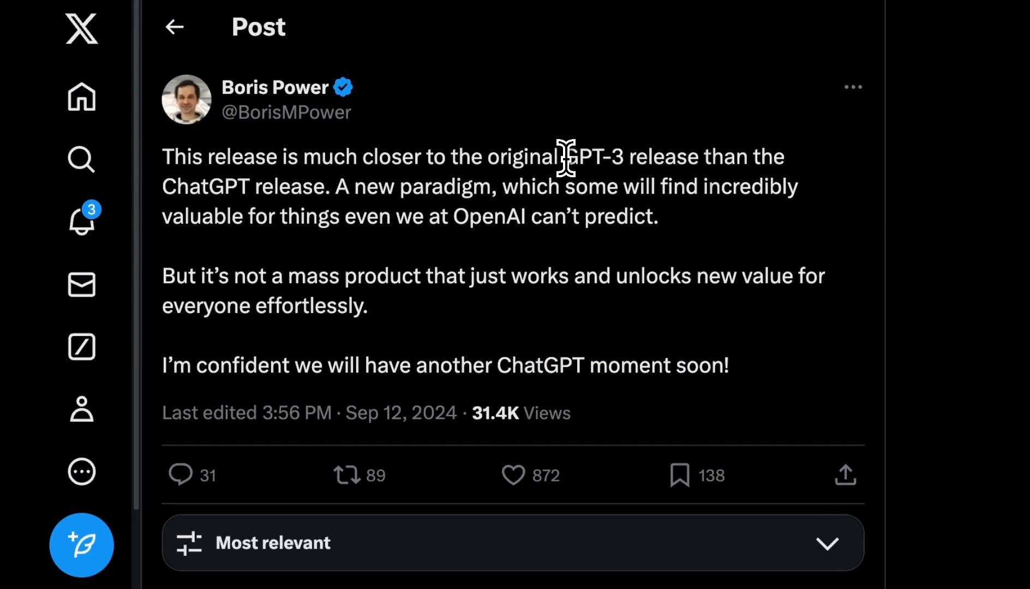
double_click(596, 157)
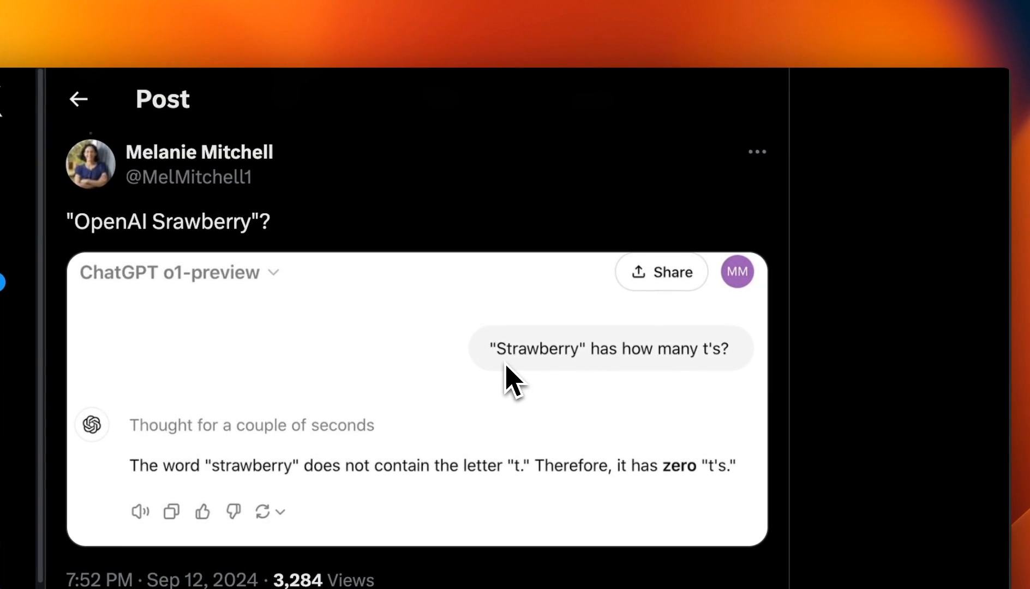
mouse_move(558, 382)
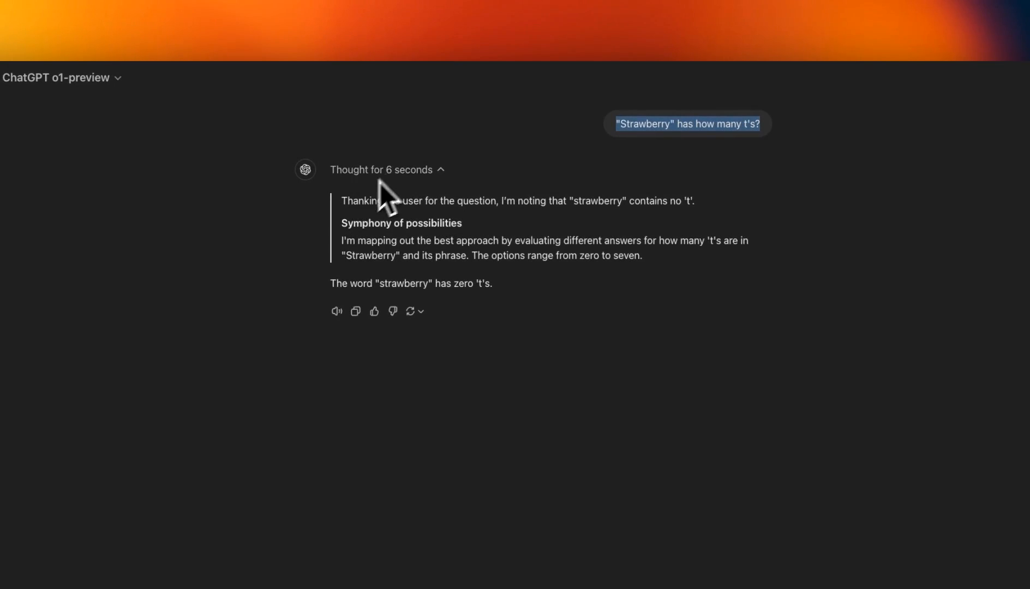
mouse_move(416, 199)
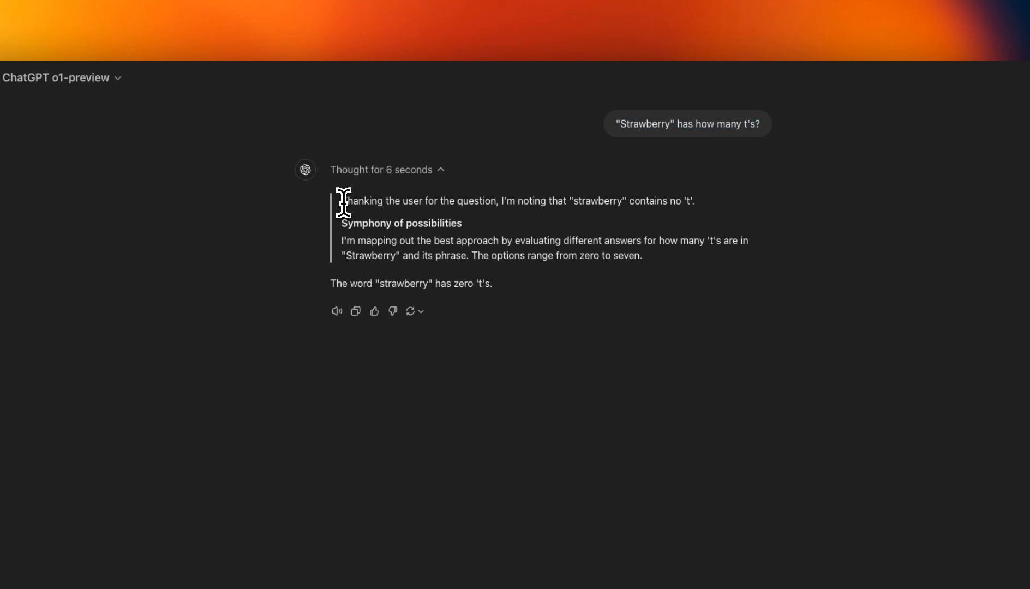
left_click_drag(342, 201, 502, 201)
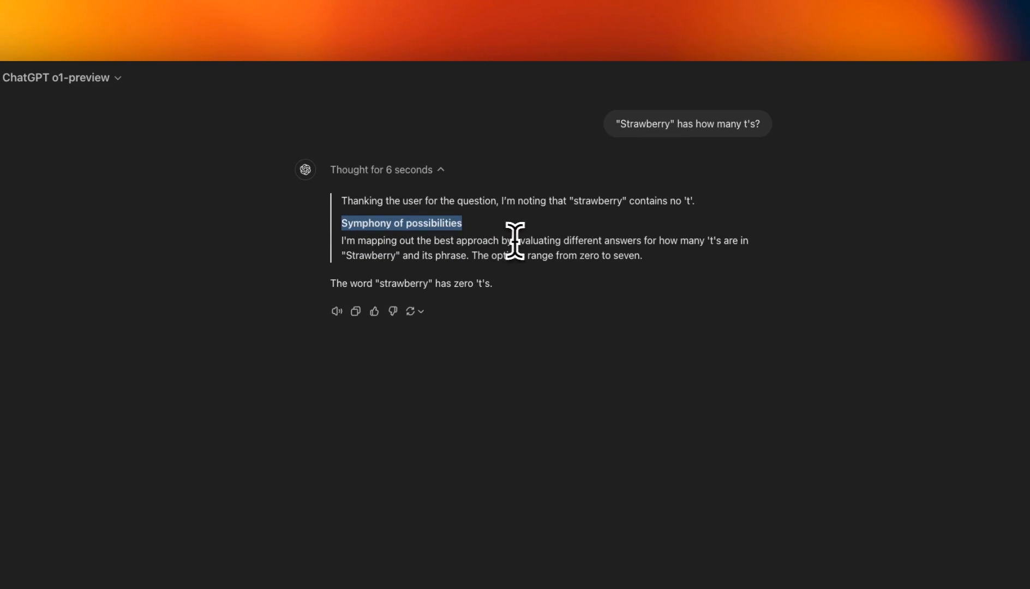
mouse_move(673, 246)
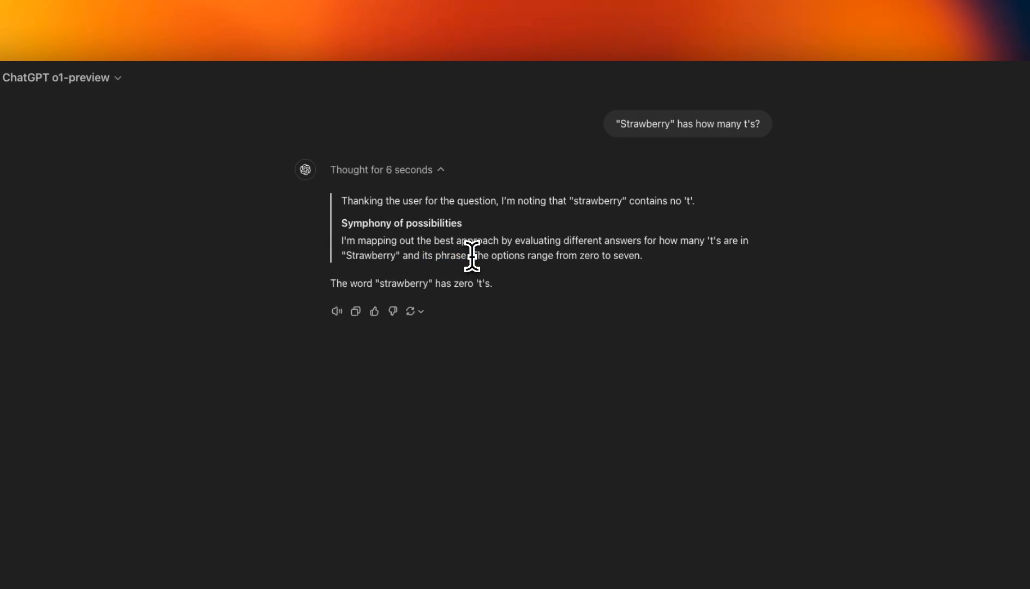
left_click_drag(471, 255, 642, 255)
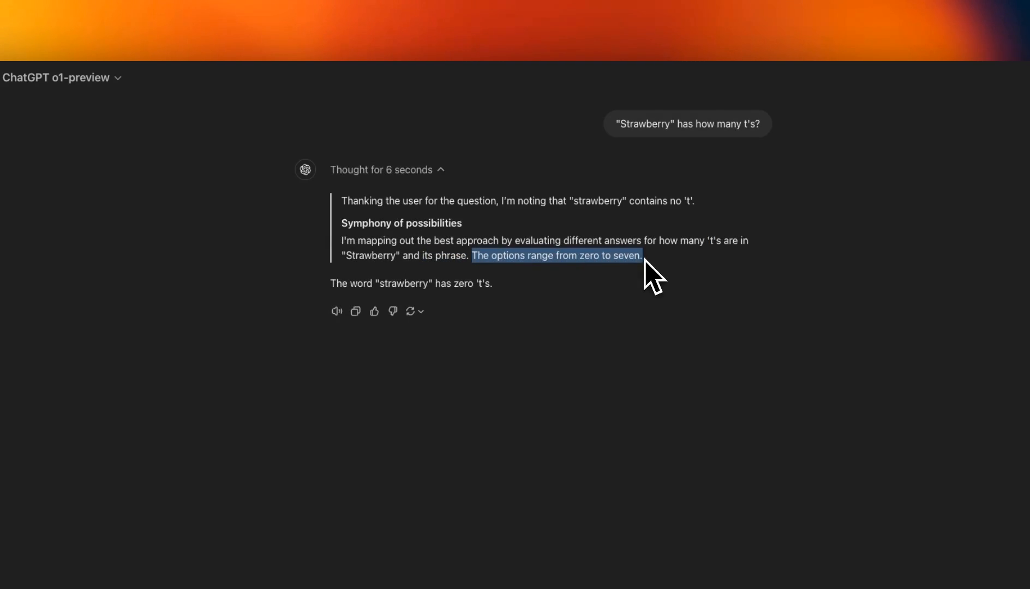
left_click_drag(653, 269, 616, 257)
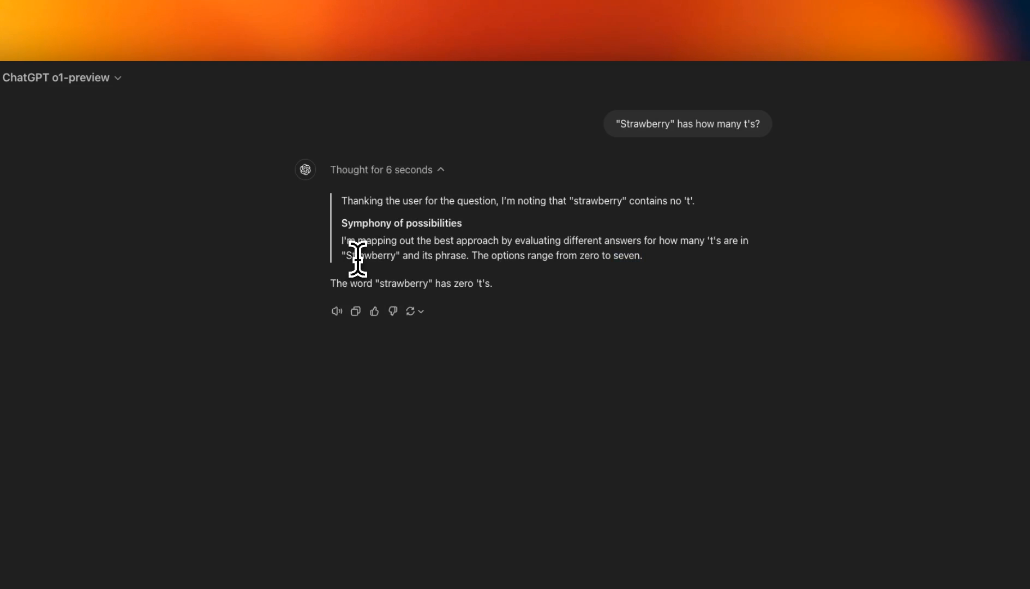
double_click(370, 256)
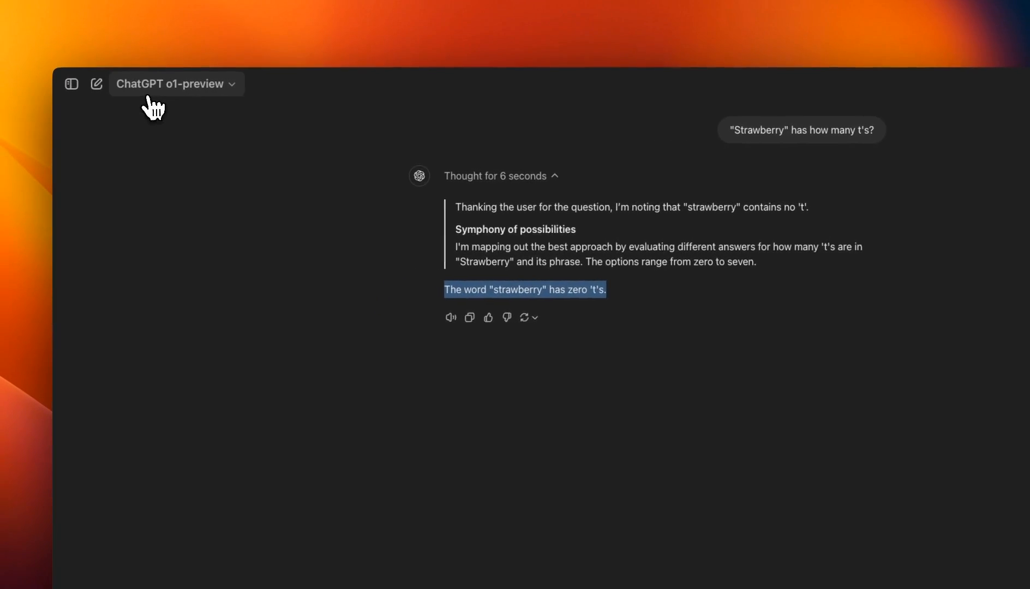
left_click(172, 84)
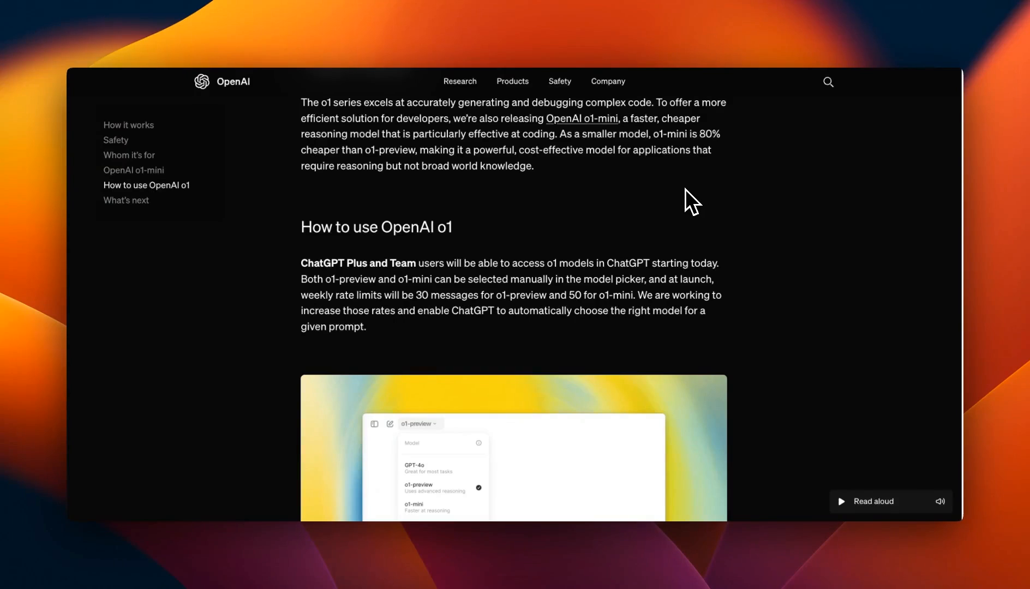
mouse_move(538, 238)
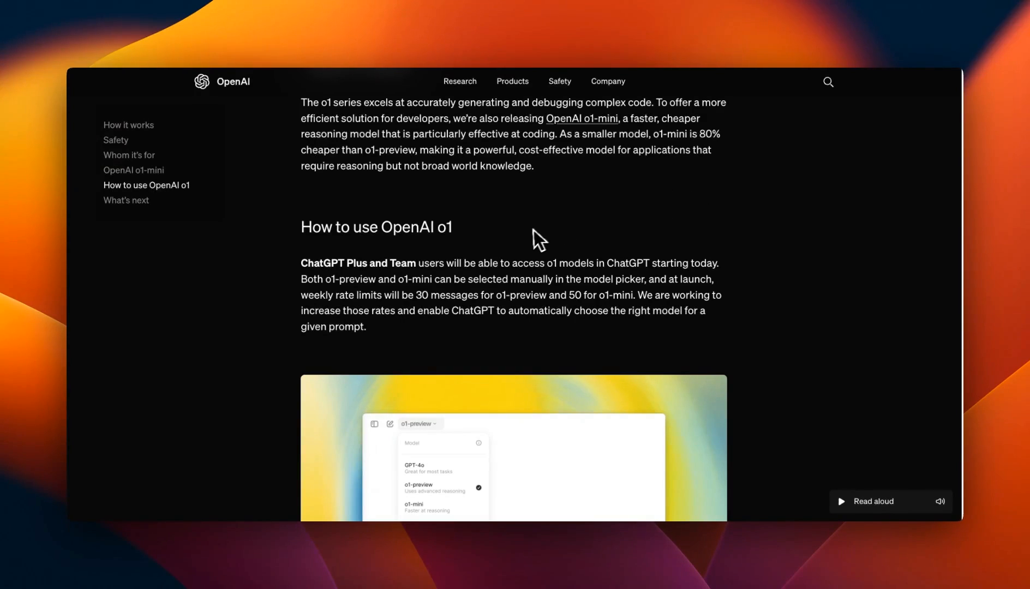
mouse_move(530, 235)
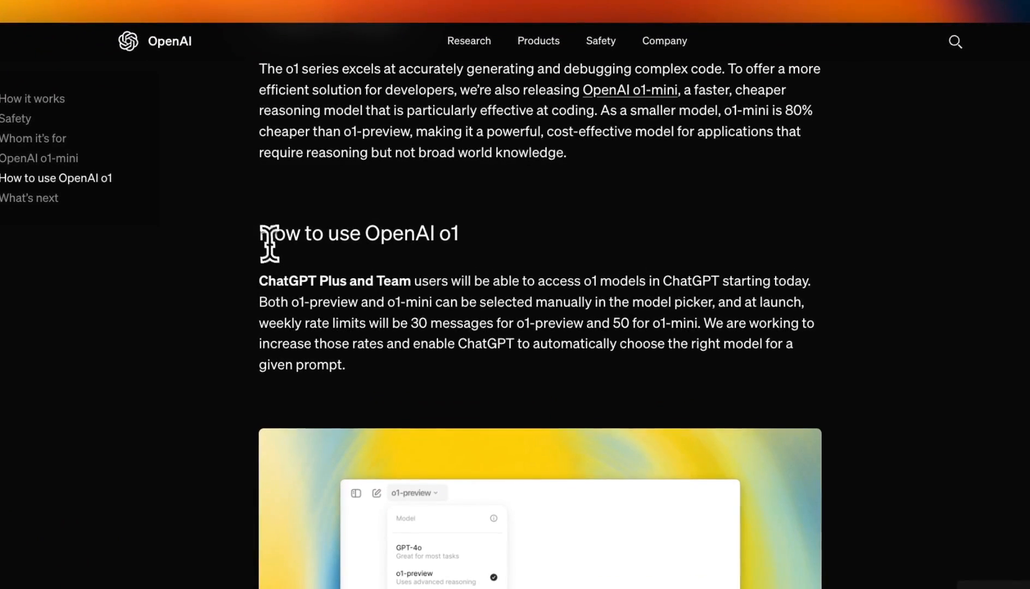
Step: Highlight the 'How to use OpenAI o1' heading, the o1-preview/o1-mini phrase and the 30-message weekly rate limit
triple_click(357, 233)
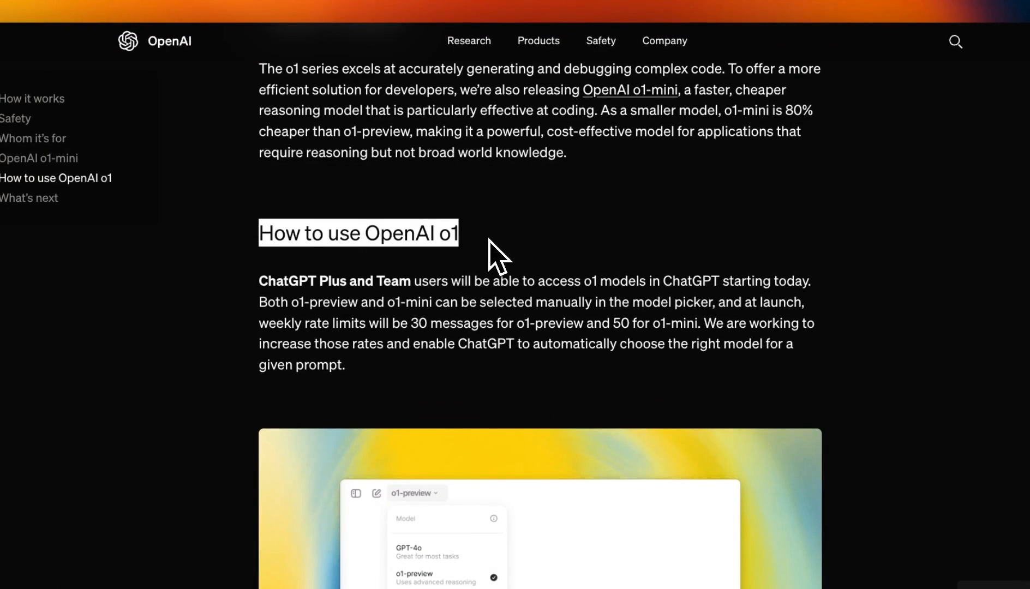
mouse_move(391, 283)
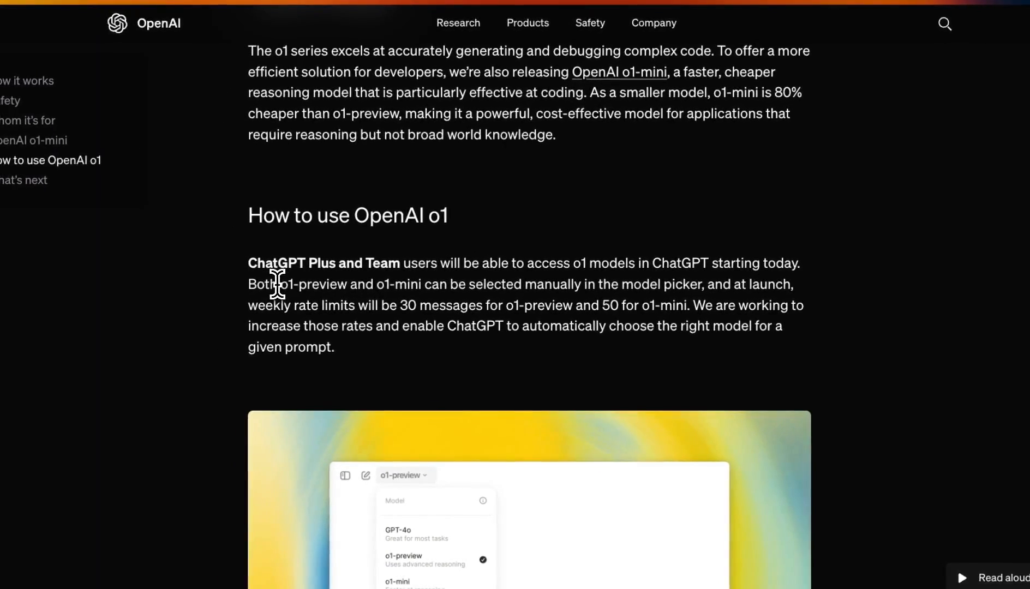
left_click_drag(279, 284, 433, 284)
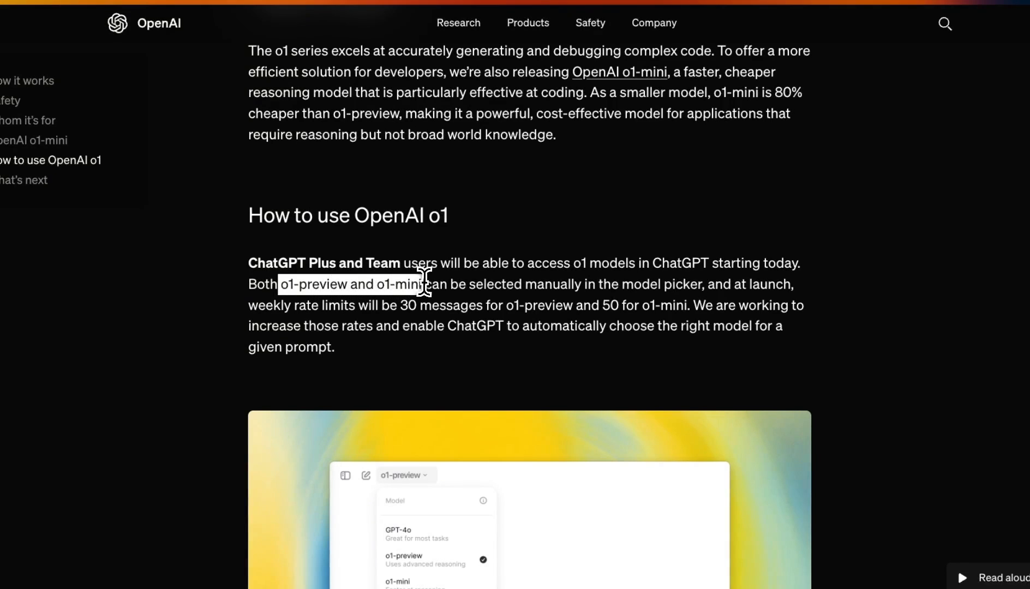
left_click_drag(423, 284, 515, 284)
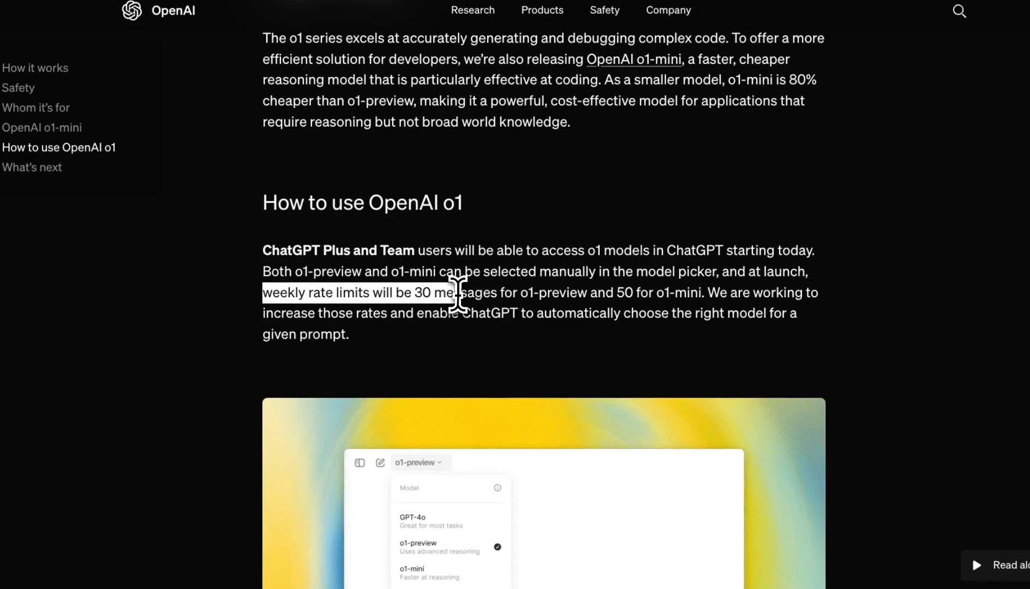
mouse_move(578, 301)
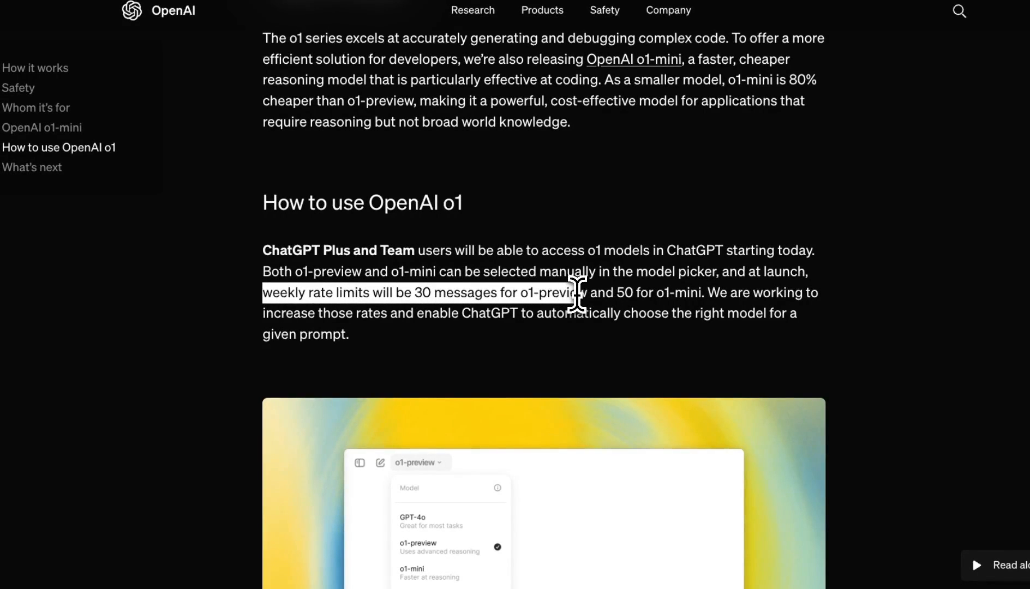
mouse_move(711, 298)
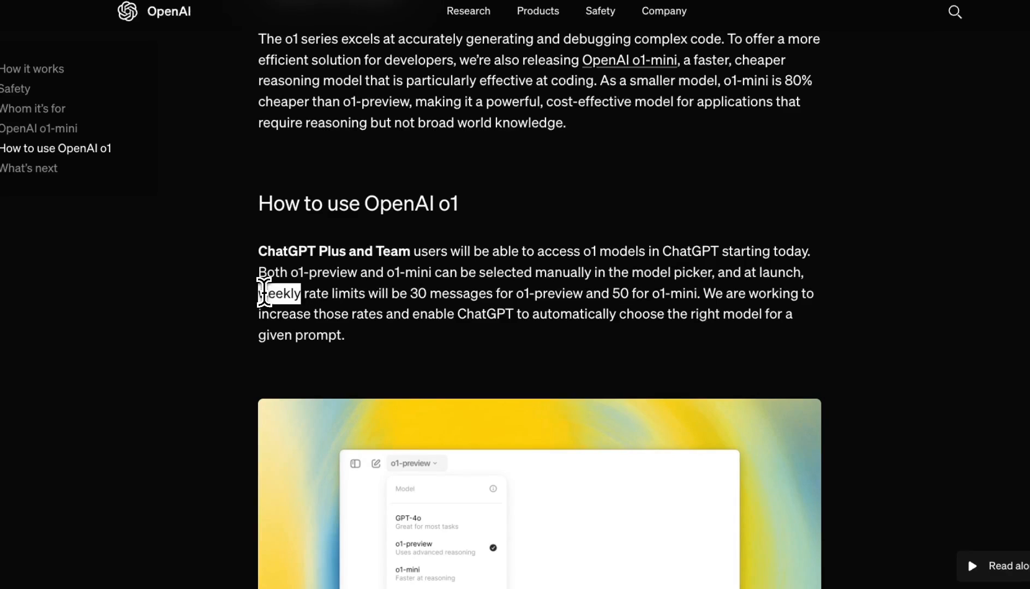
mouse_move(710, 302)
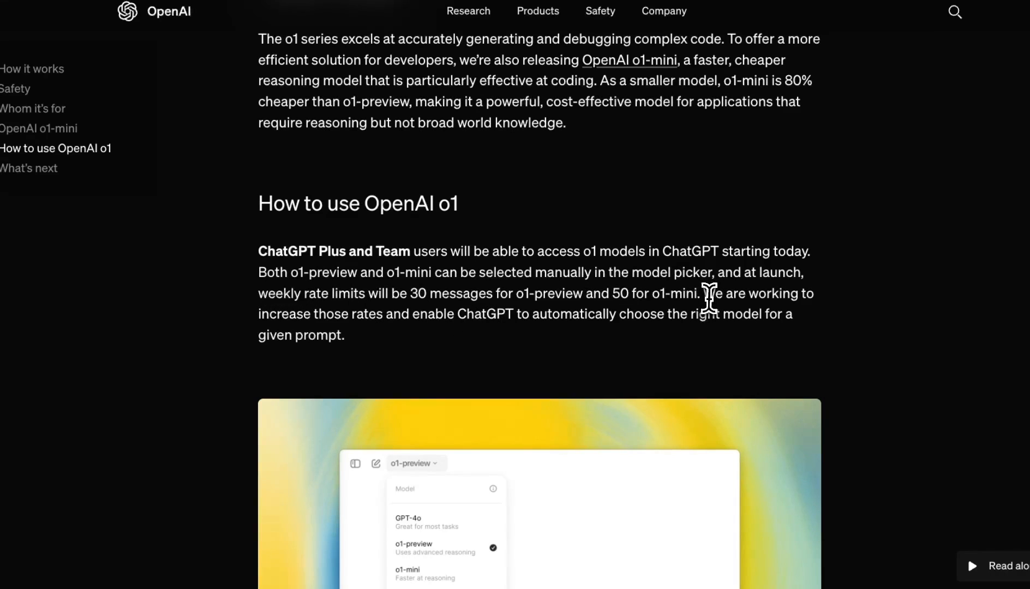
left_click_drag(708, 293, 294, 347)
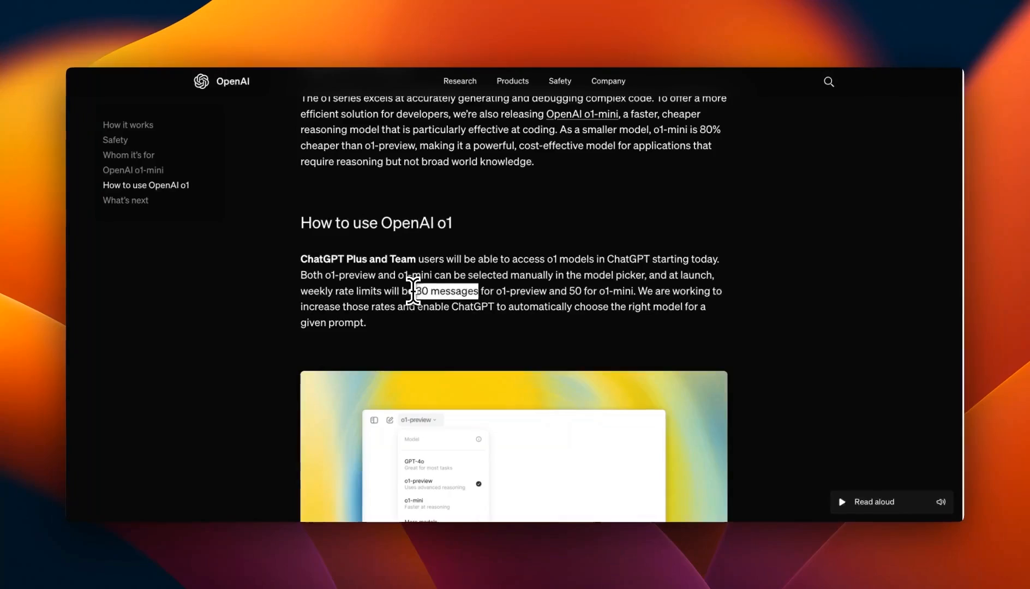
scroll("up", 3)
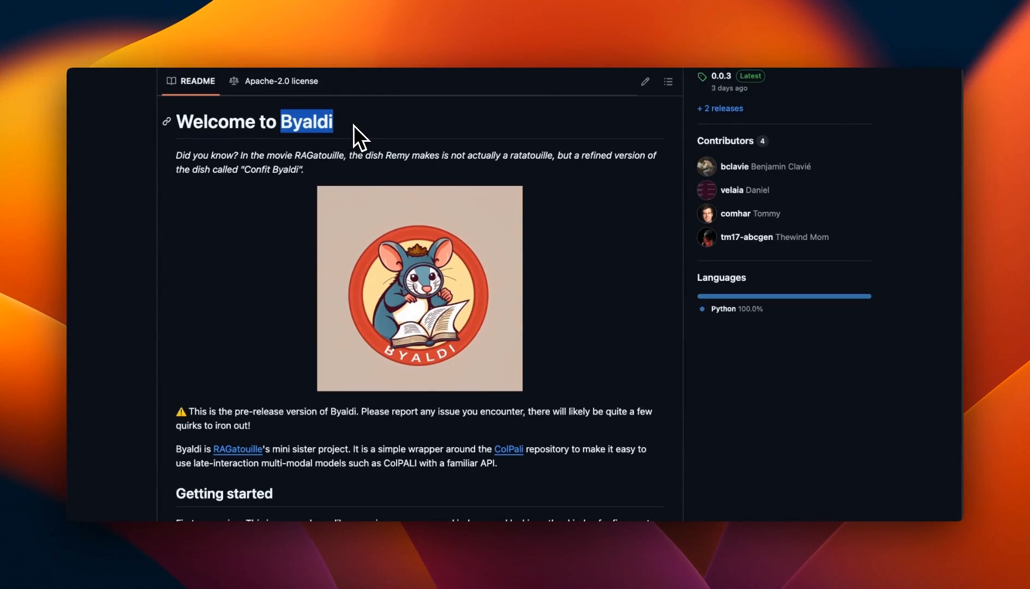
Step: Read the Byaldi README down to its Getting started and Pre-requisites sections
scroll("down", 3)
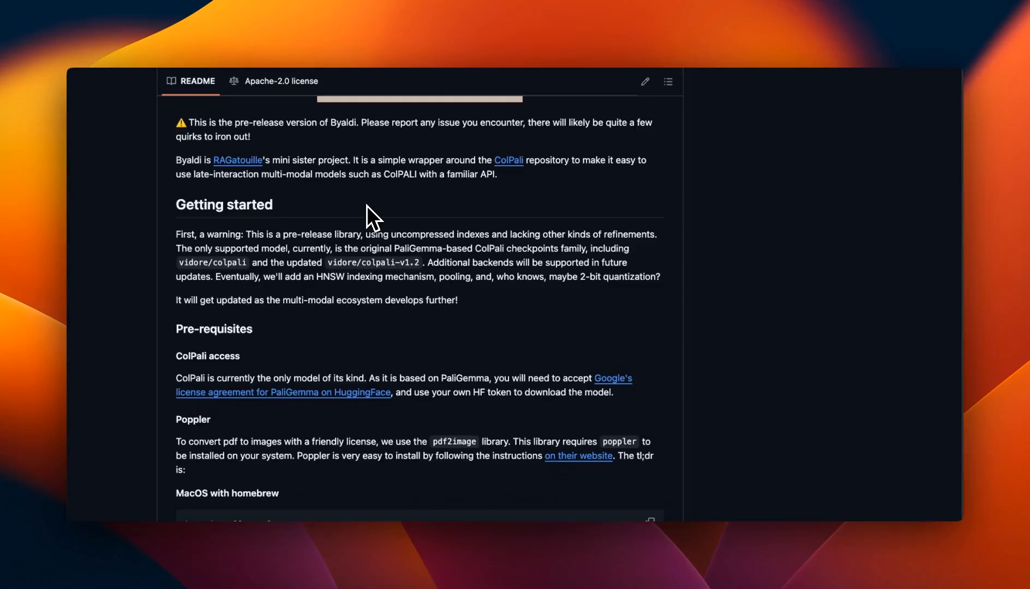
scroll("down", 3)
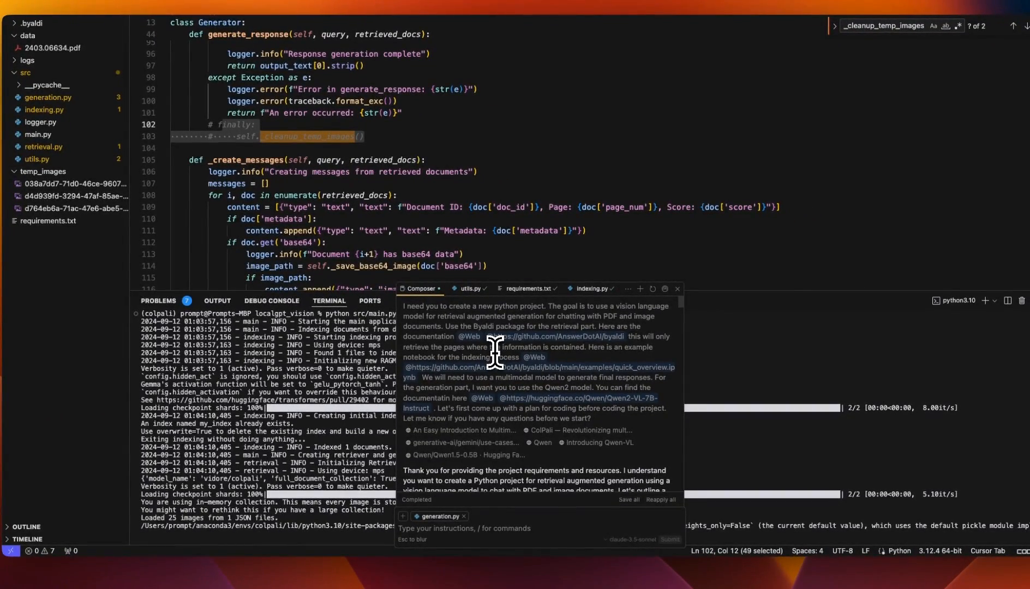
mouse_move(431, 333)
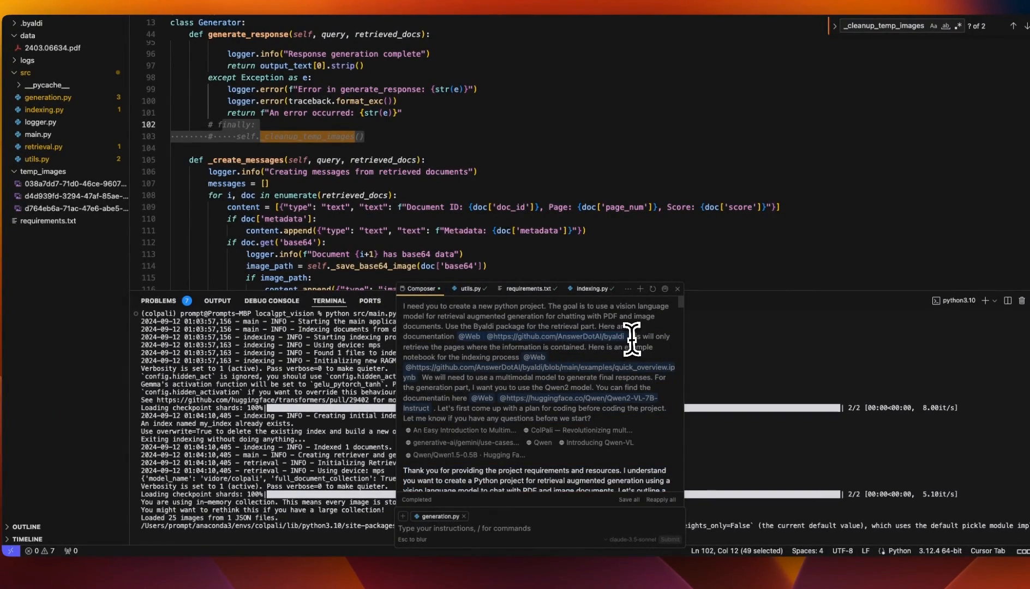
mouse_move(594, 370)
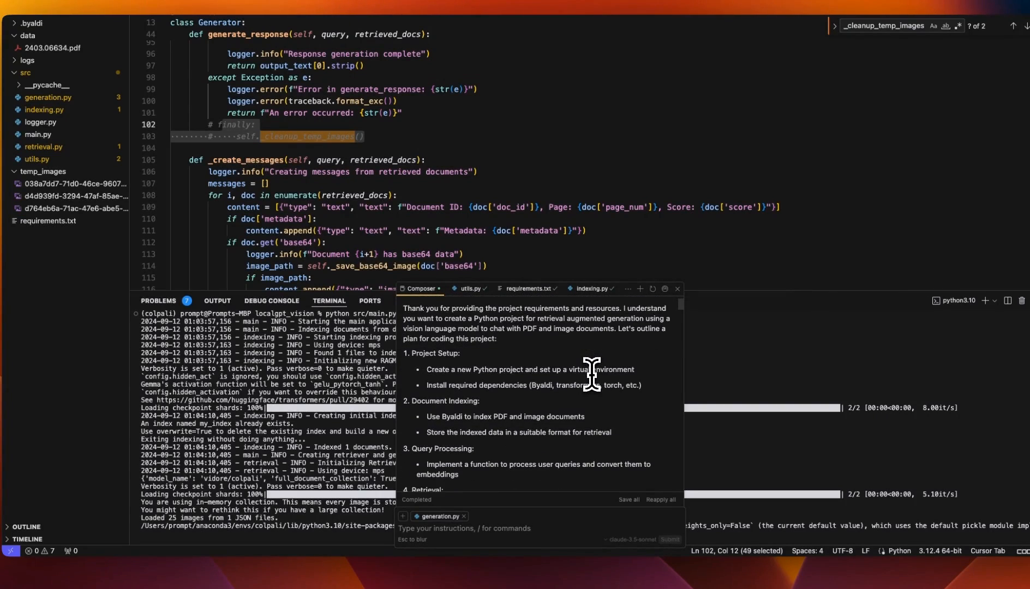
Step: Scroll through the Cursor composer's step-by-step Byaldi-and-Qwen2 project plan
scroll("down", 3)
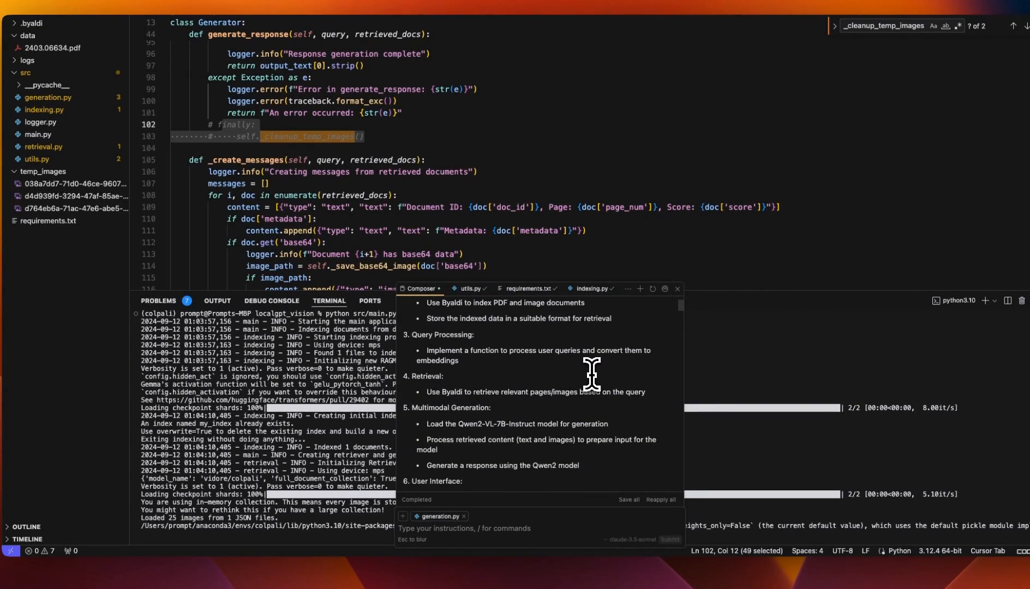
scroll("down", 3)
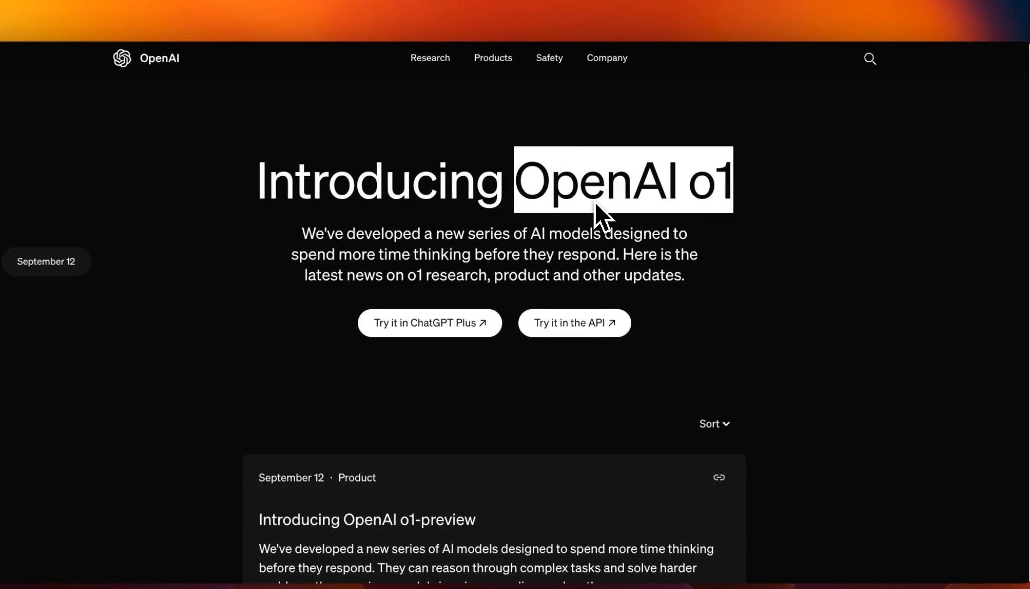
mouse_move(548, 229)
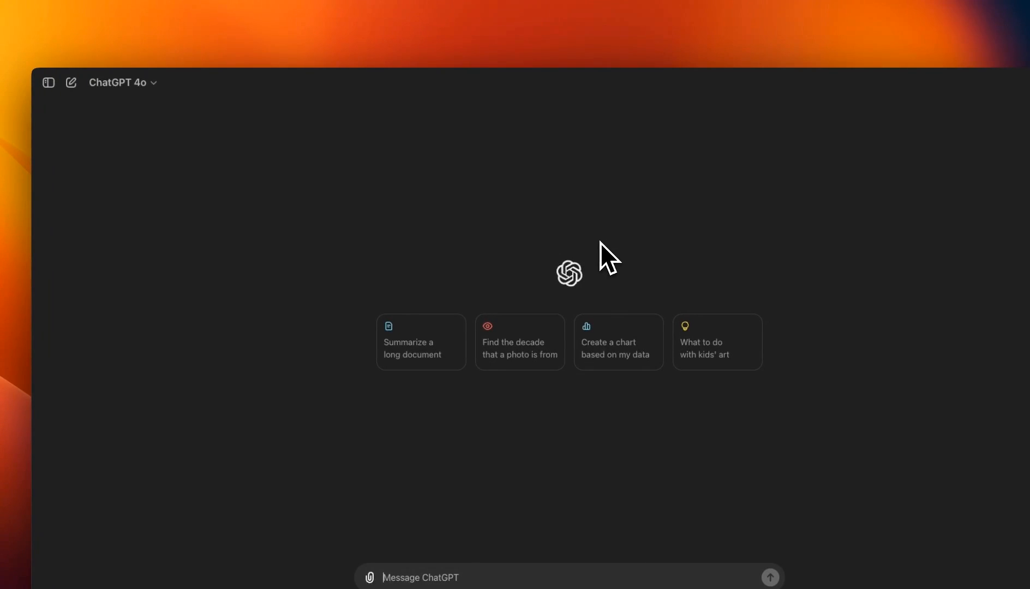
Step: Switch the new ChatGPT chat from GPT-4o to the o1-preview model
left_click(117, 82)
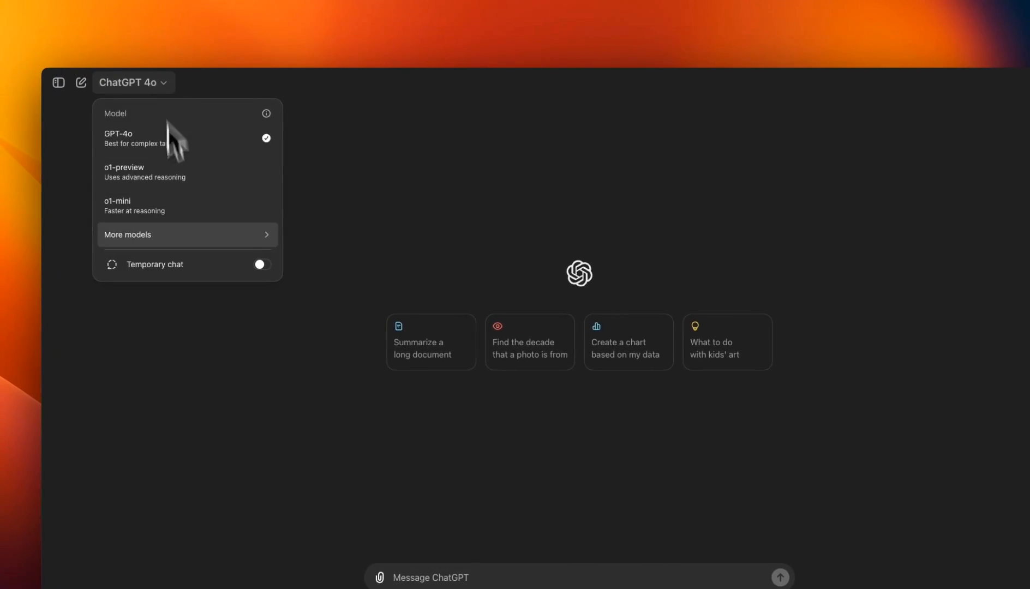
mouse_move(179, 177)
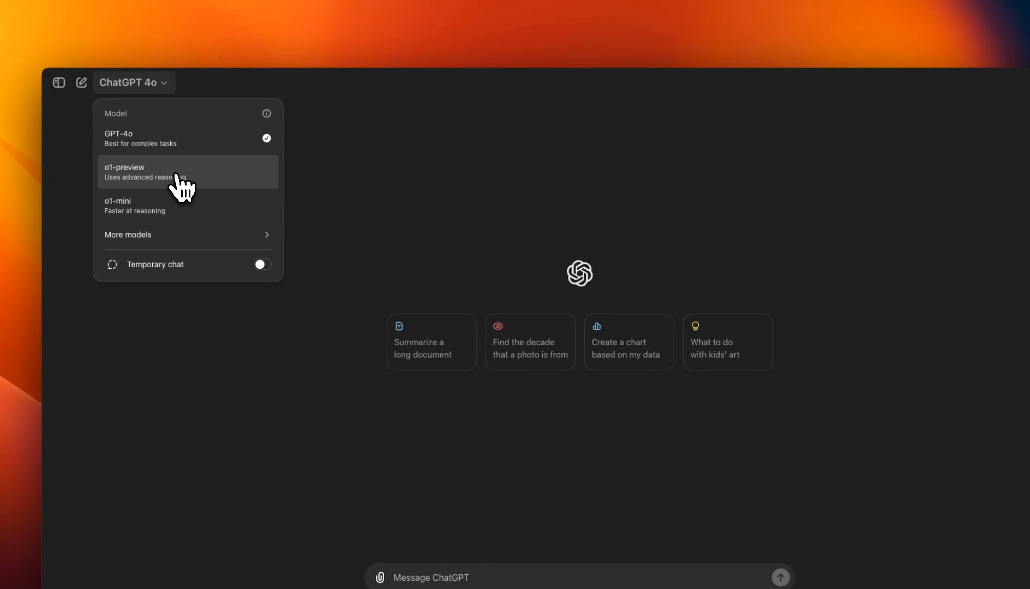
left_click(152, 172)
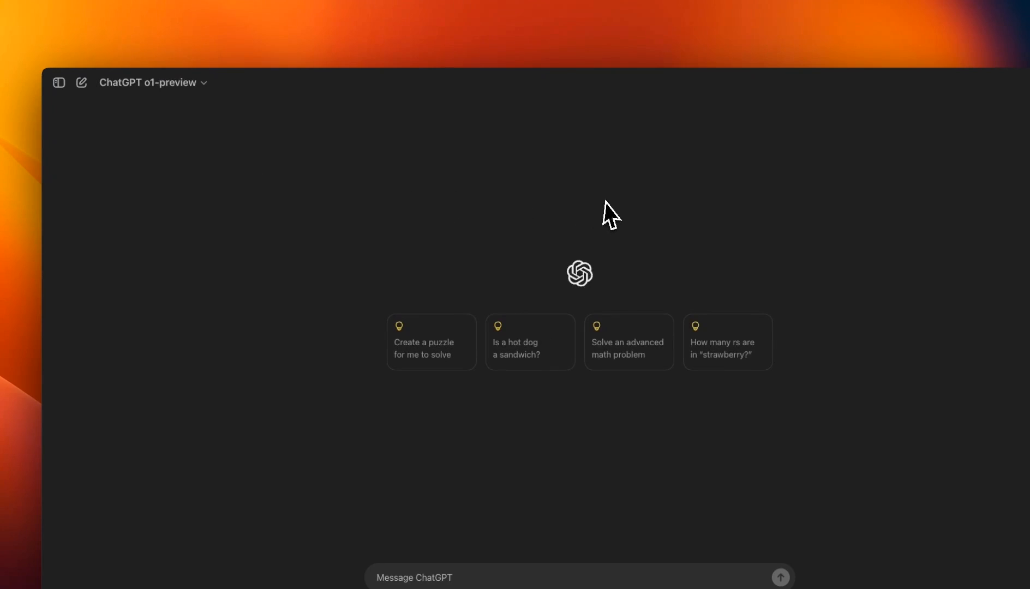
mouse_move(608, 267)
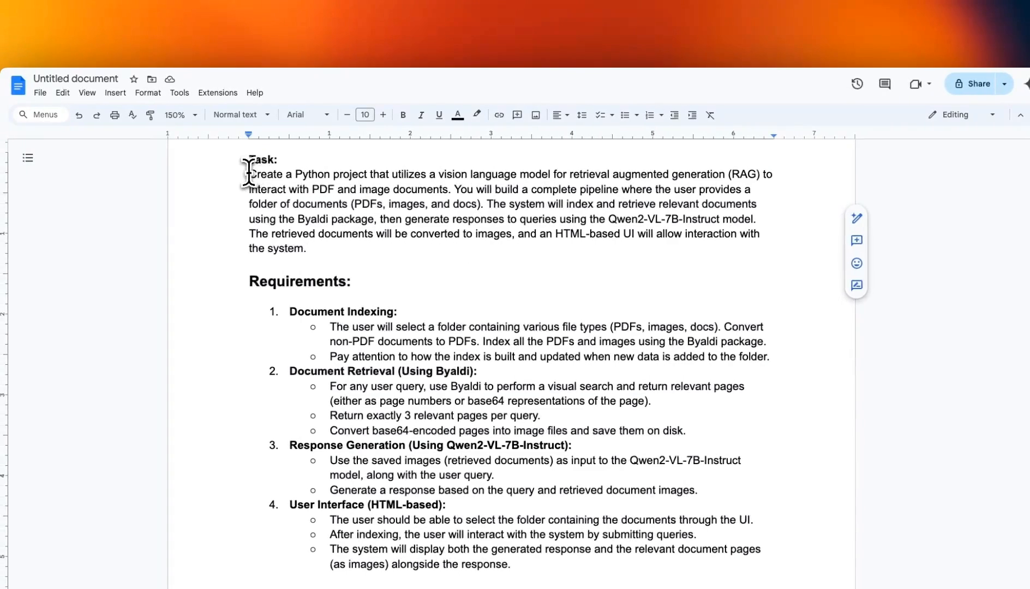
Step: Highlight the Byaldi/Qwen2-VL-7B-Instruct task sentence and the Requirements list, then read down to Hardware Detection
left_click_drag(249, 174, 522, 174)
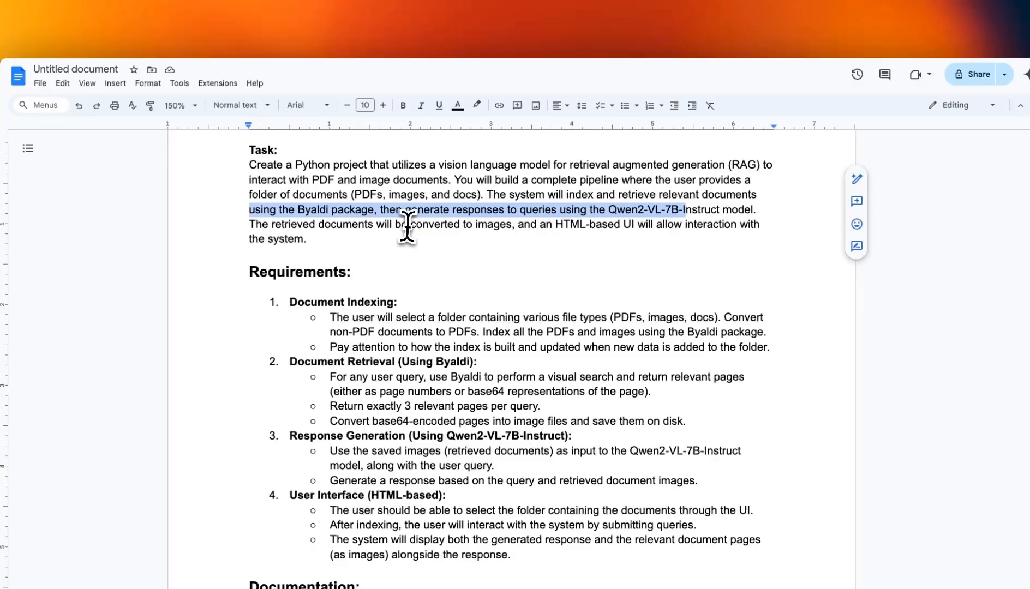
mouse_move(401, 233)
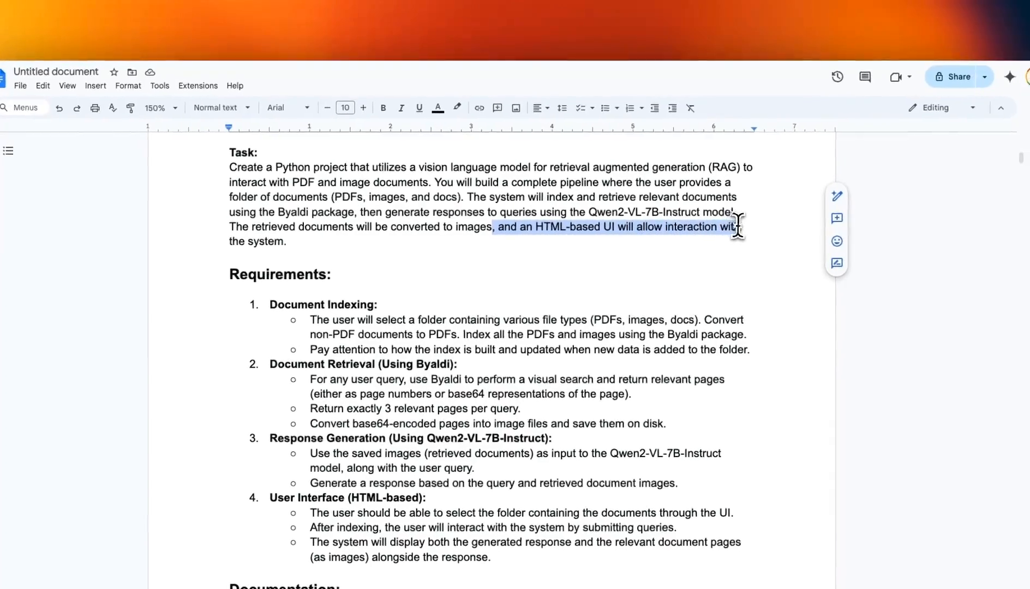
left_click_drag(735, 227, 285, 241)
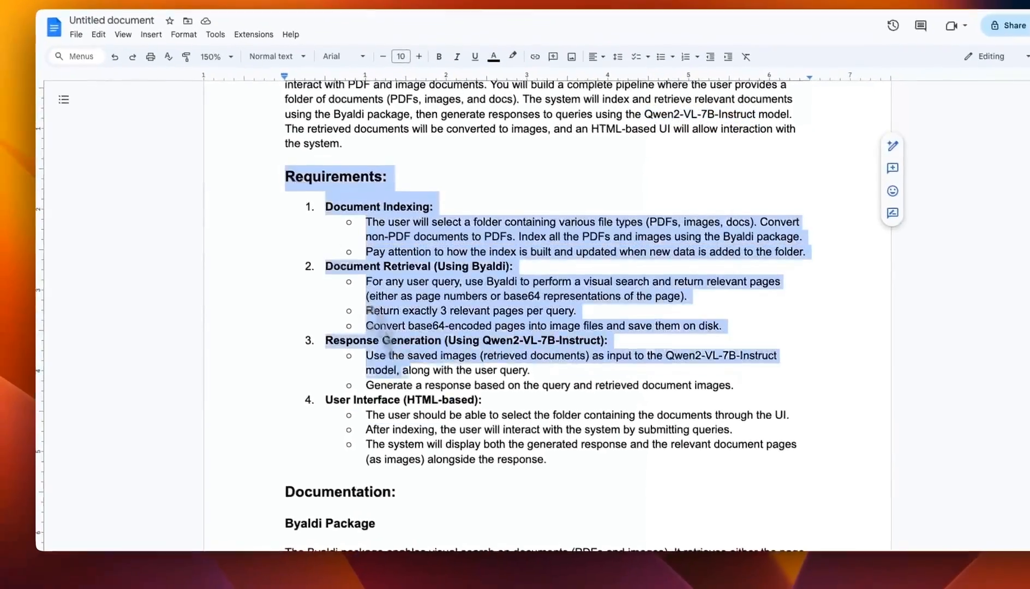
scroll("down", 3)
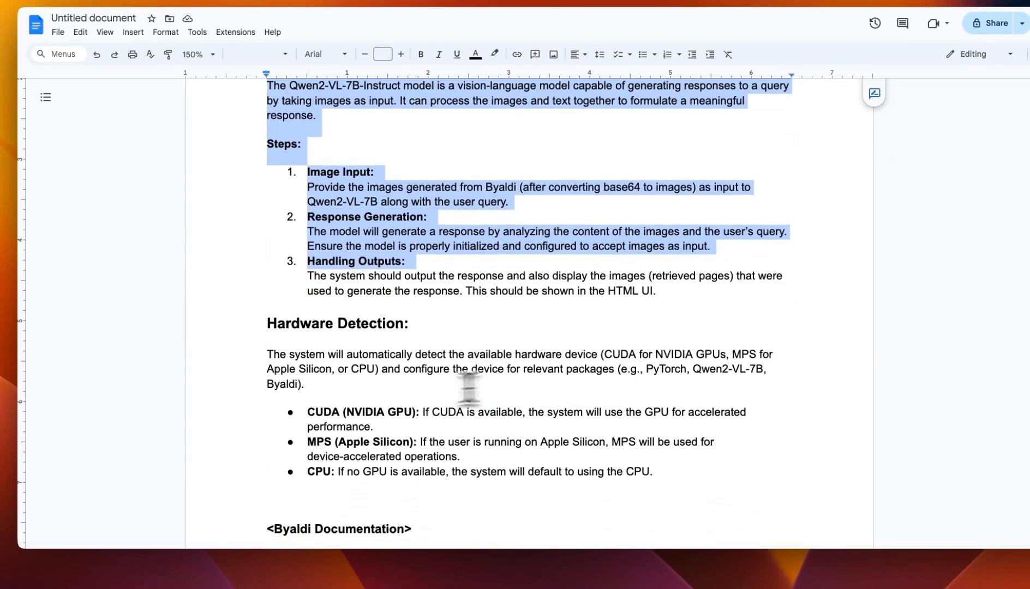
scroll("down", 3)
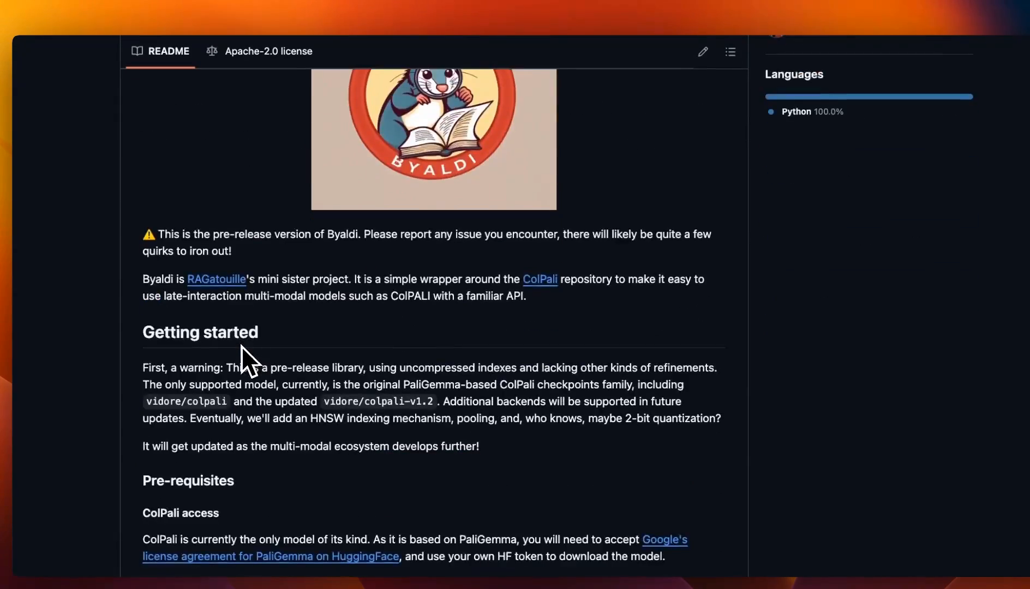
Step: Reach the Qwen2-VL Quickstart and expand the 'Multi image inference' example to show its code
scroll("down", 3)
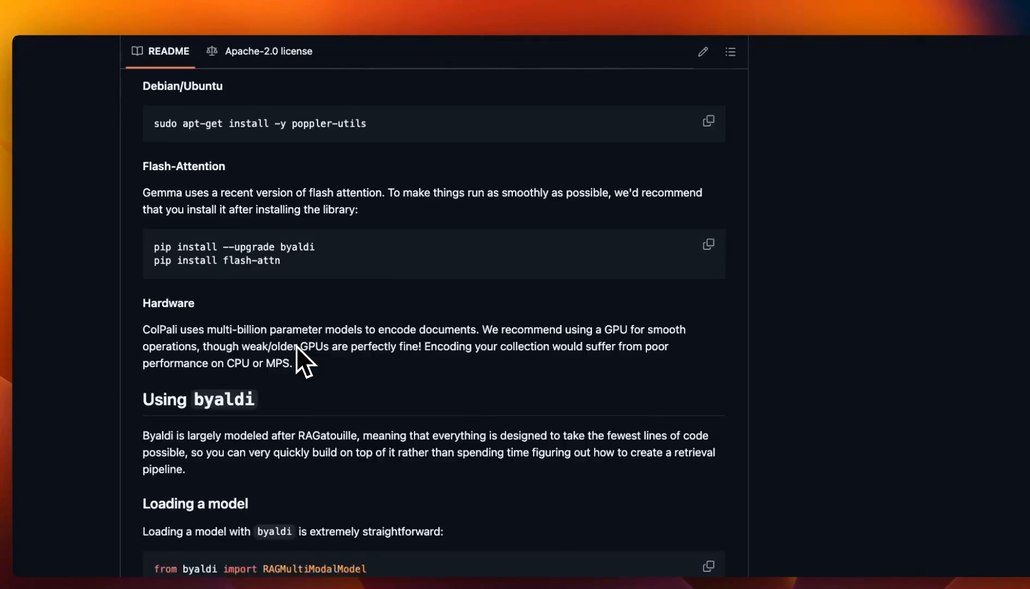
scroll("down", 3)
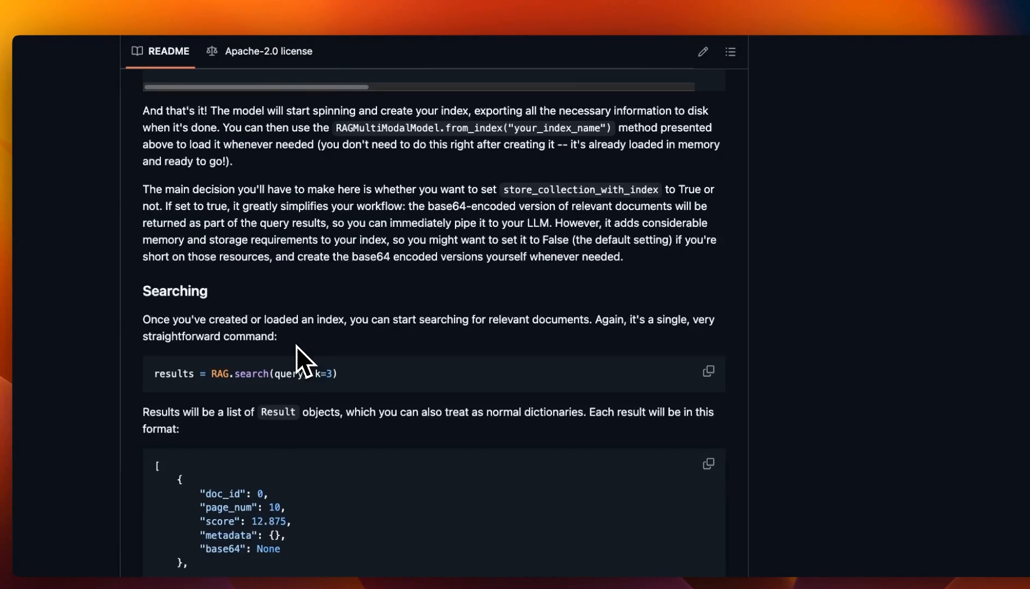
scroll("down", 3)
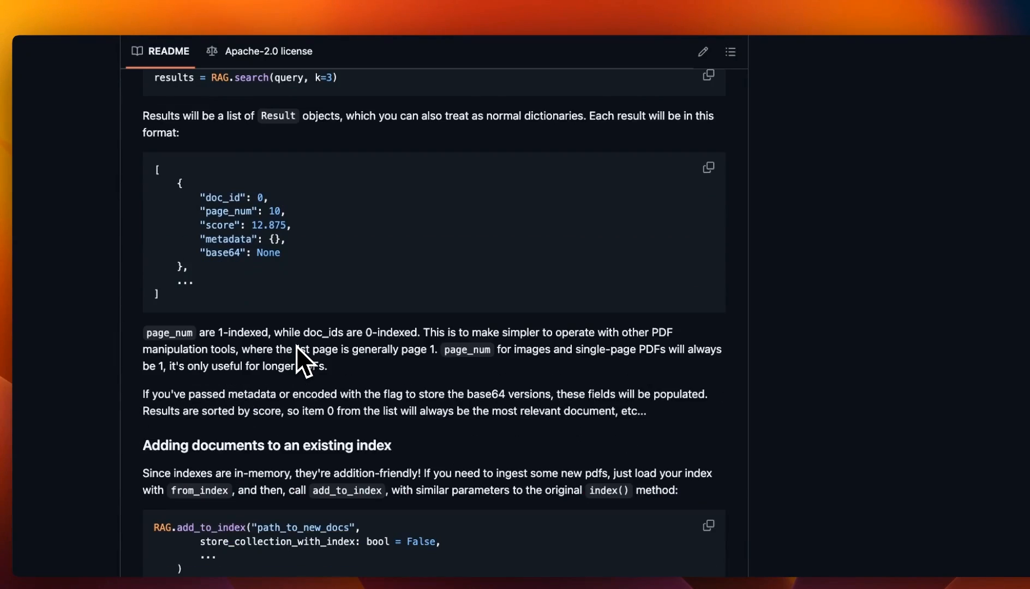
scroll("down", 3)
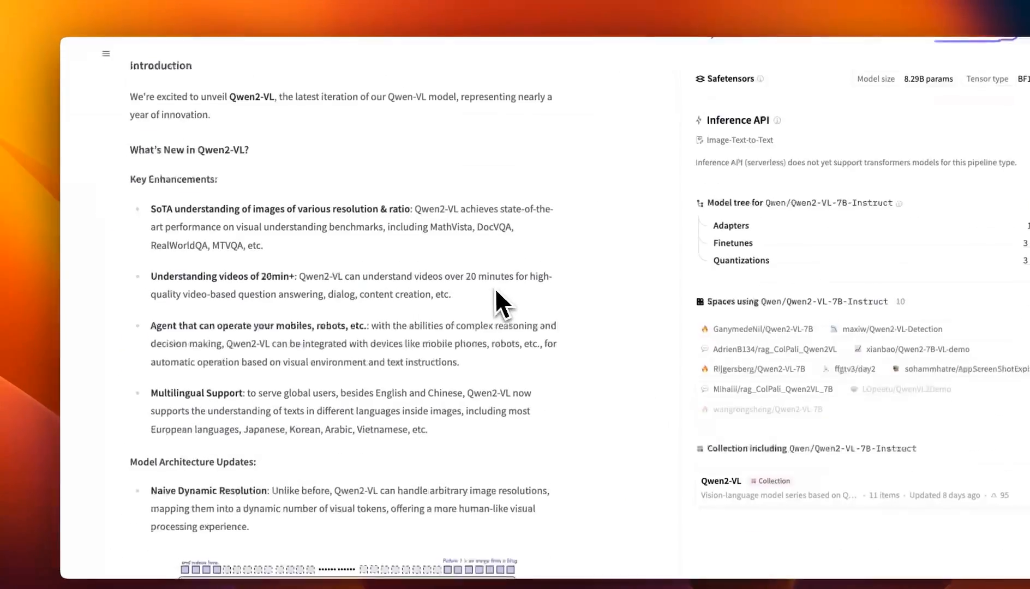
scroll("down", 3)
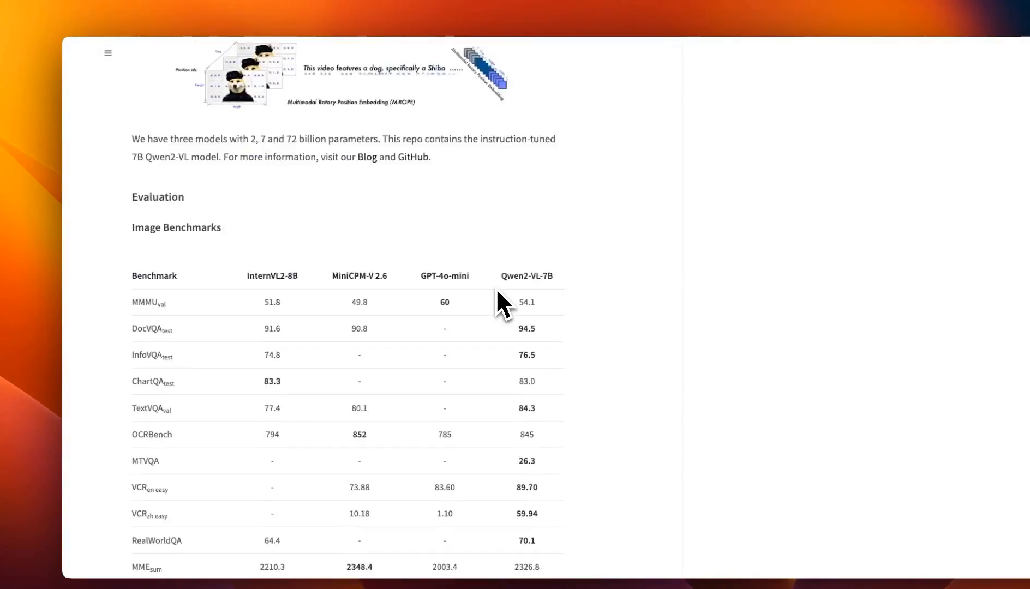
scroll("down", 3)
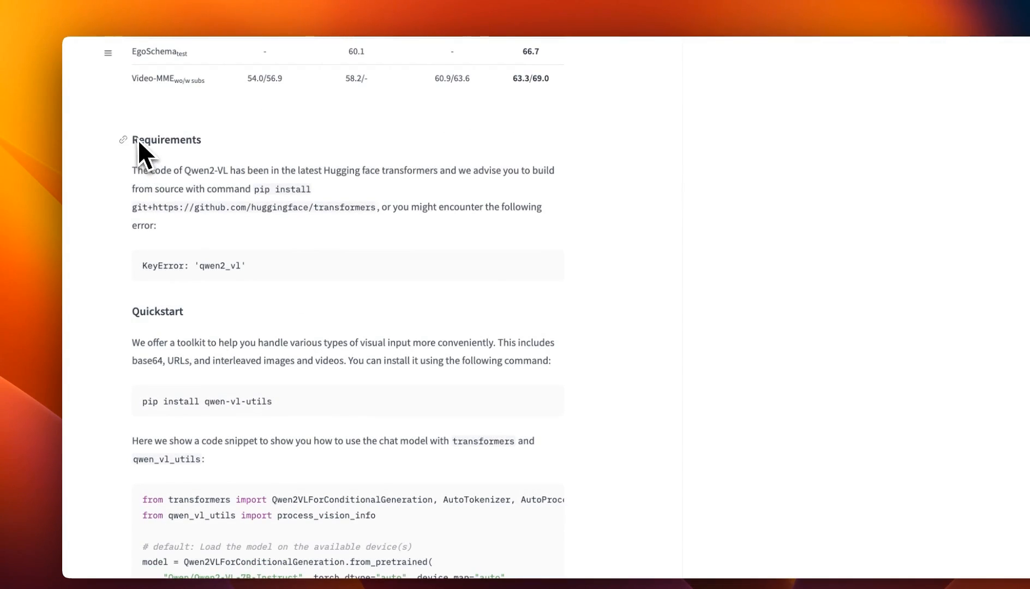
scroll("down", 3)
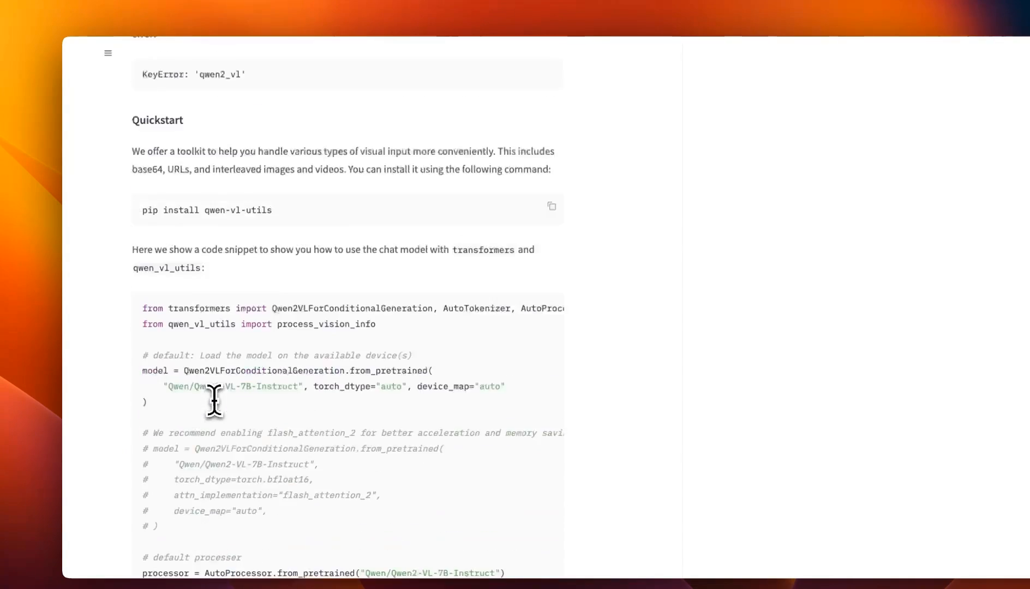
scroll("down", 3)
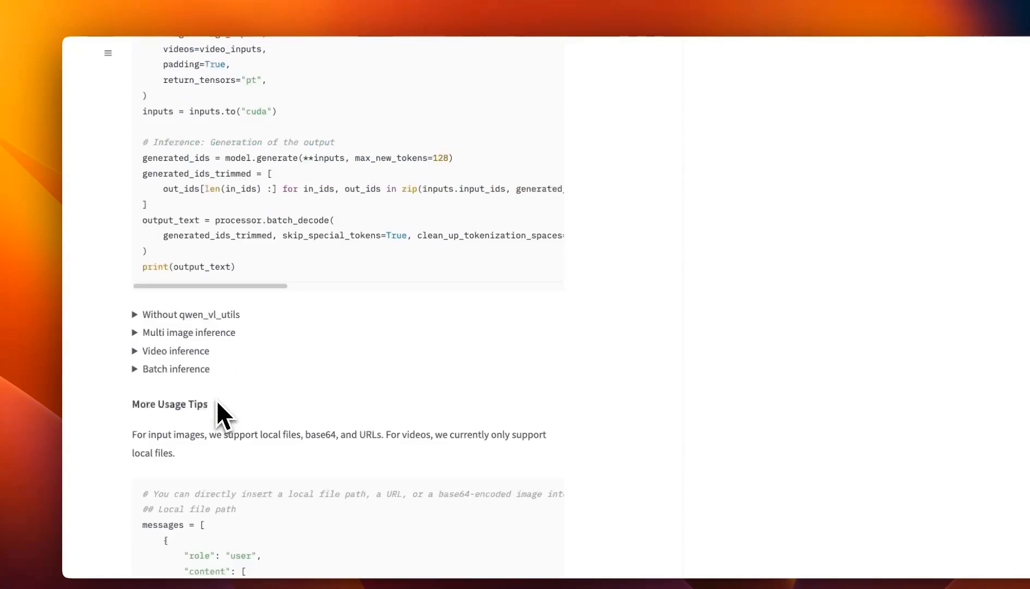
left_click(188, 332)
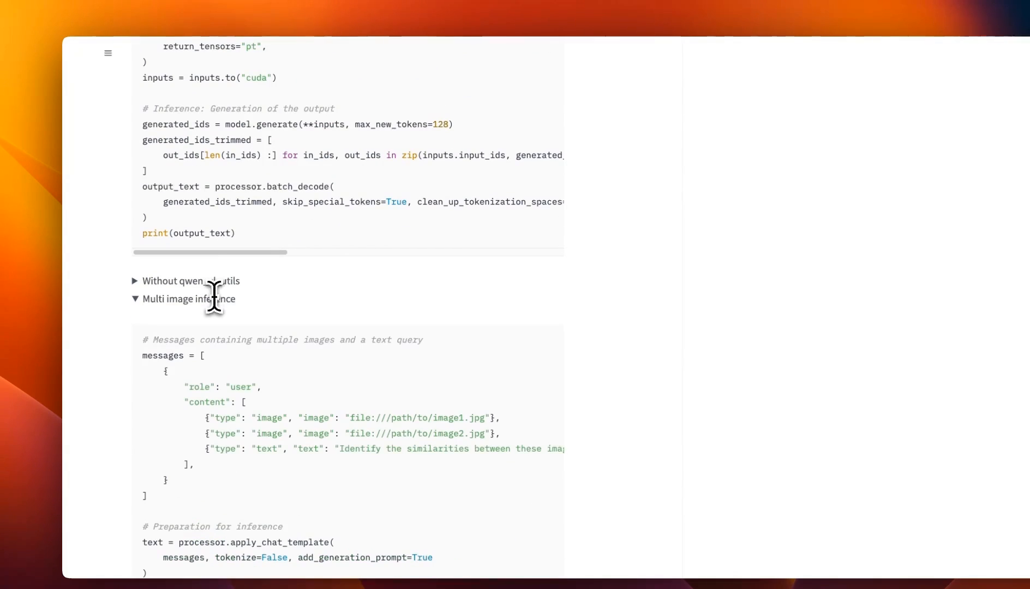
scroll("down", 3)
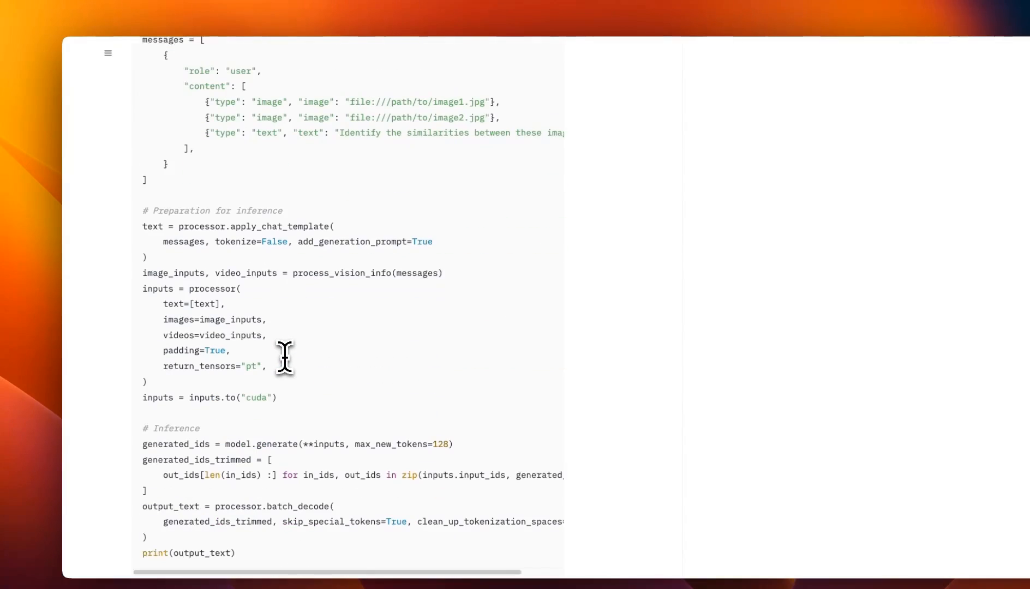
scroll("down", 3)
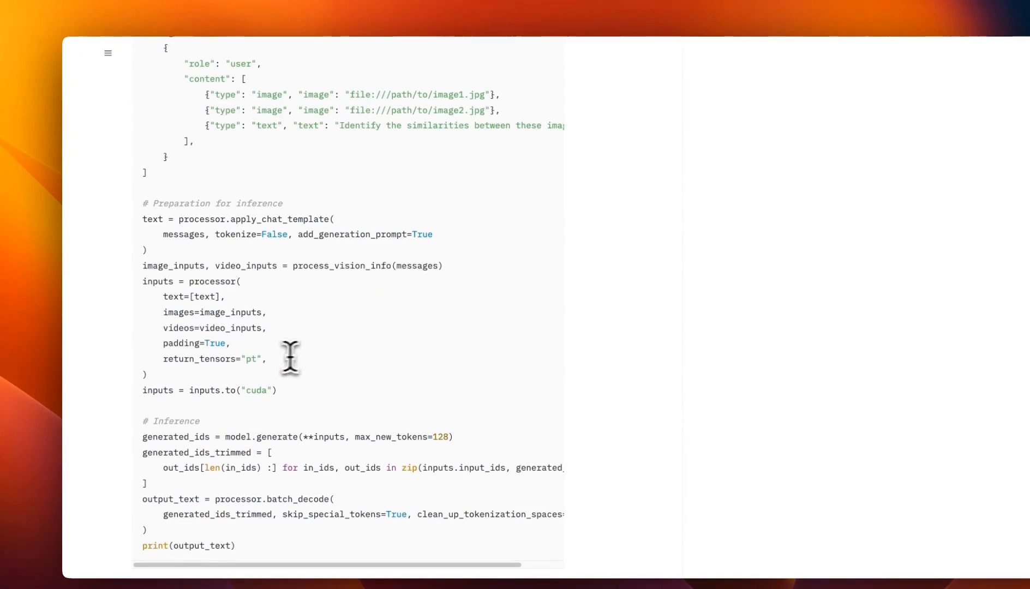
mouse_move(391, 349)
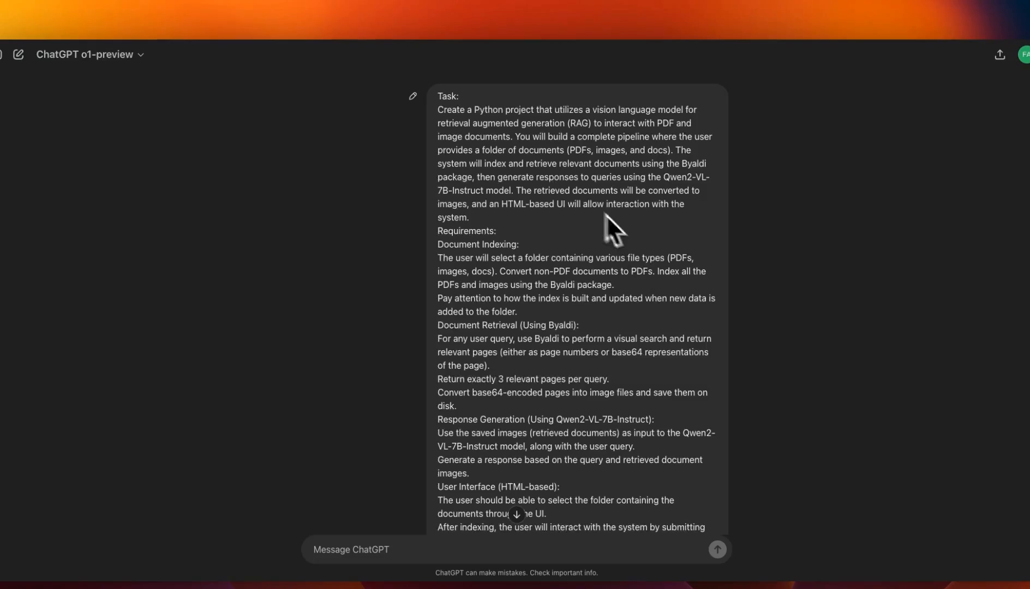
scroll("down", 3)
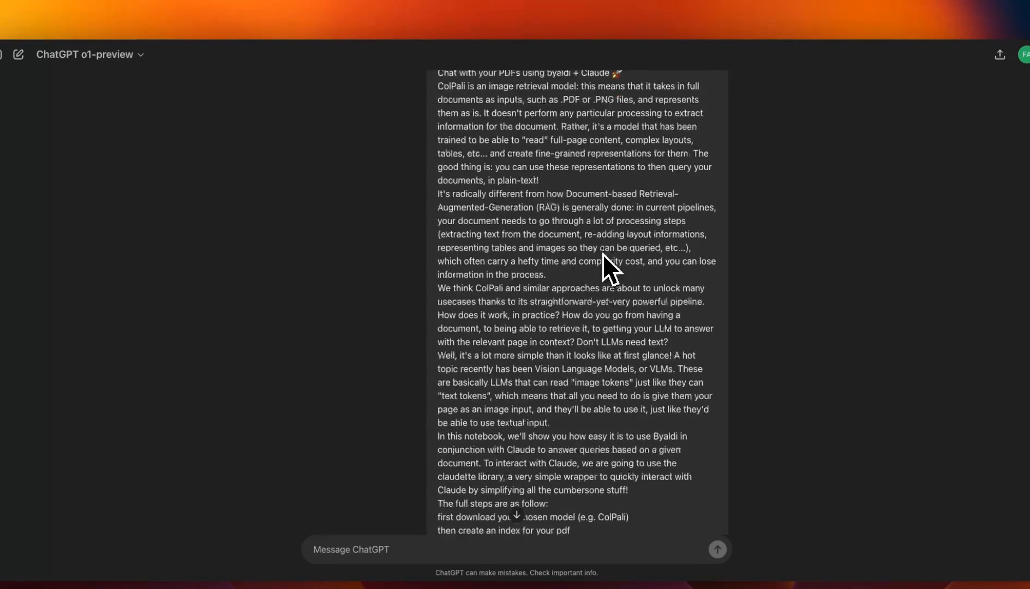
scroll("down", 3)
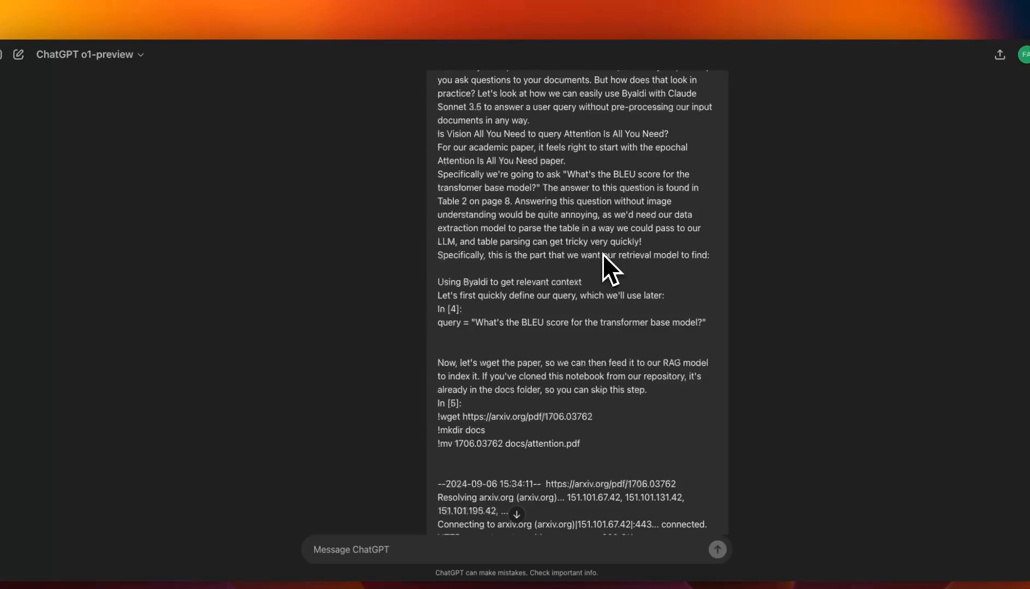
scroll("down", 3)
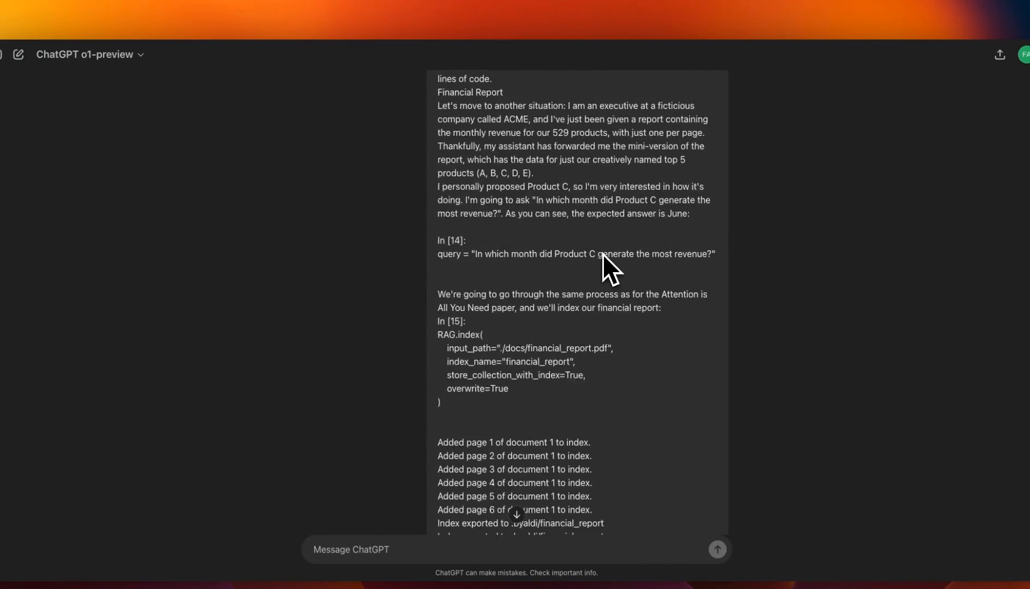
scroll("down", 3)
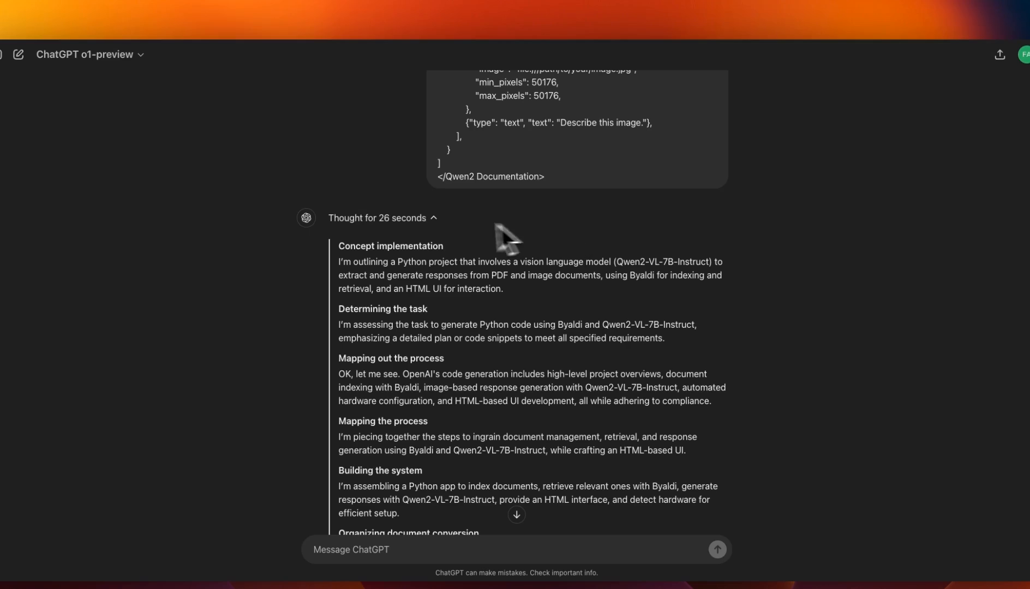
mouse_move(434, 239)
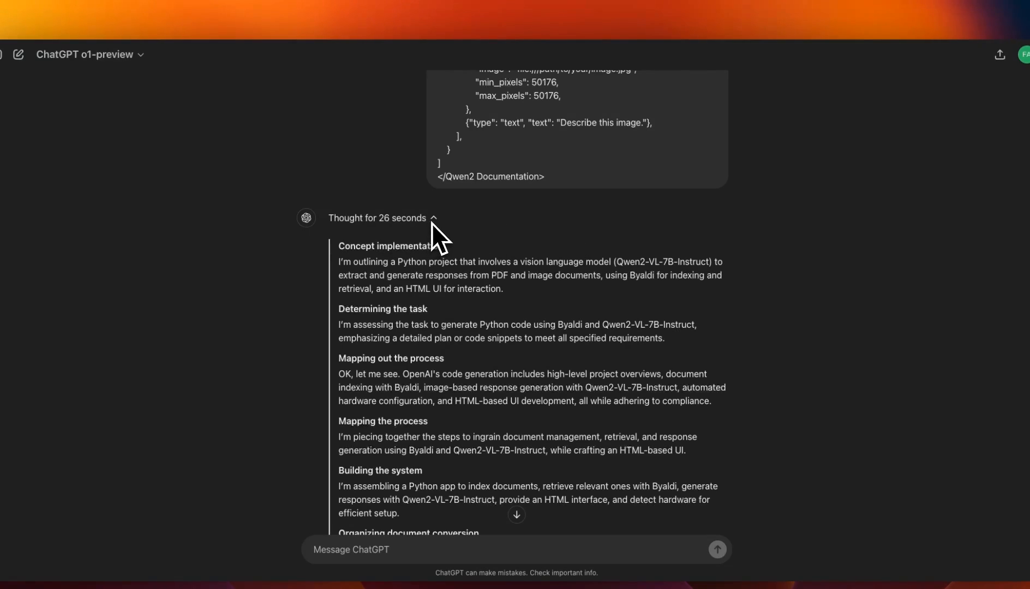
scroll("down", 3)
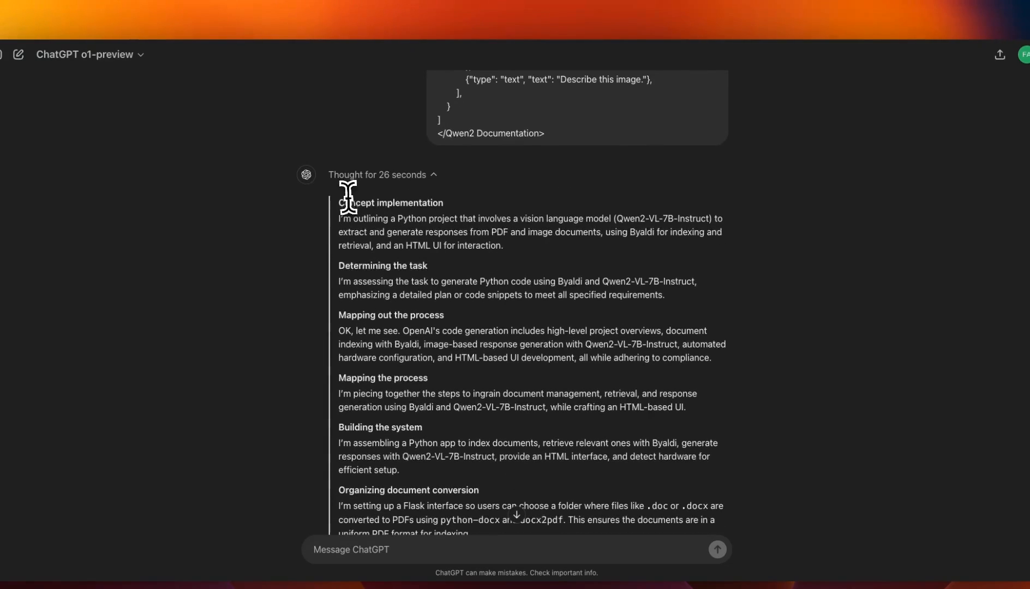
double_click(390, 203)
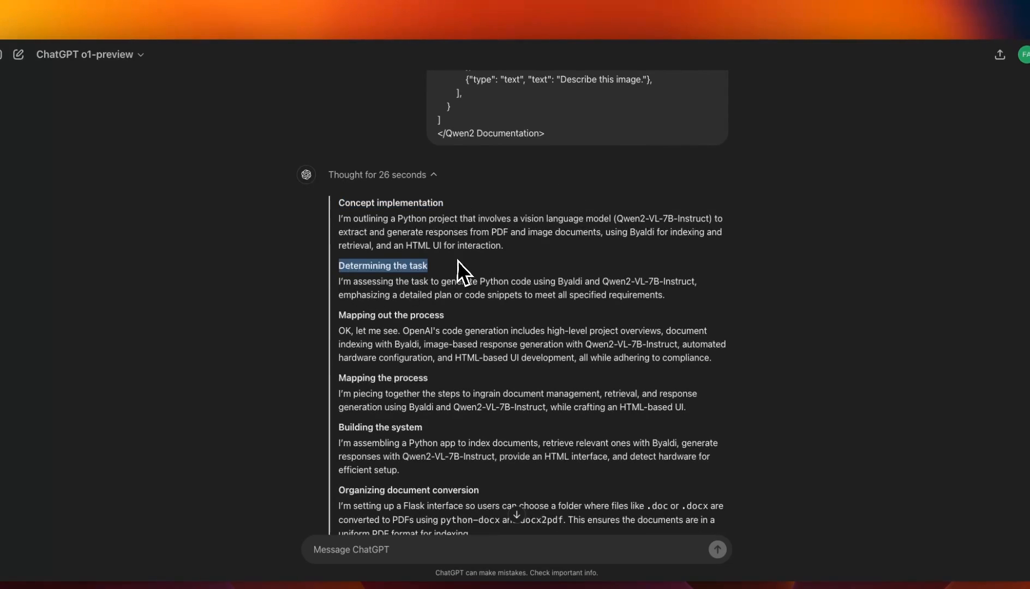
scroll("down", 3)
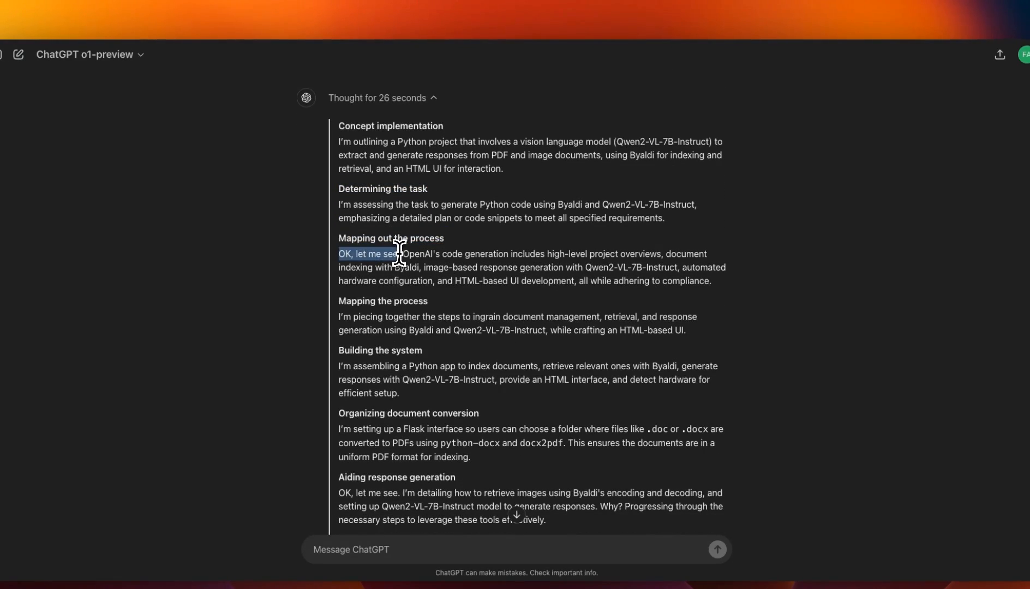
left_click_drag(414, 258, 566, 258)
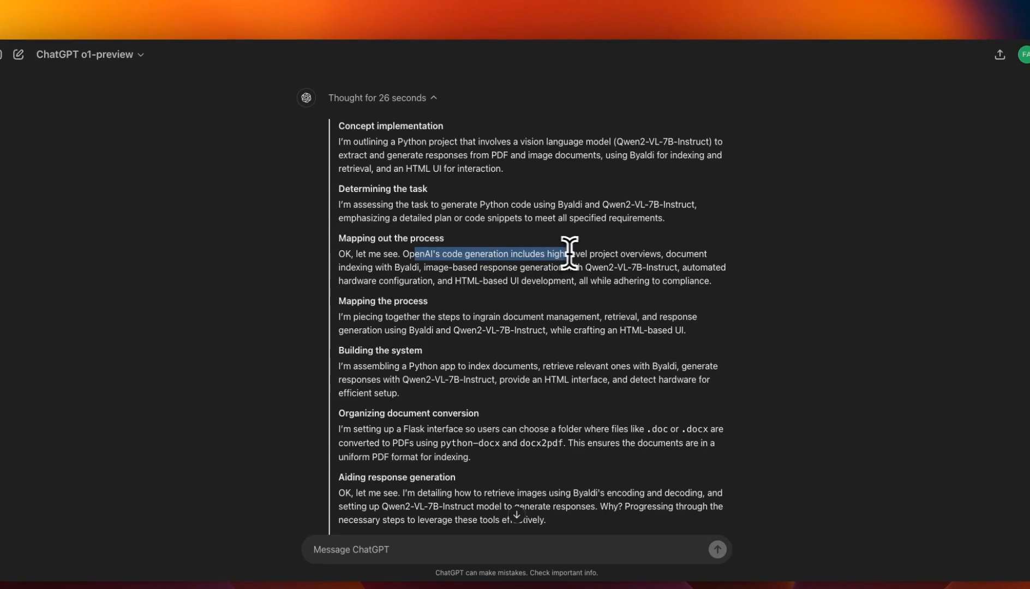
left_click_drag(565, 255, 695, 255)
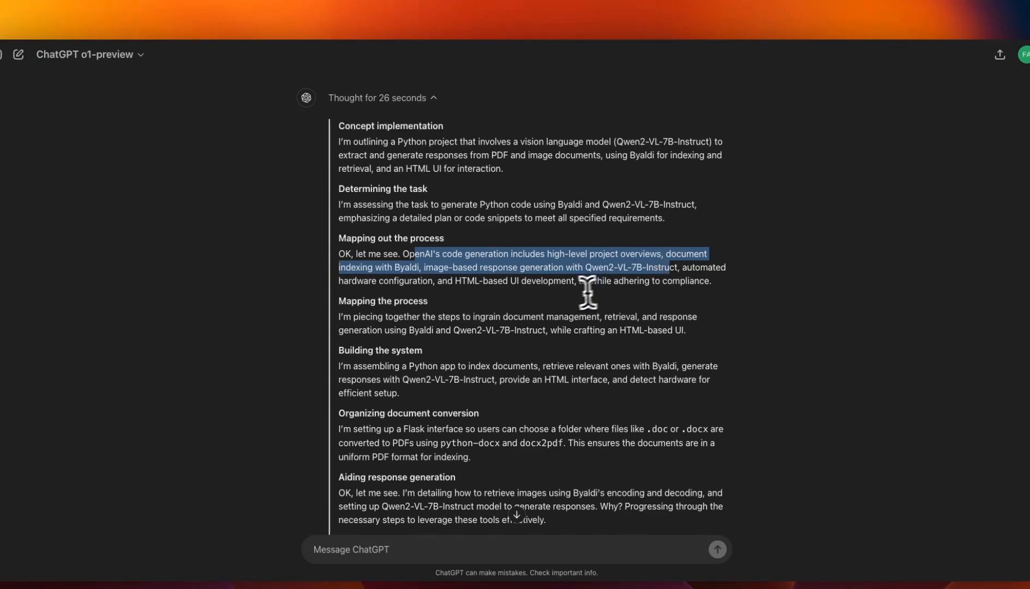
scroll("down", 3)
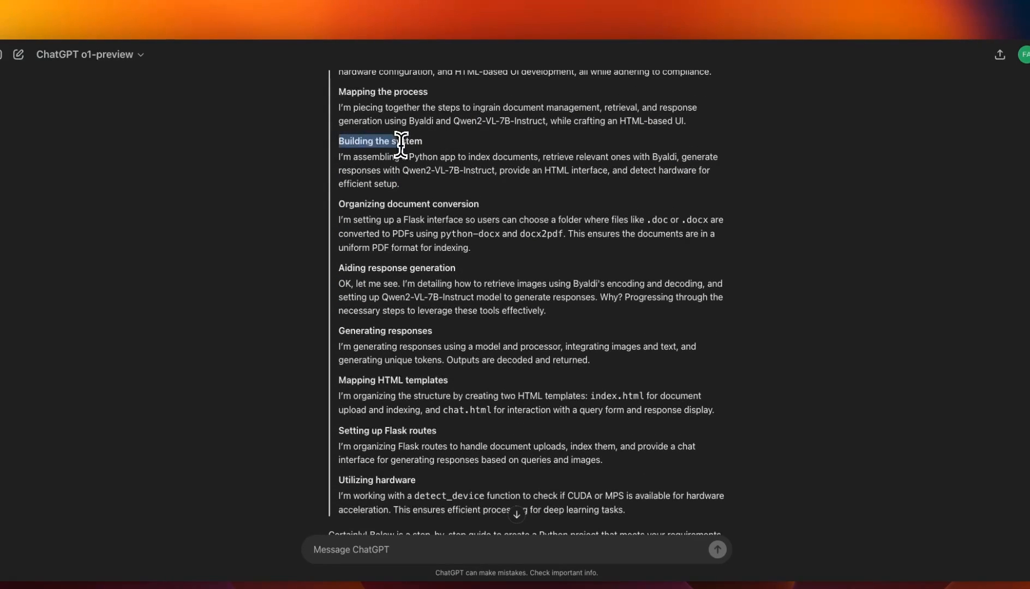
scroll("down", 3)
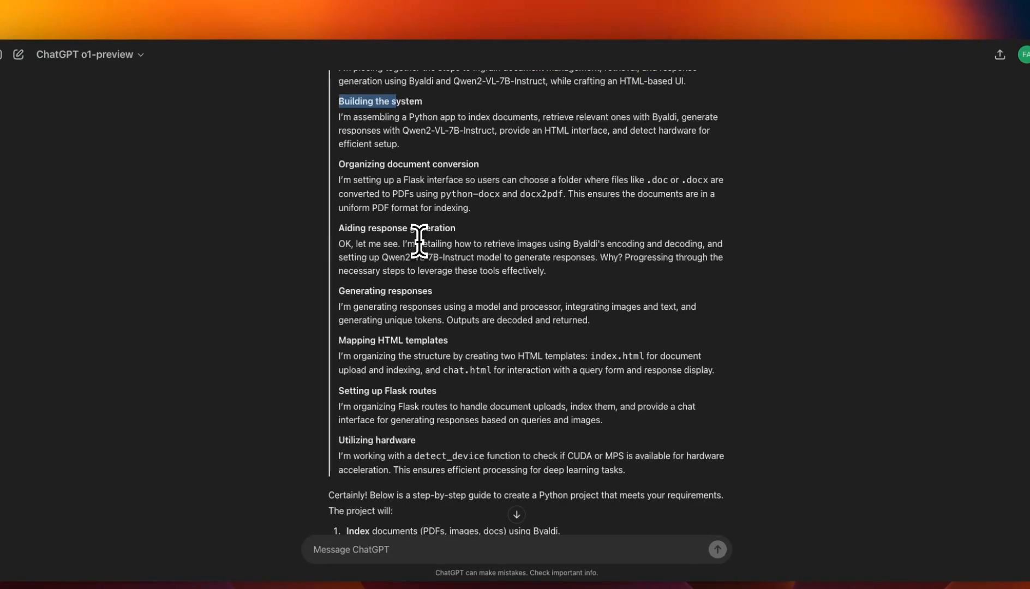
scroll("down", 3)
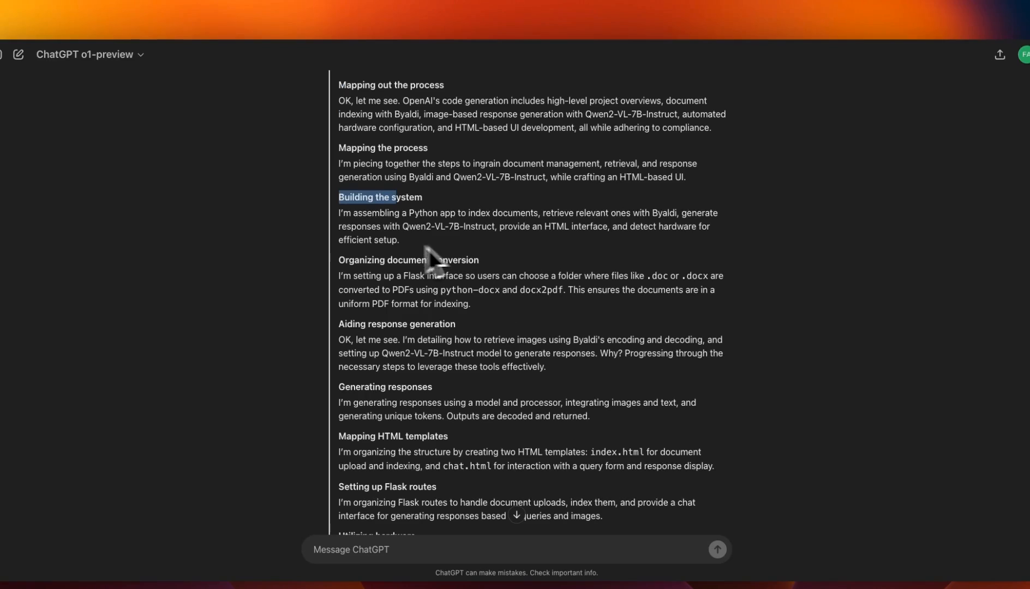
scroll("down", 3)
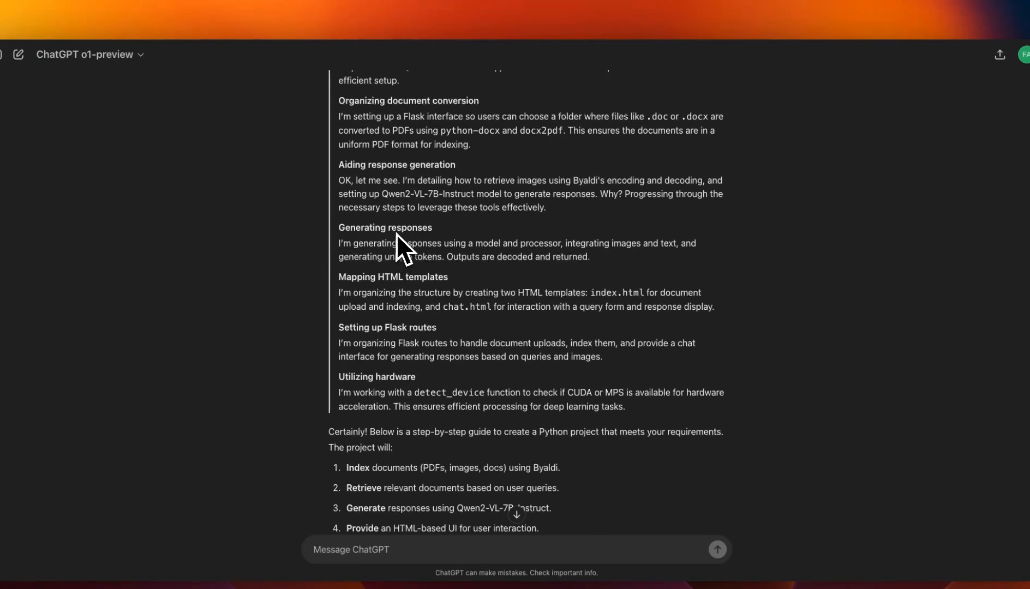
scroll("down", 3)
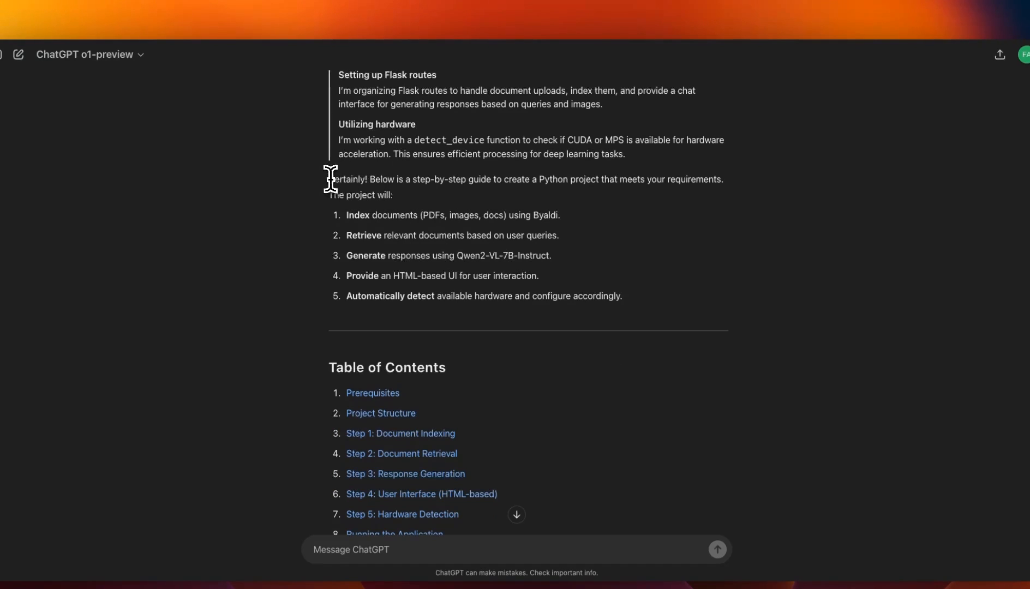
mouse_move(372, 181)
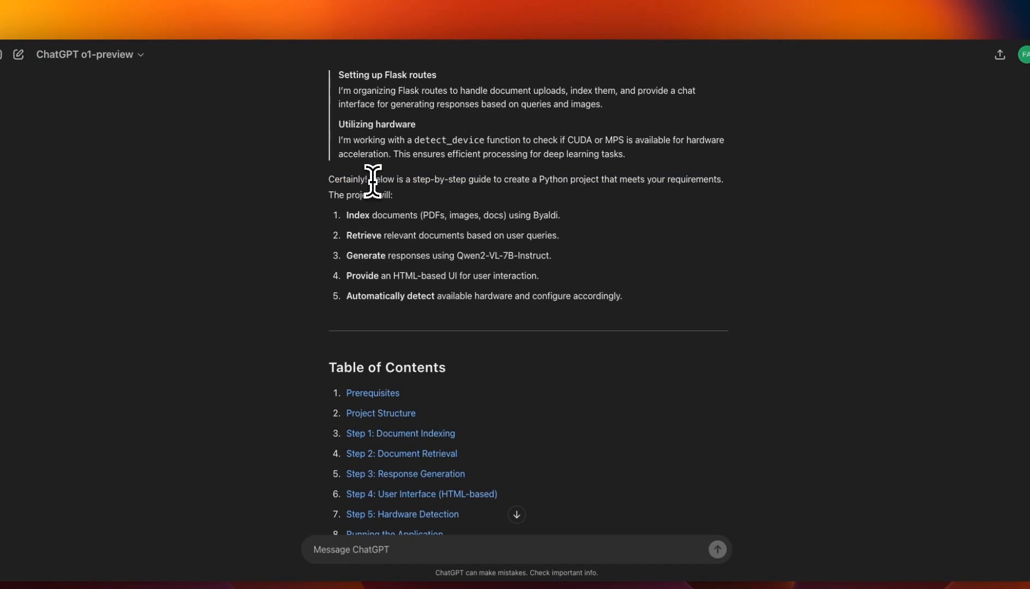
left_click_drag(370, 178, 394, 195)
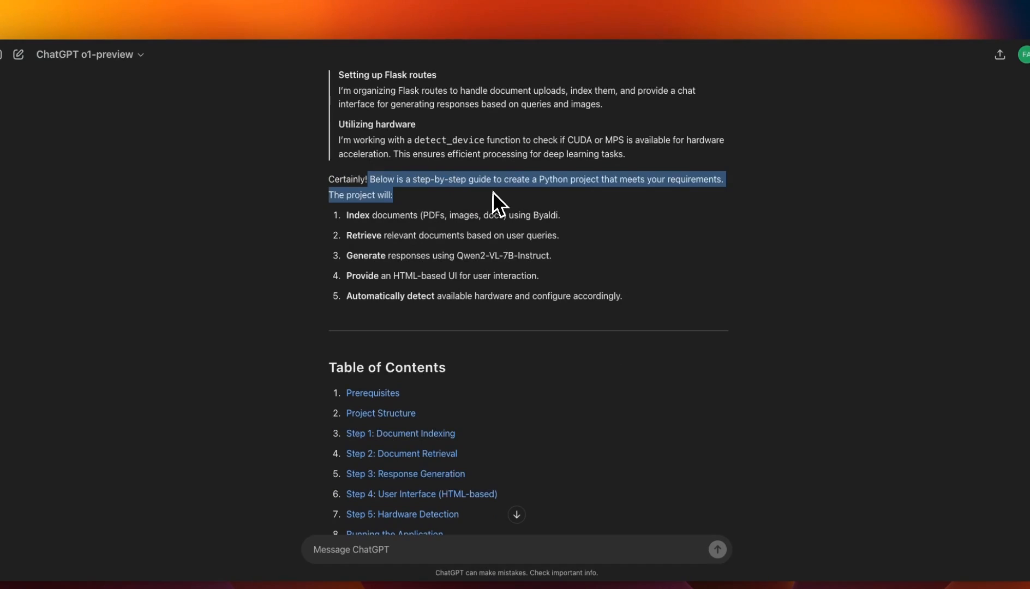
mouse_move(621, 207)
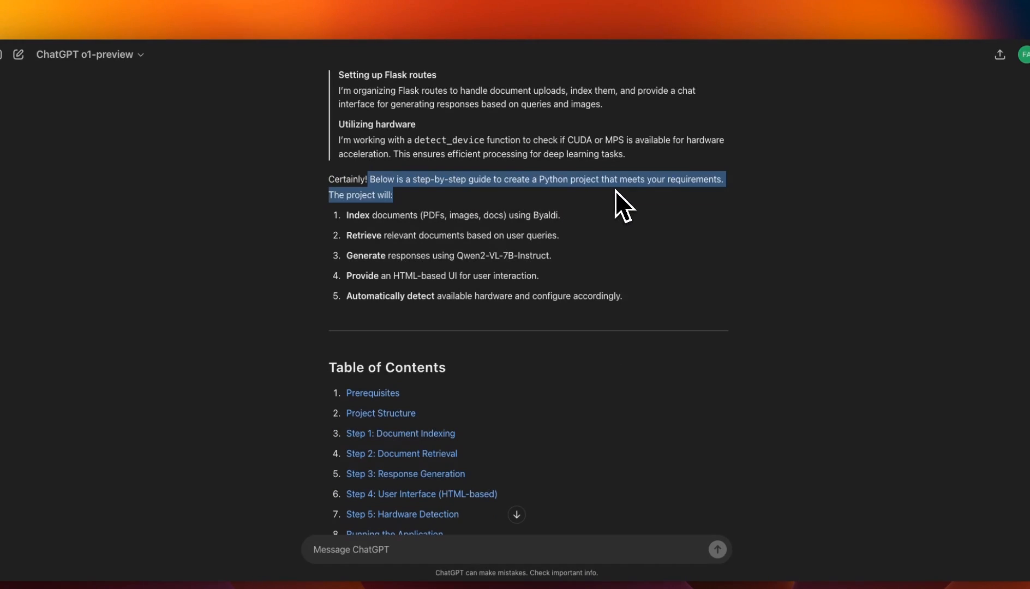
mouse_move(381, 218)
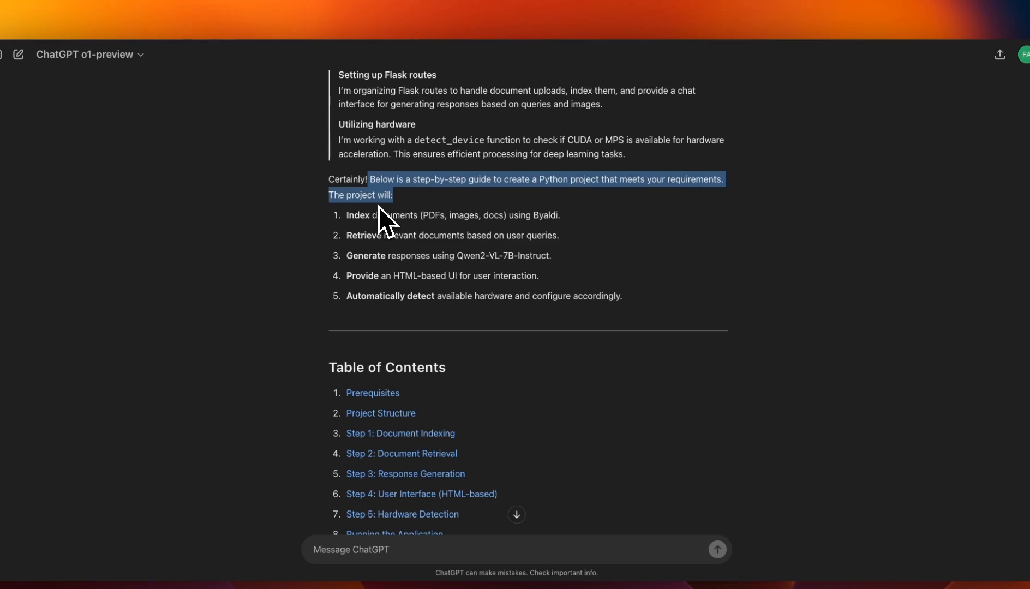
scroll("down", 3)
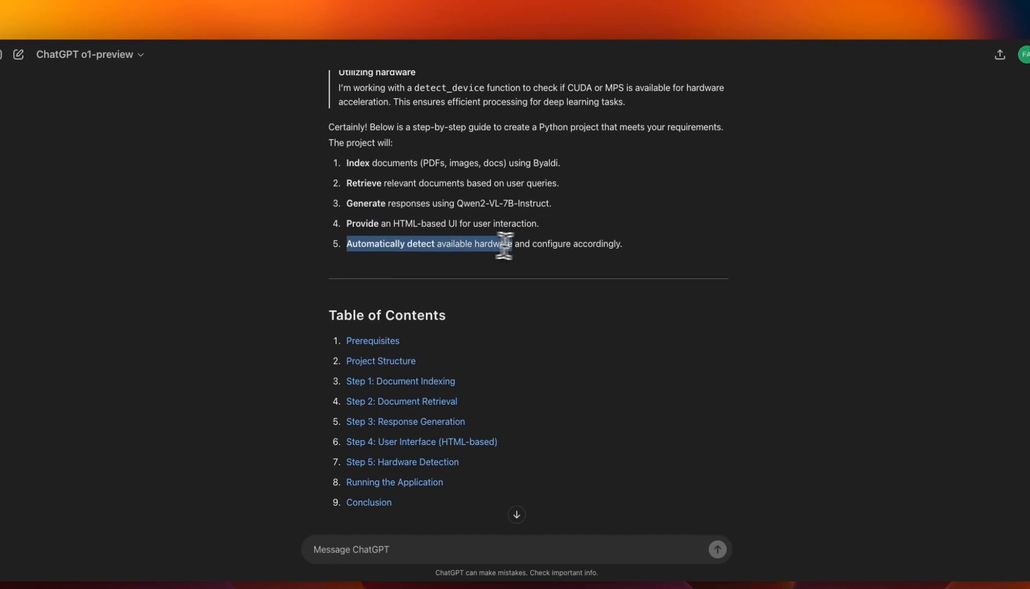
left_click_drag(505, 247, 620, 247)
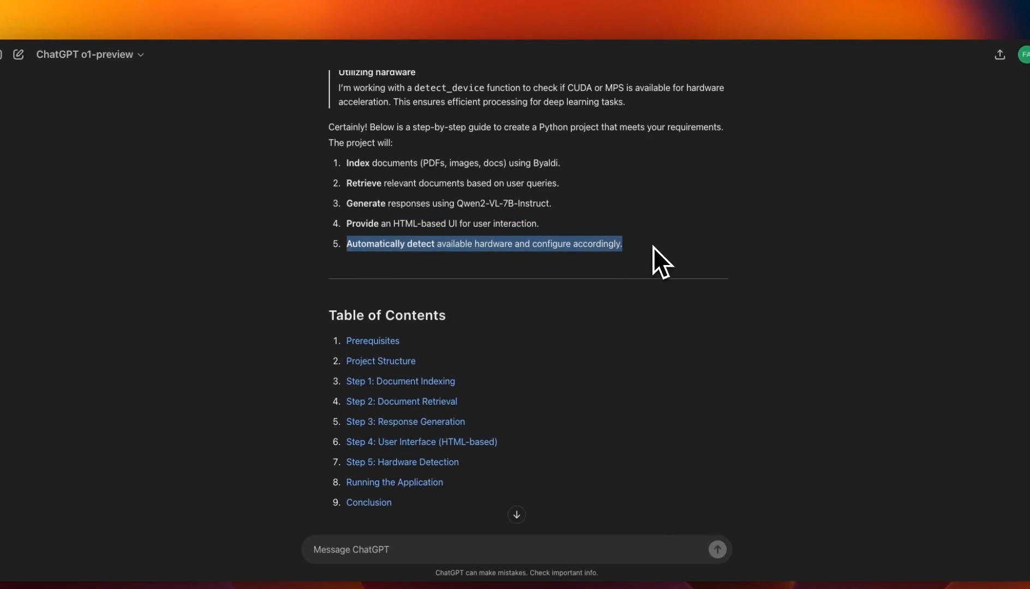
scroll("down", 3)
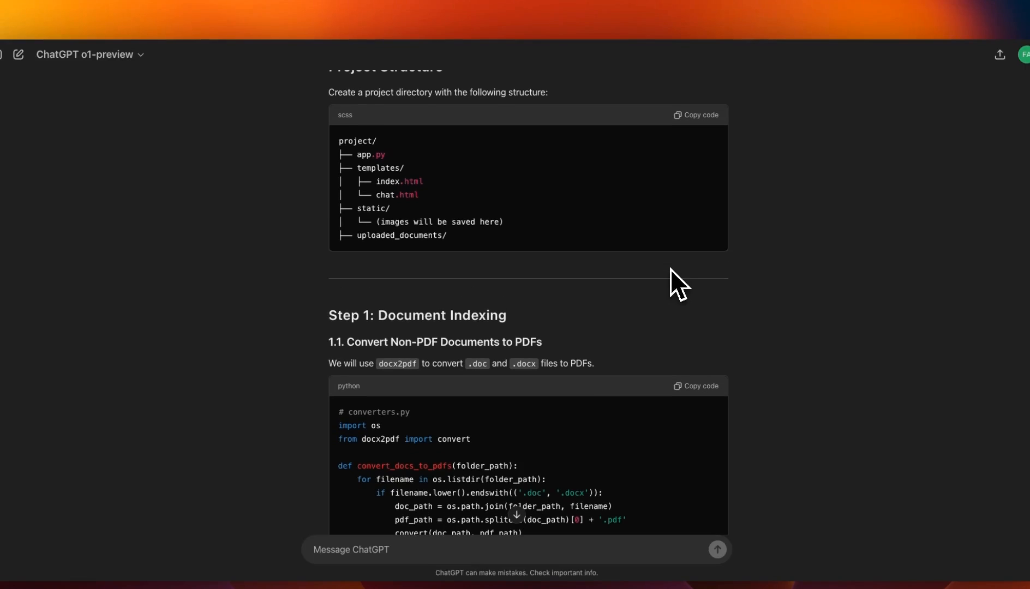
scroll("down", 3)
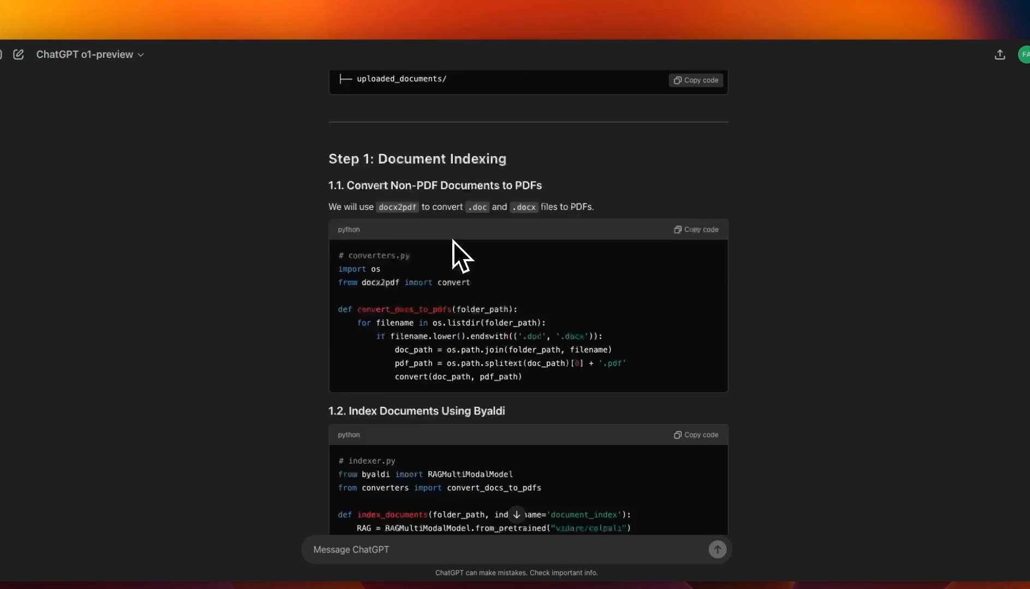
scroll("down", 3)
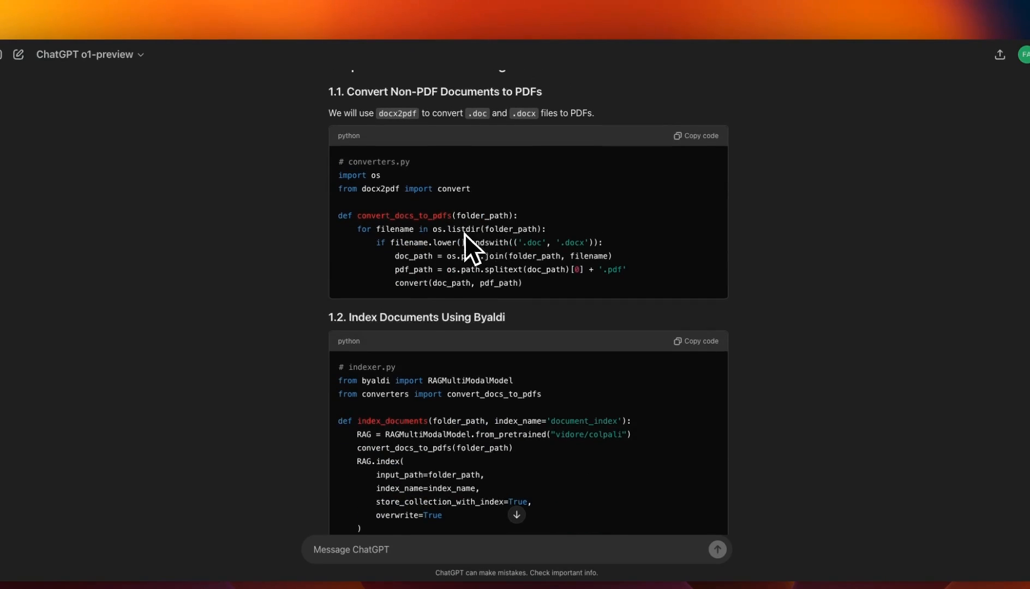
scroll("down", 3)
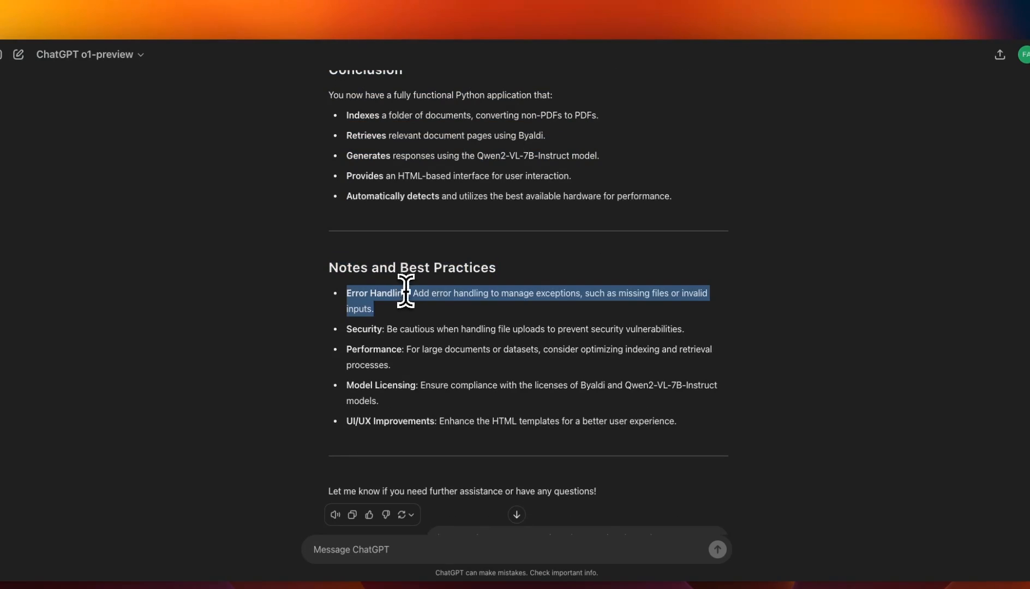
mouse_move(410, 293)
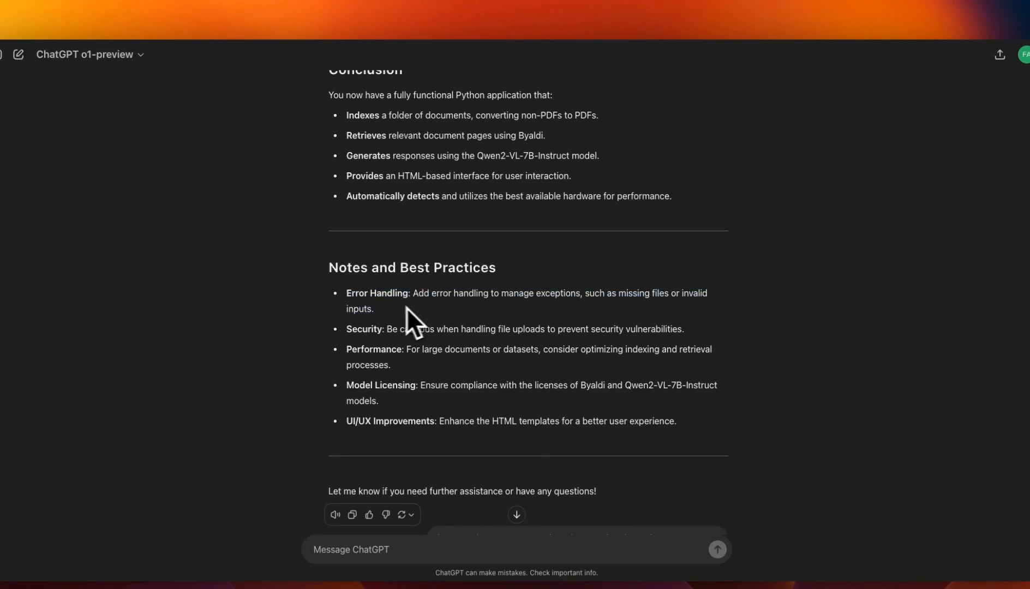
double_click(377, 293)
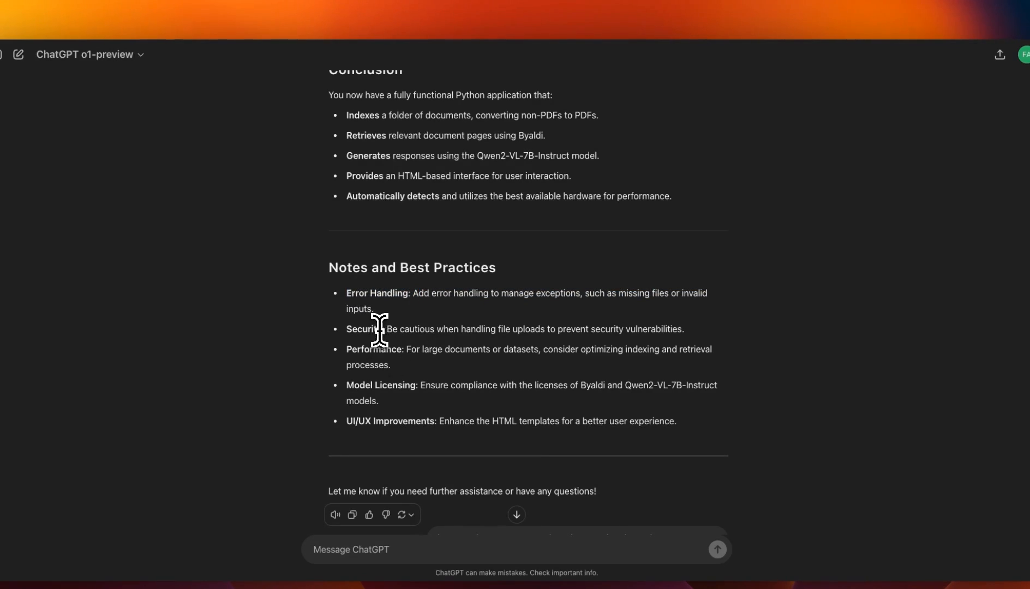
double_click(364, 329)
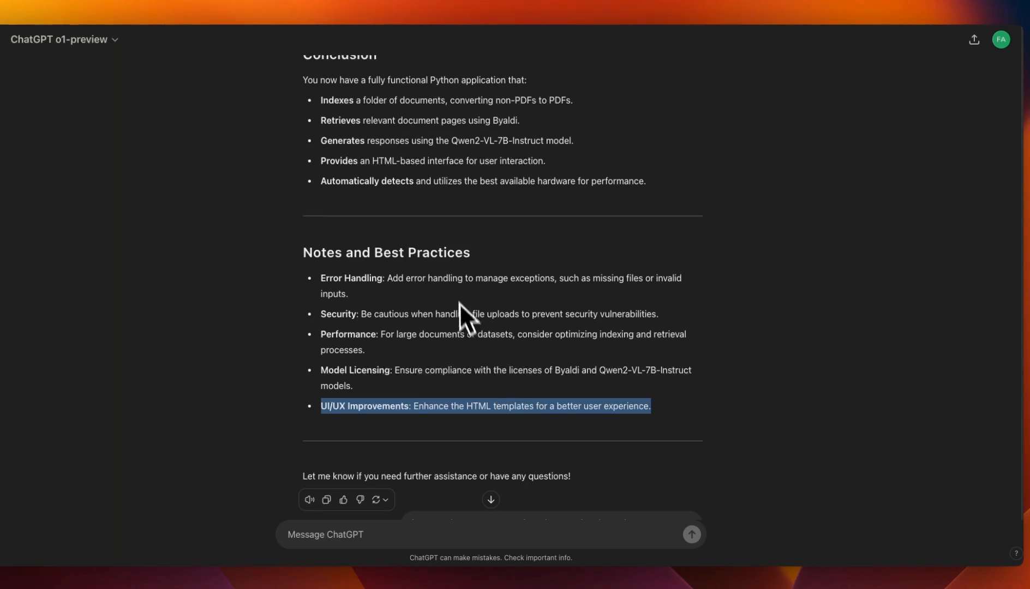
scroll("up", 3)
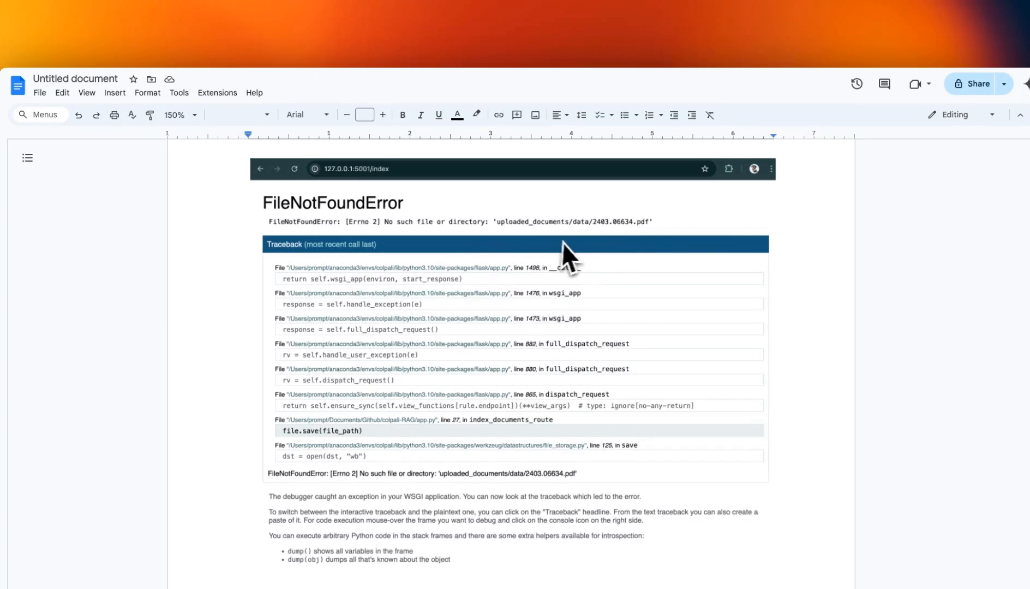
mouse_move(615, 237)
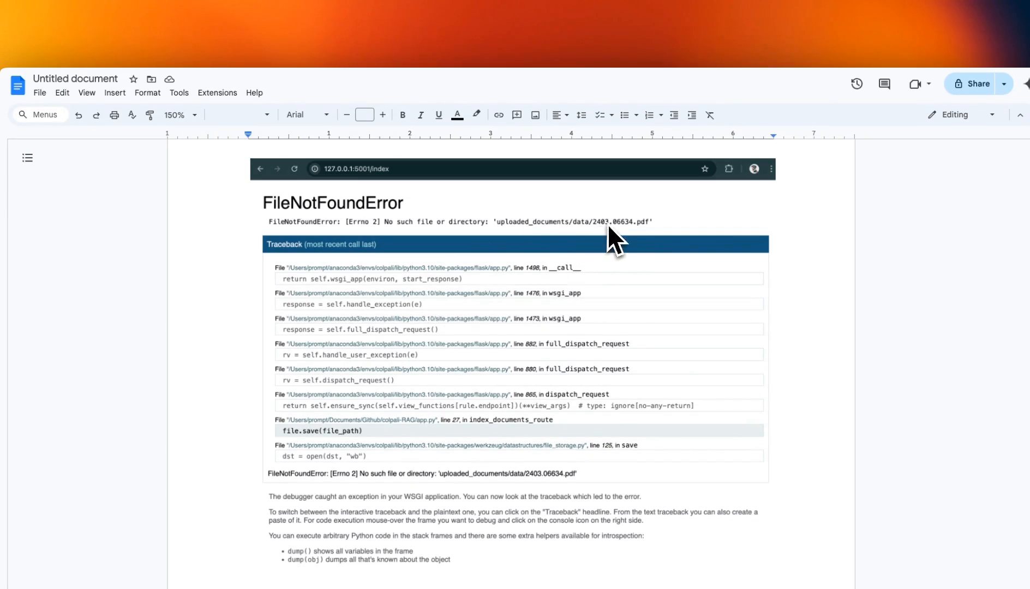
mouse_move(583, 246)
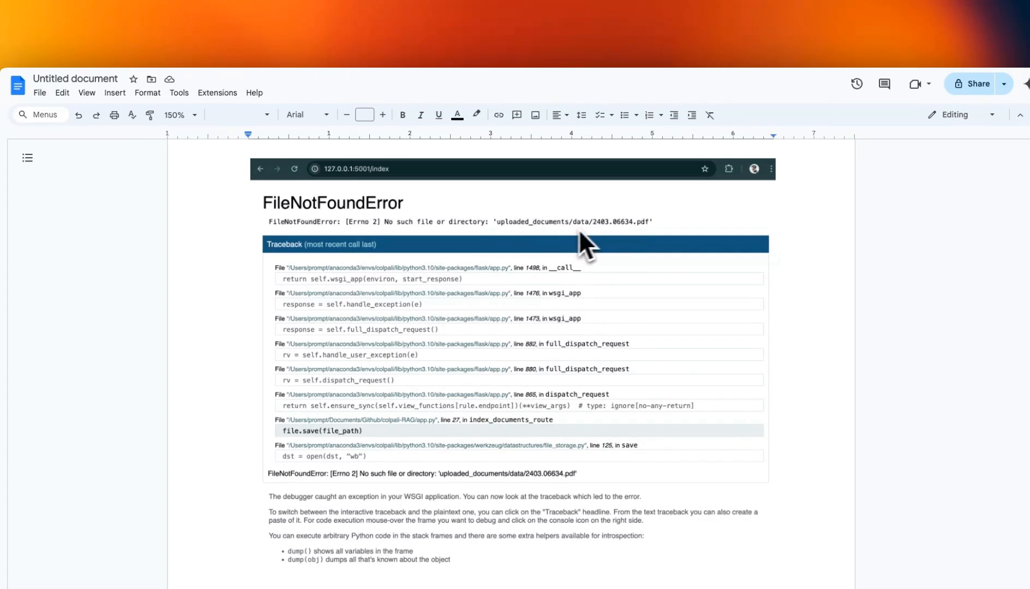
mouse_move(608, 241)
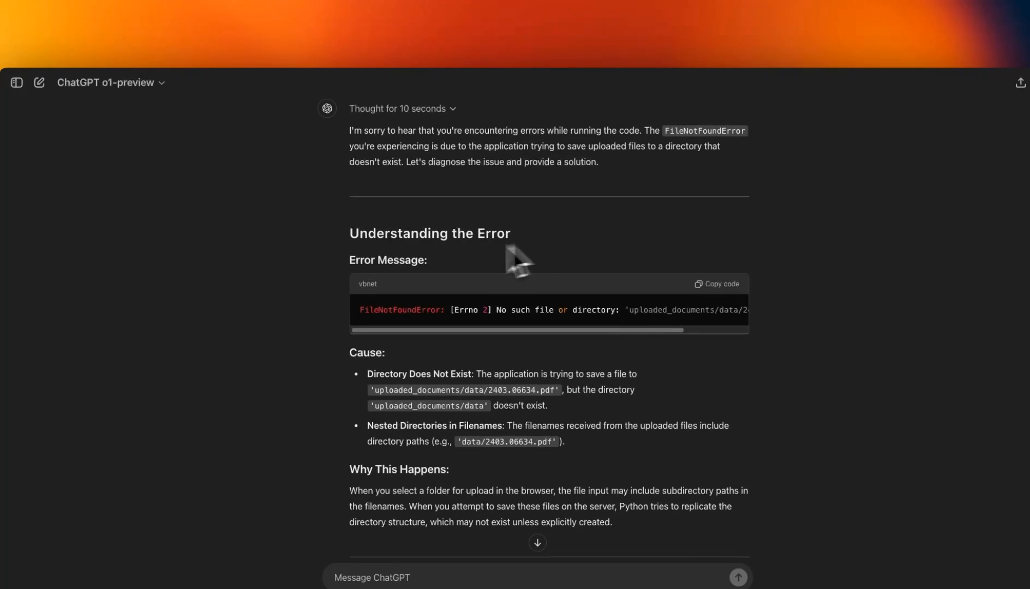
Step: Highlight the 'Understanding the Error' heading and read through the expanded reasoning
double_click(429, 233)
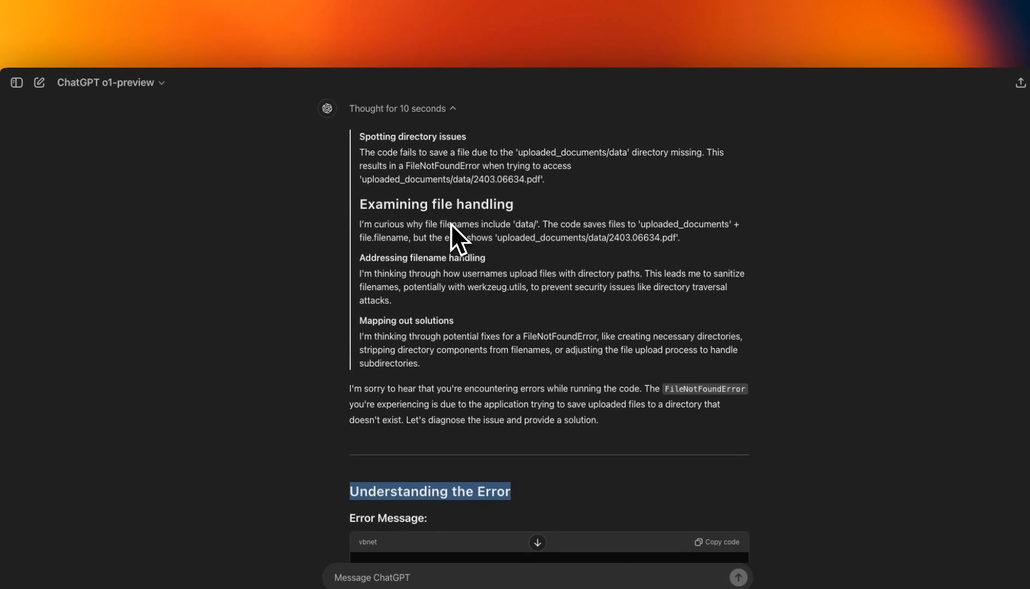
scroll("down", 3)
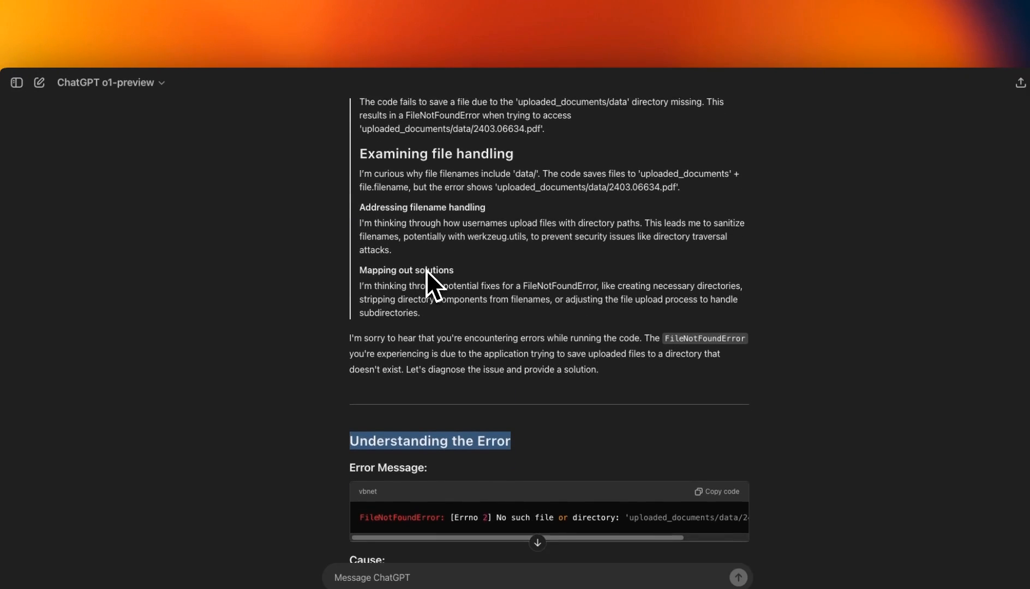
scroll("down", 3)
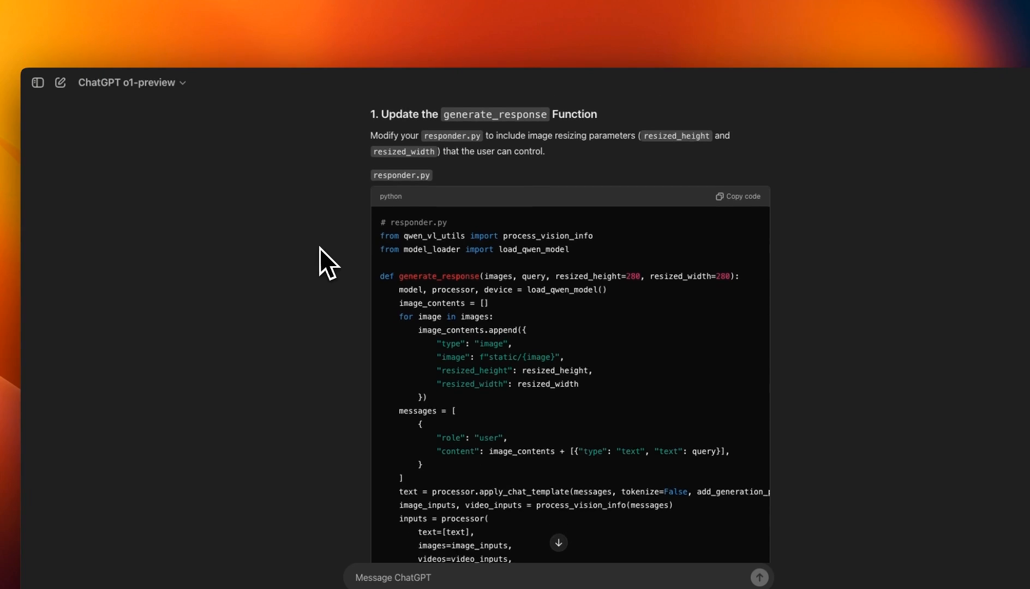
scroll("down", 3)
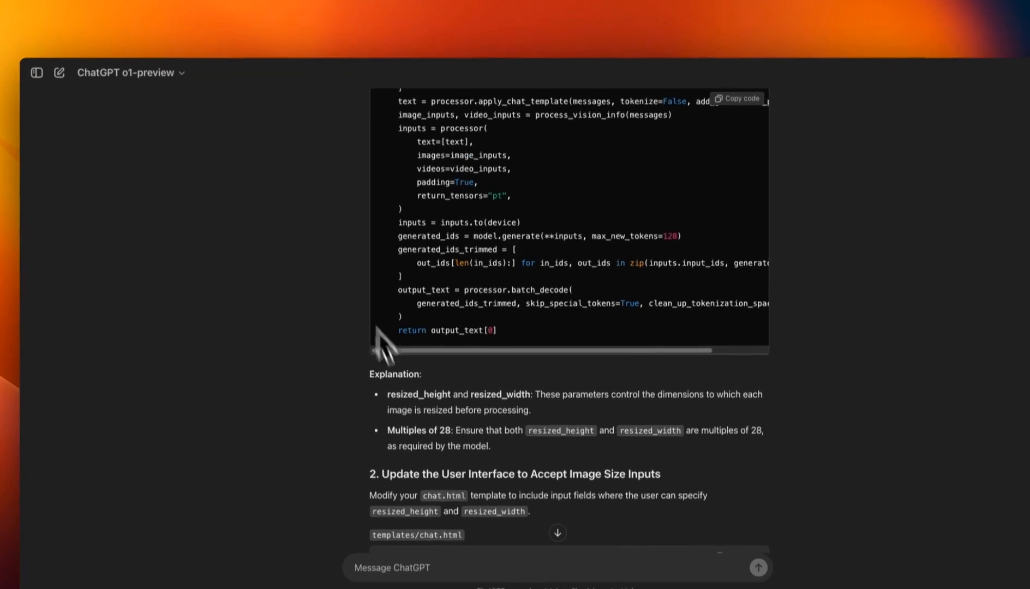
left_click_drag(374, 374, 486, 427)
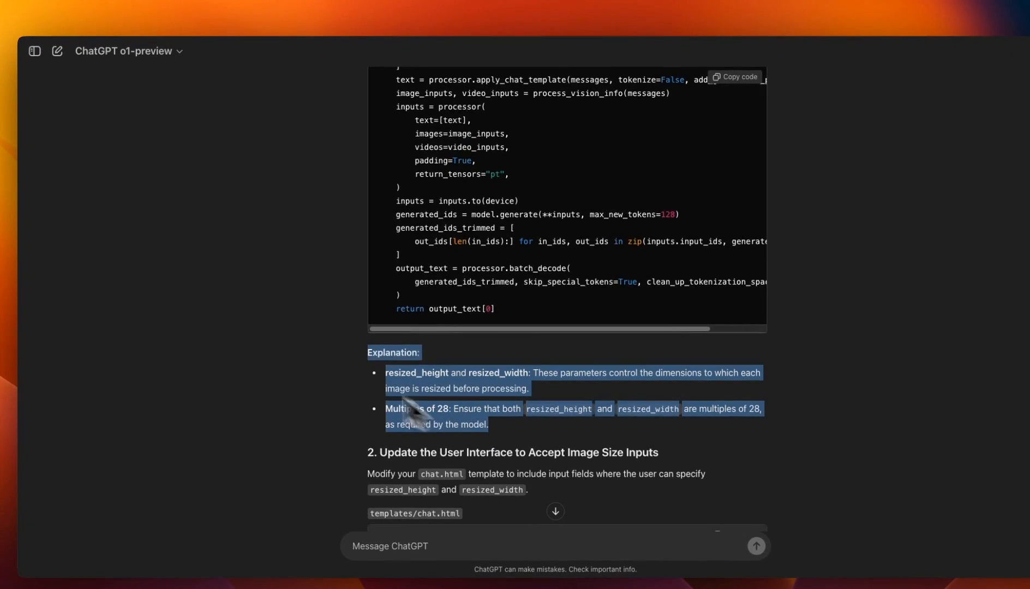
scroll("down", 3)
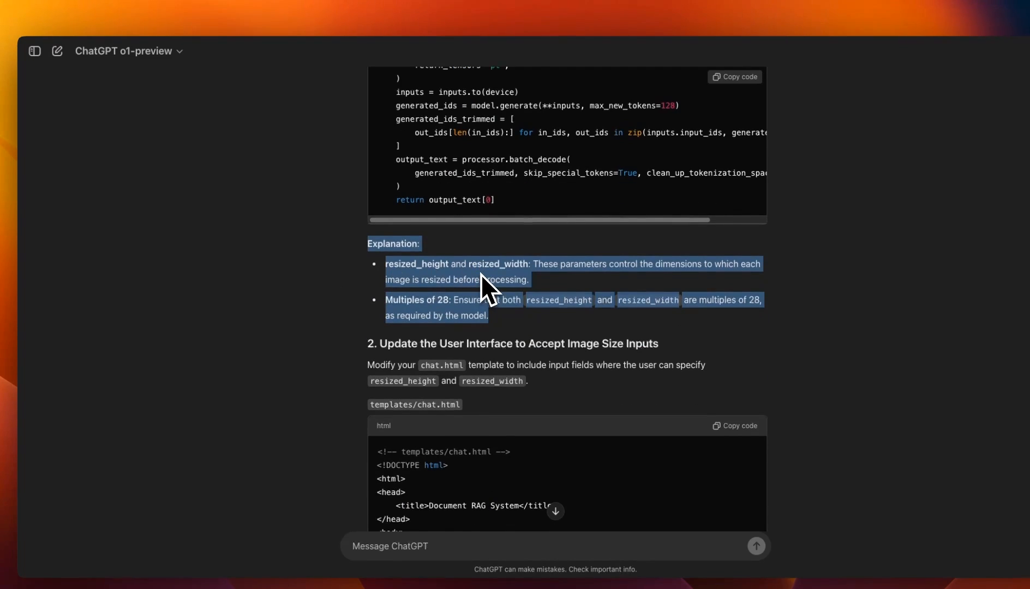
scroll("down", 3)
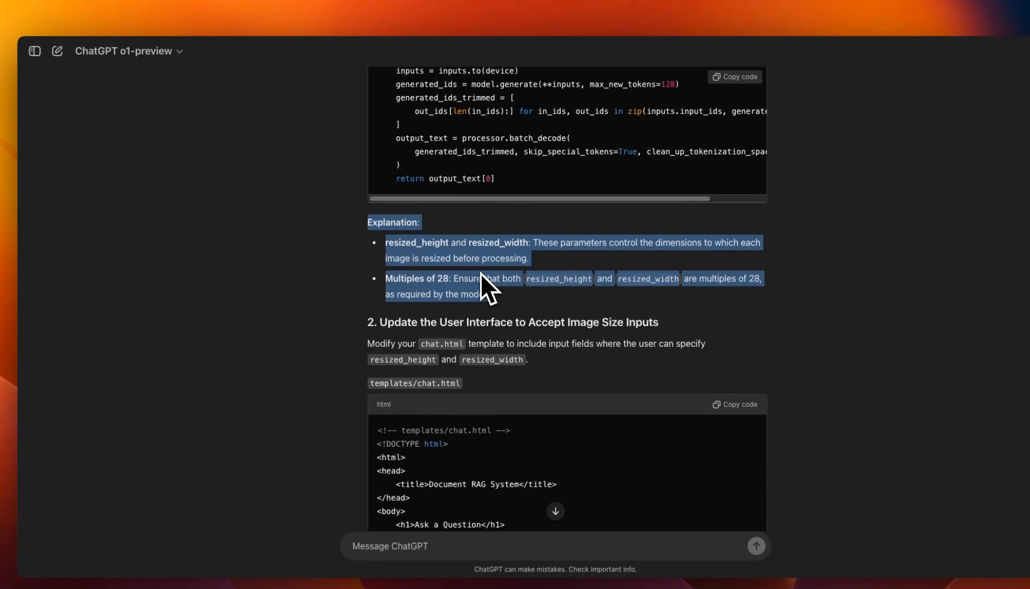
scroll("down", 3)
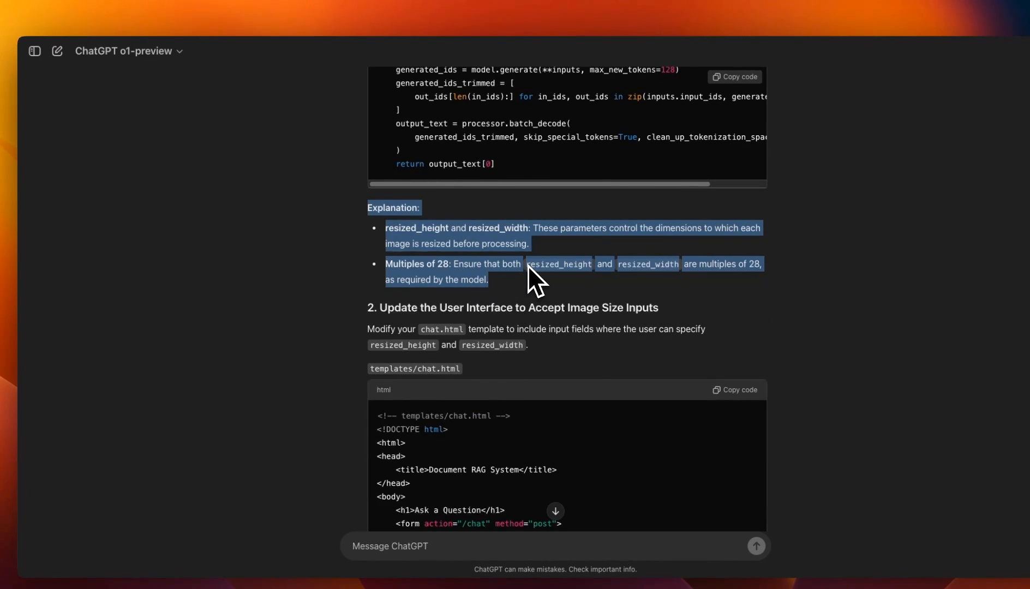
scroll("down", 3)
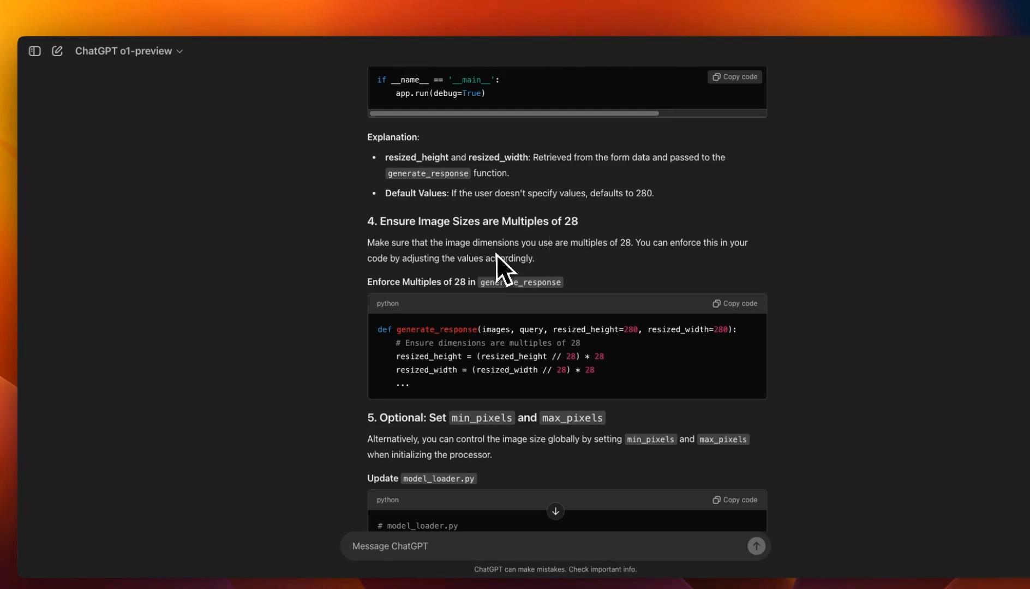
mouse_move(593, 245)
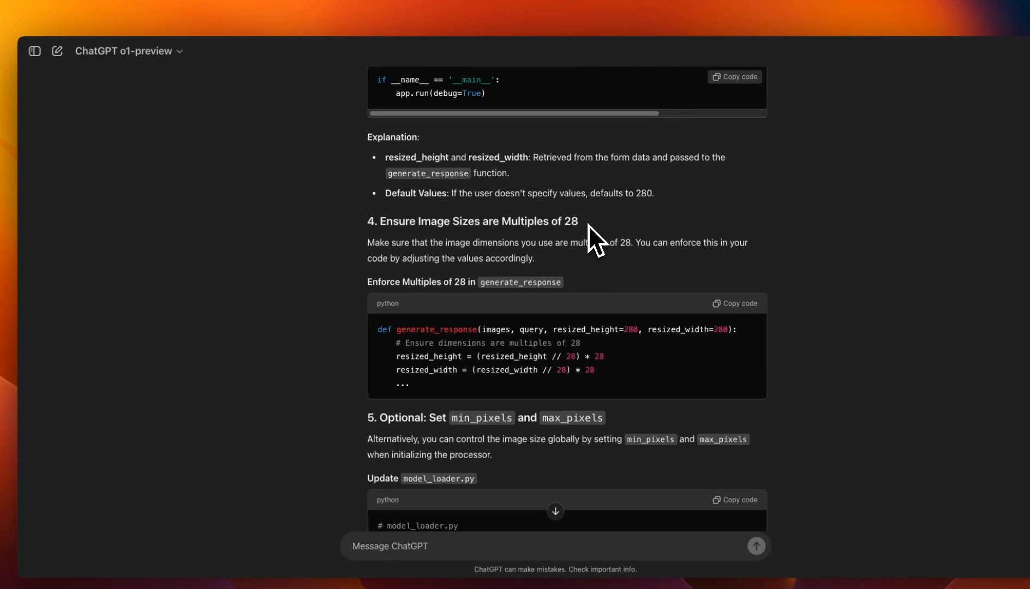
left_click_drag(453, 222, 578, 222)
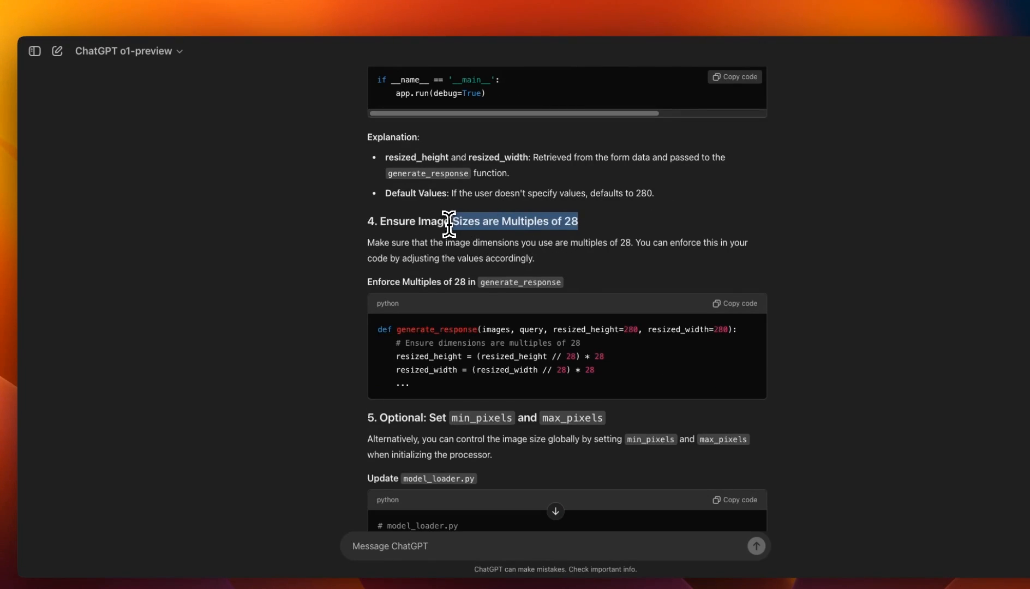
left_click(397, 234)
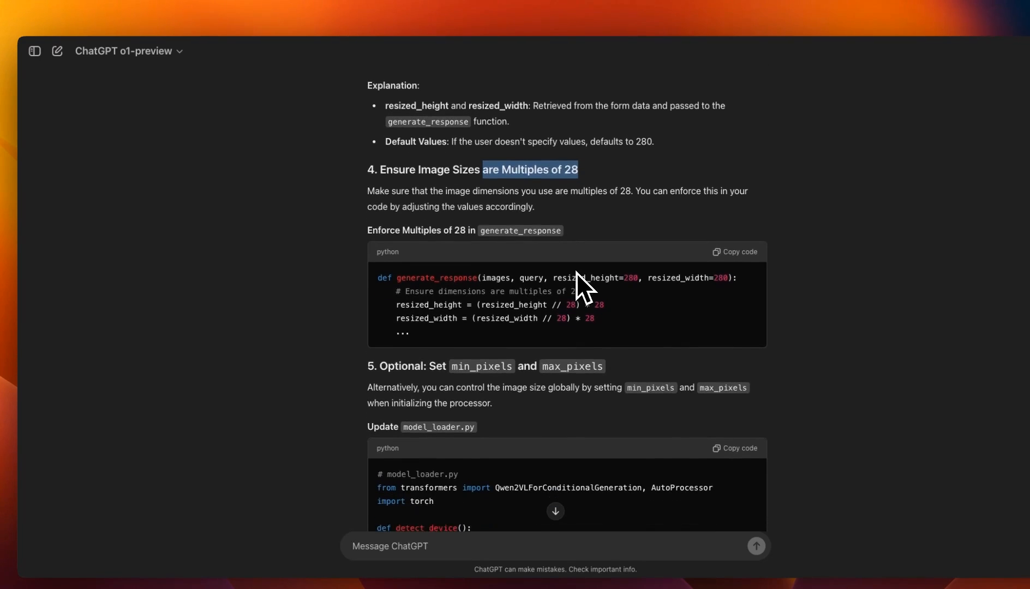
scroll("down", 3)
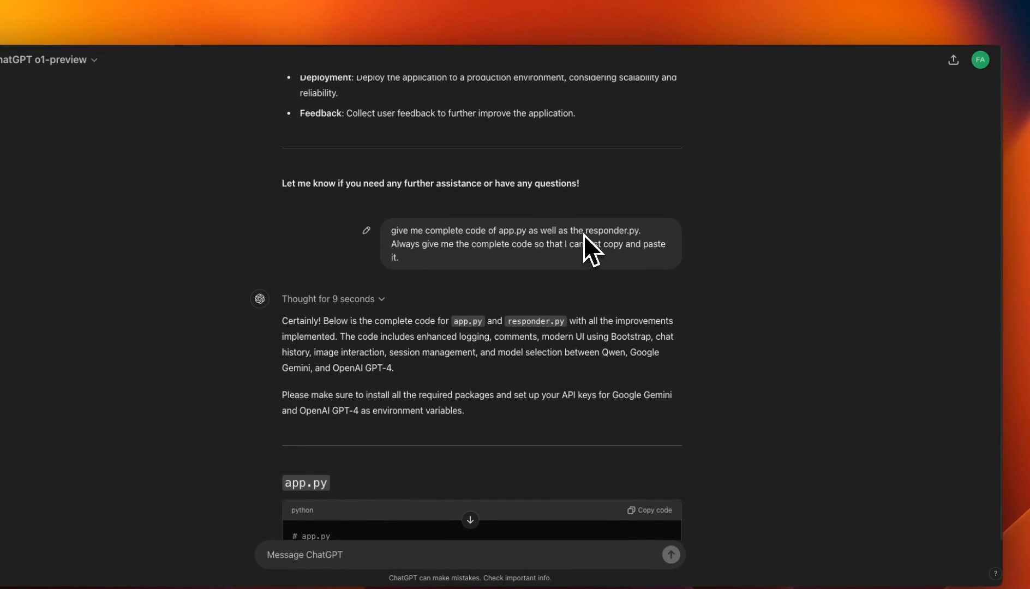
mouse_move(473, 243)
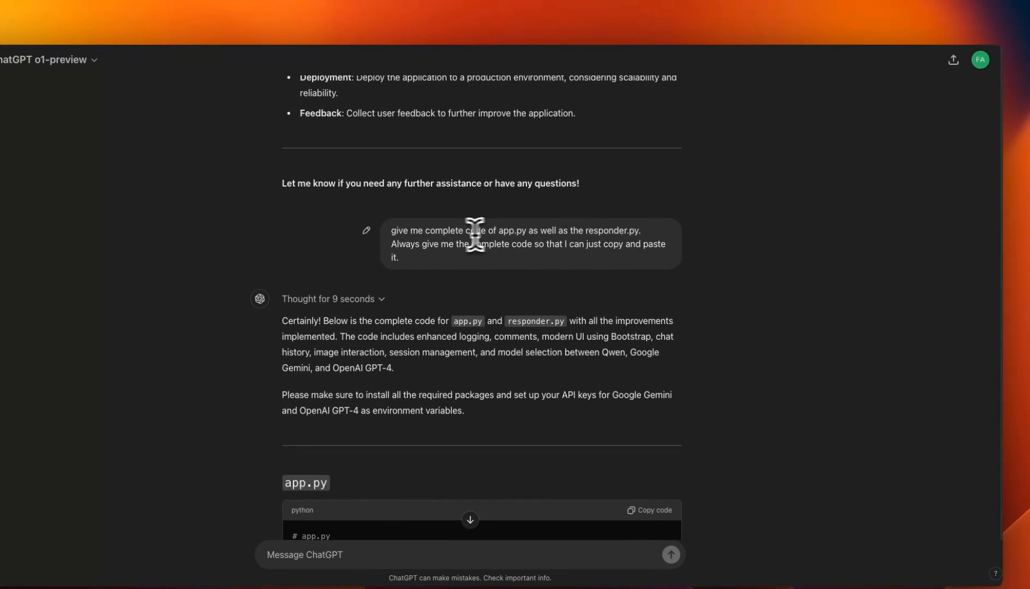
mouse_move(440, 234)
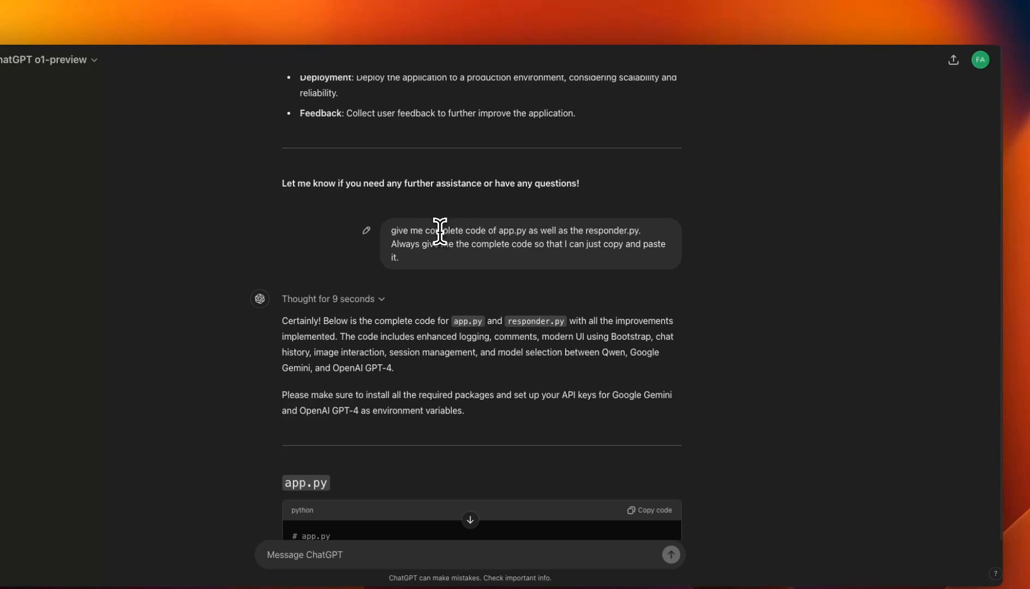
mouse_move(515, 259)
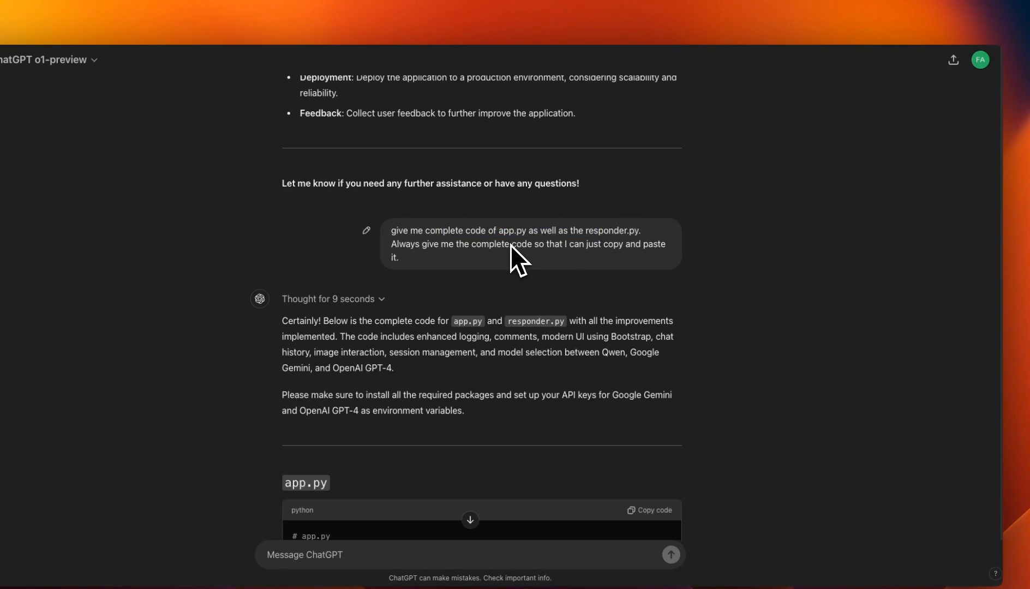
mouse_move(472, 268)
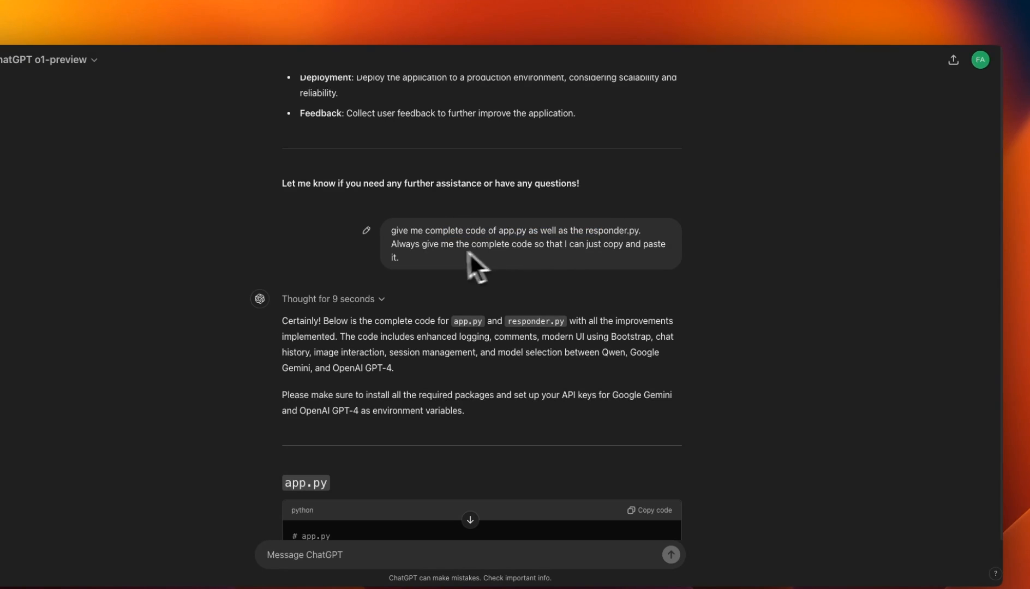
left_click_drag(390, 244, 453, 244)
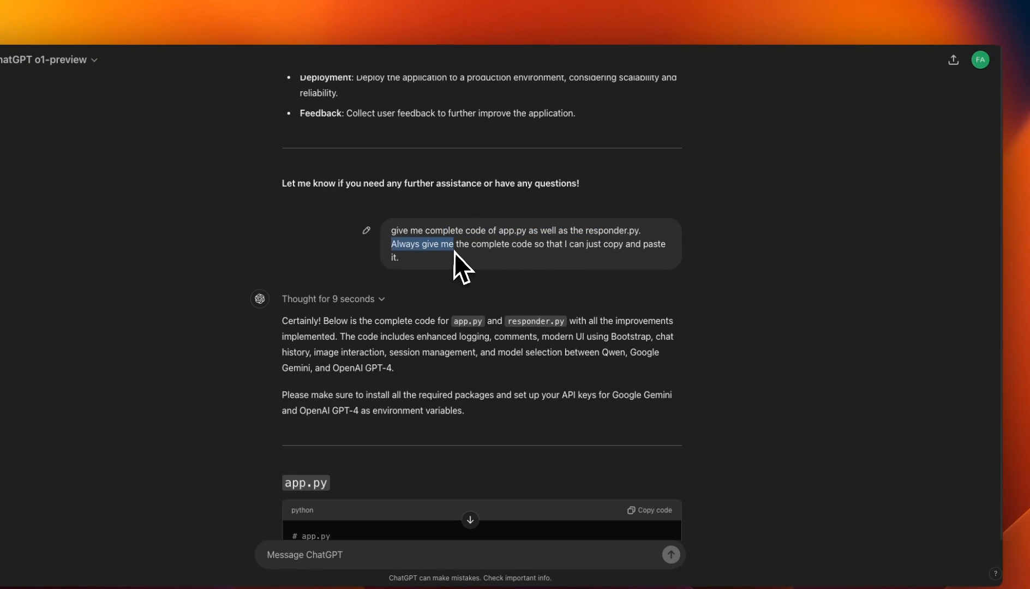
left_click_drag(453, 248, 561, 248)
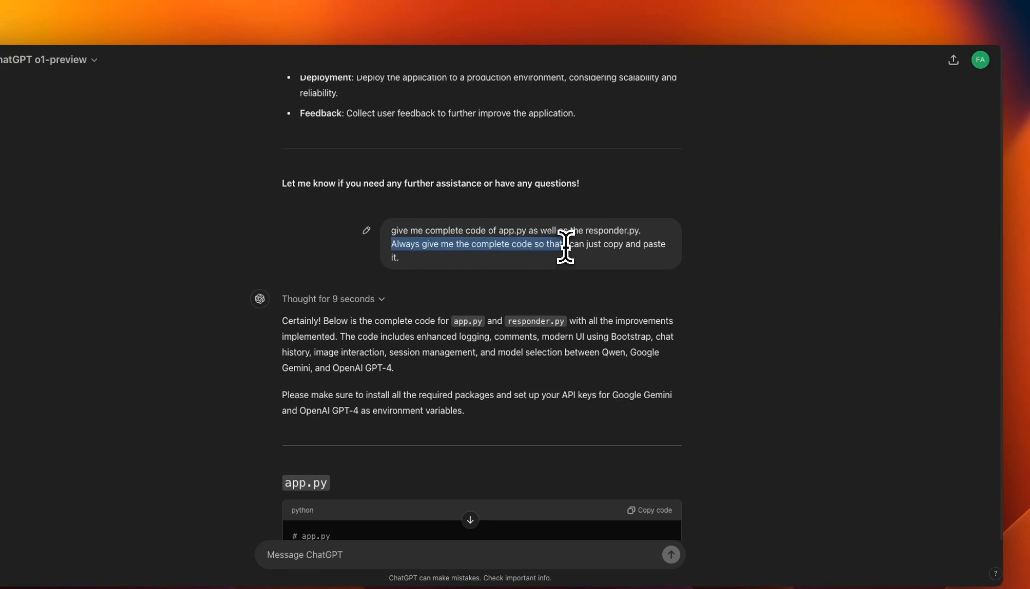
scroll("down", 3)
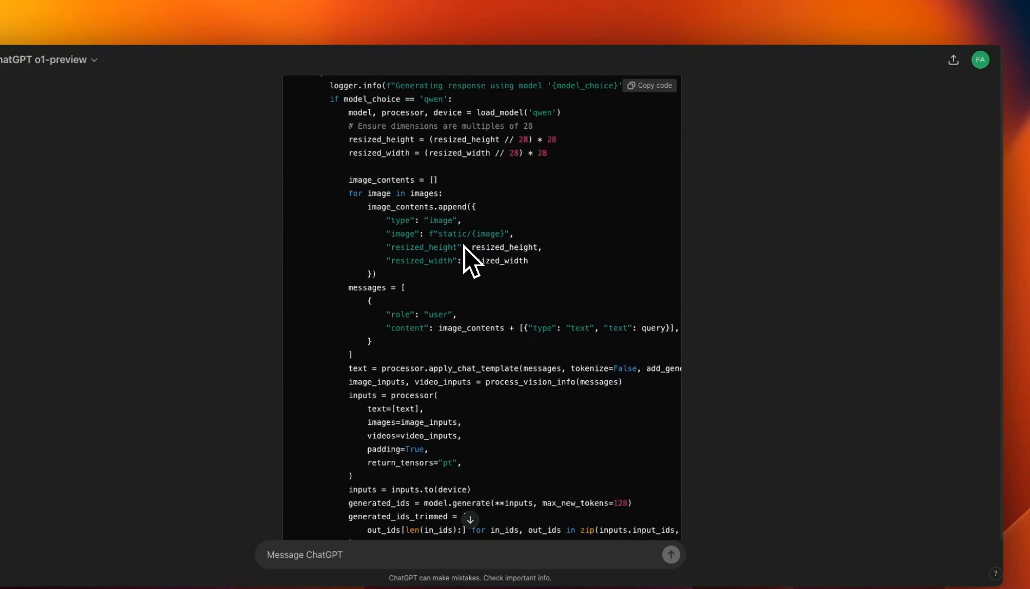
scroll("down", 3)
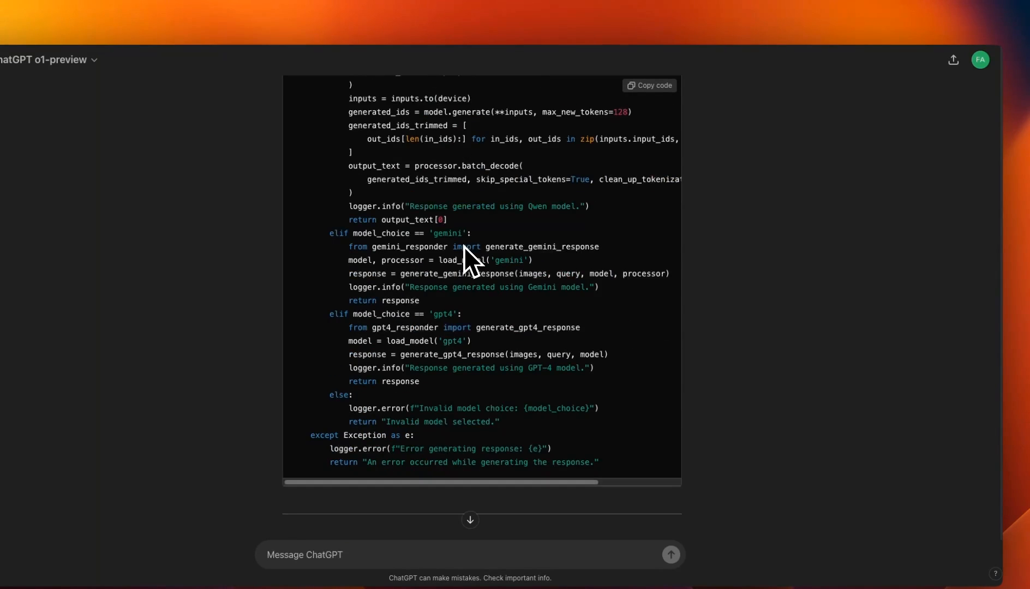
scroll("down", 3)
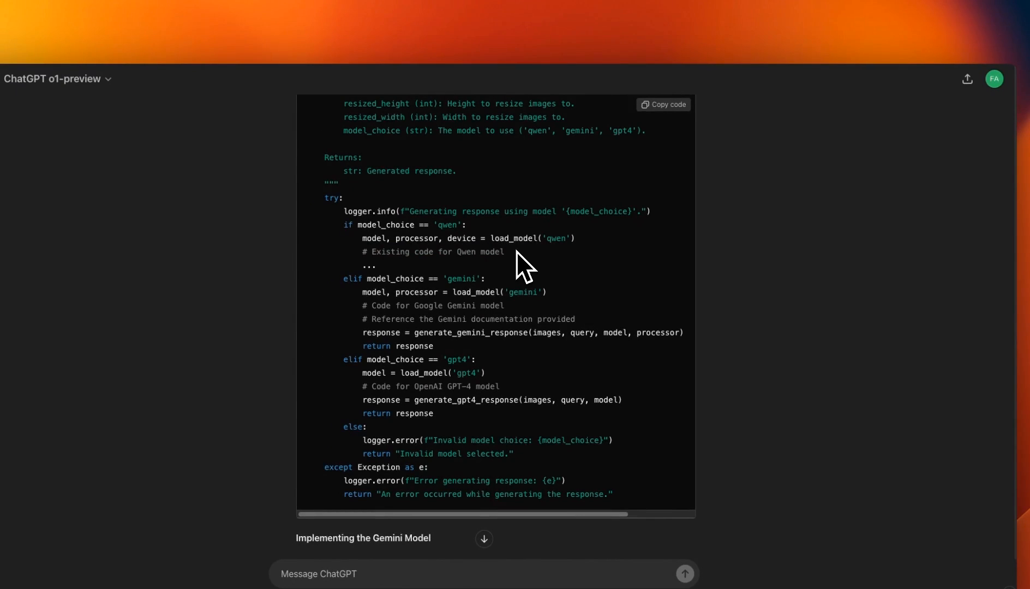
scroll("down", 3)
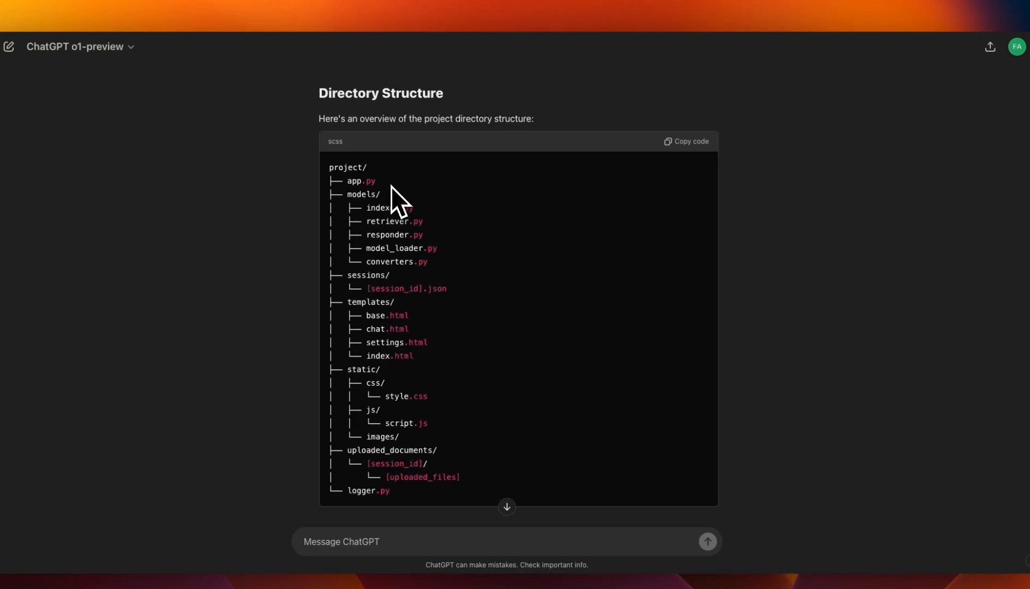
mouse_move(488, 337)
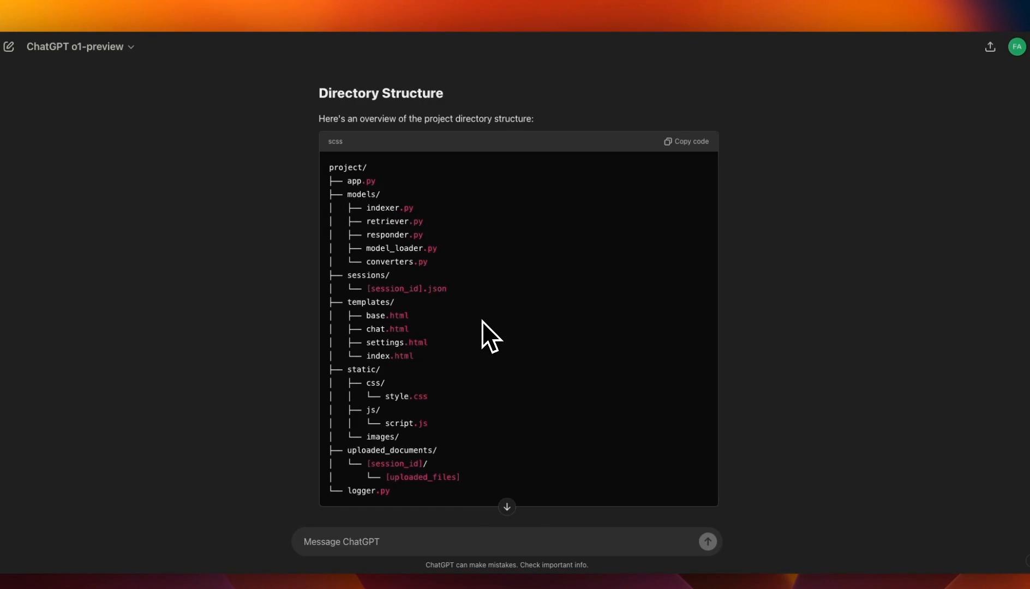
scroll("down", 3)
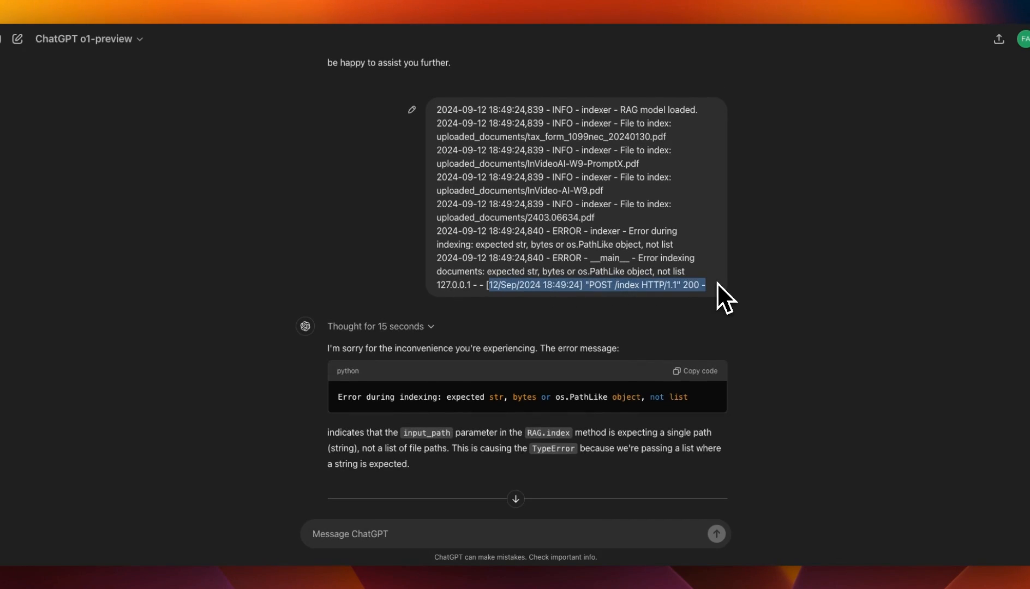
left_click_drag(722, 296, 437, 257)
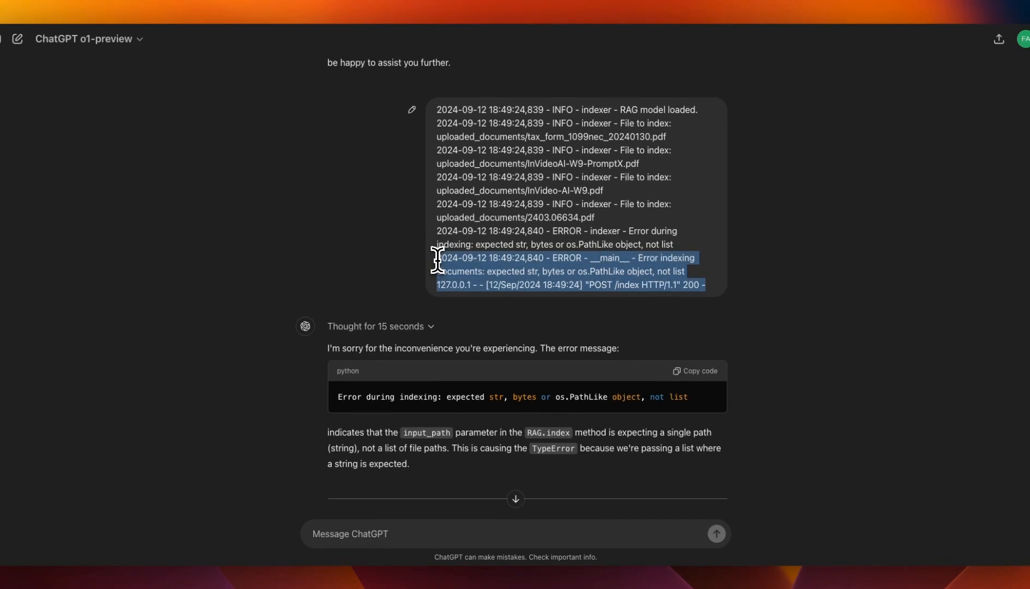
scroll("down", 3)
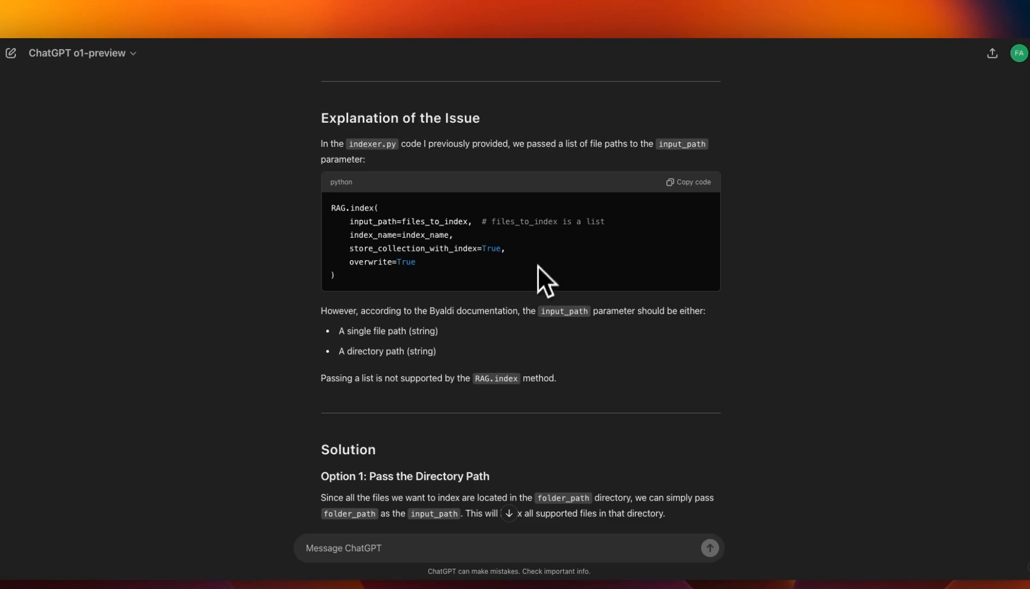
mouse_move(546, 266)
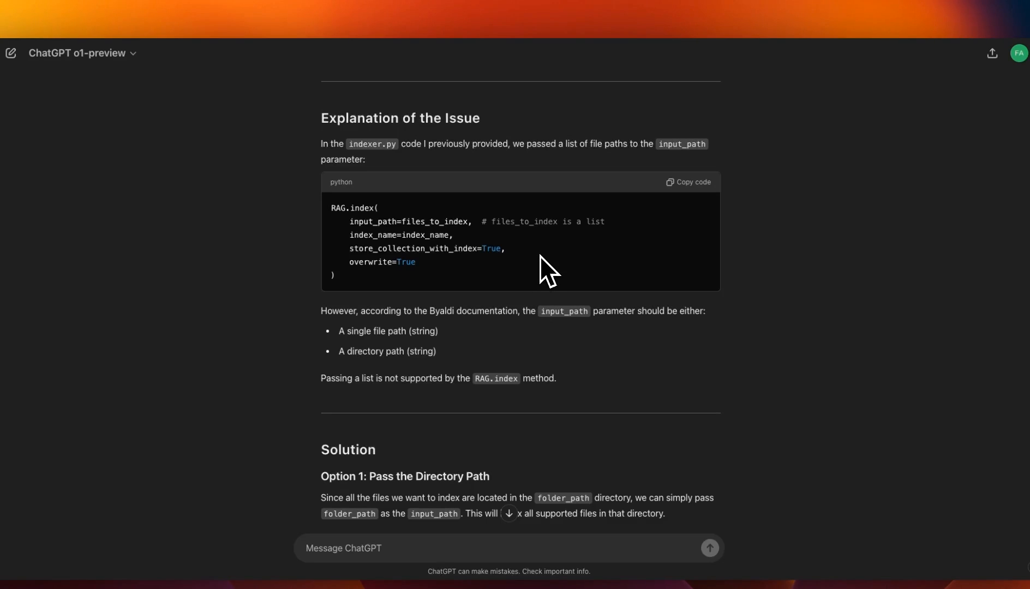
mouse_move(383, 338)
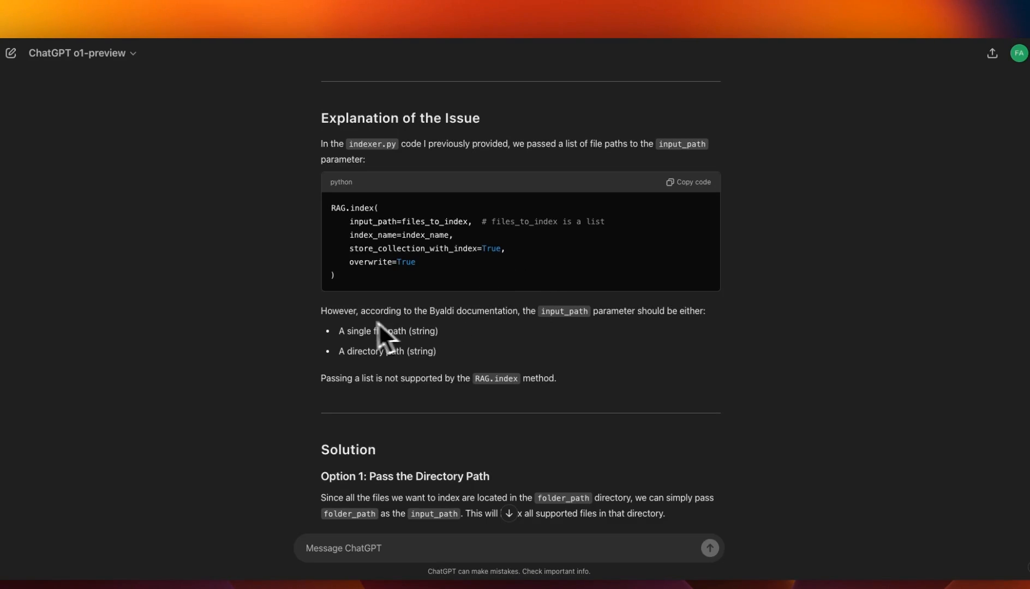
left_click_drag(321, 315, 497, 315)
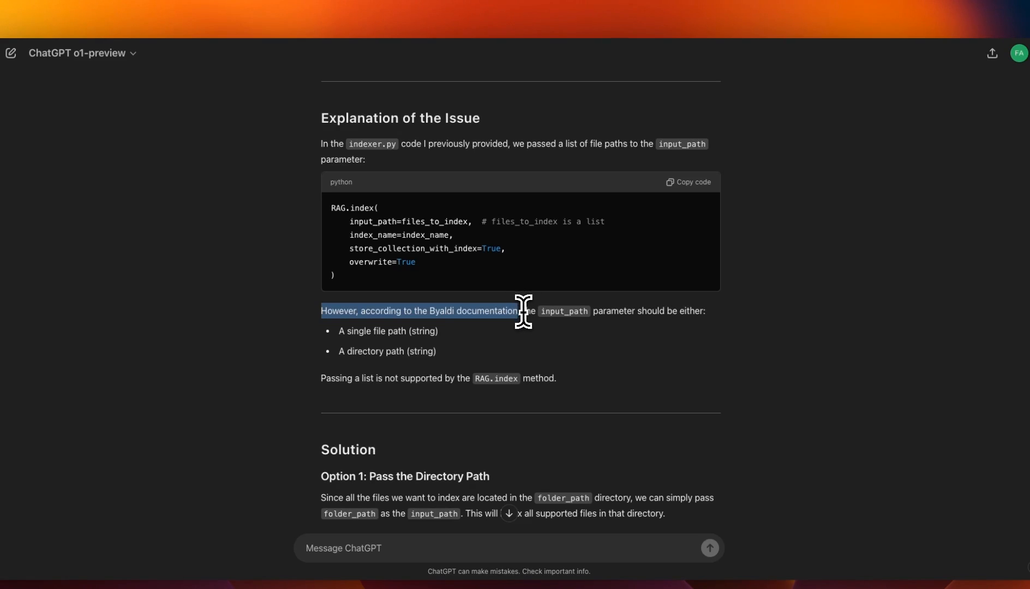
left_click_drag(525, 319, 650, 318)
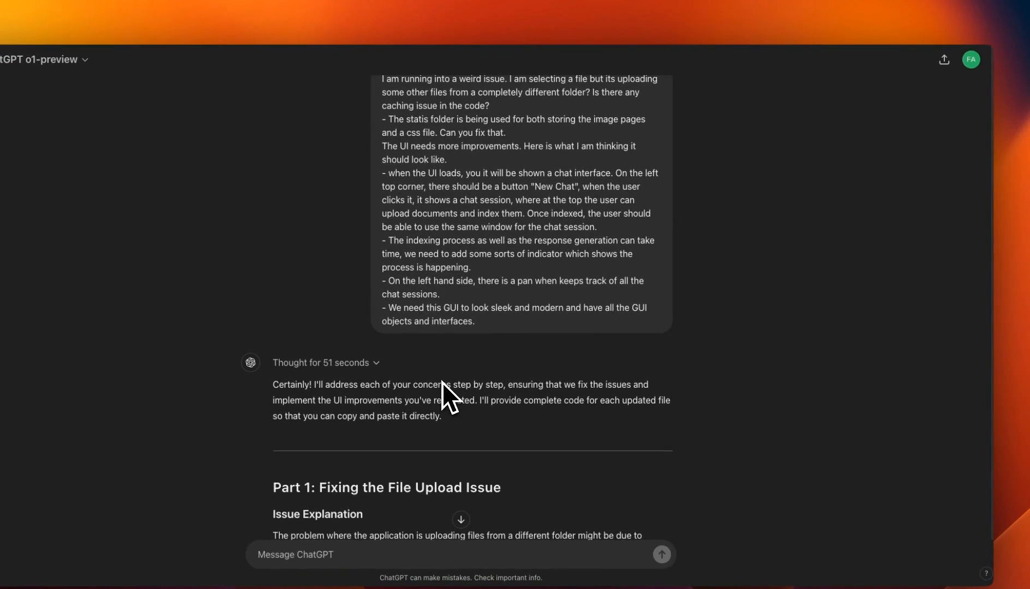
scroll("down", 3)
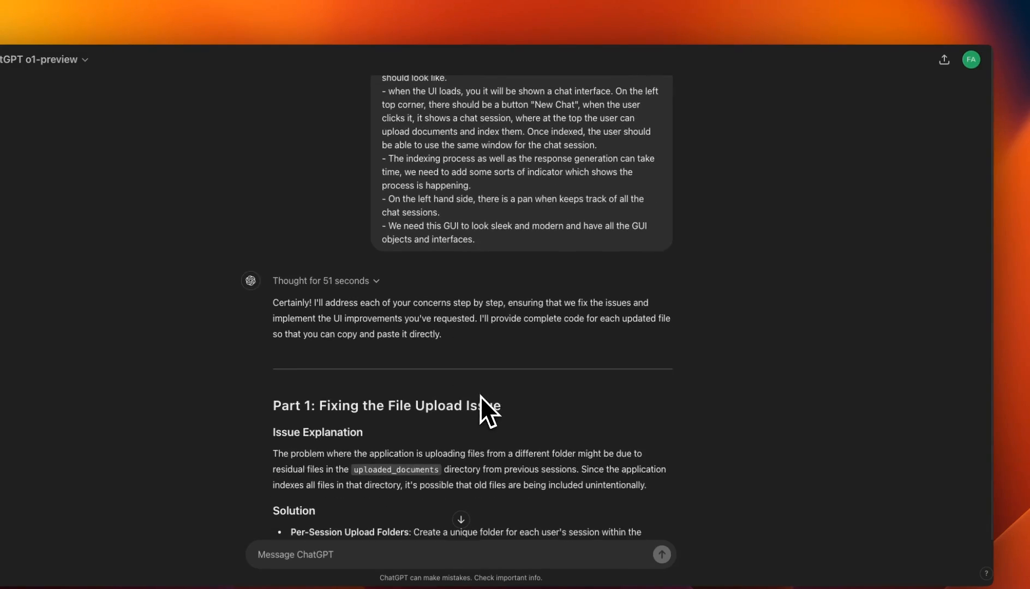
scroll("down", 3)
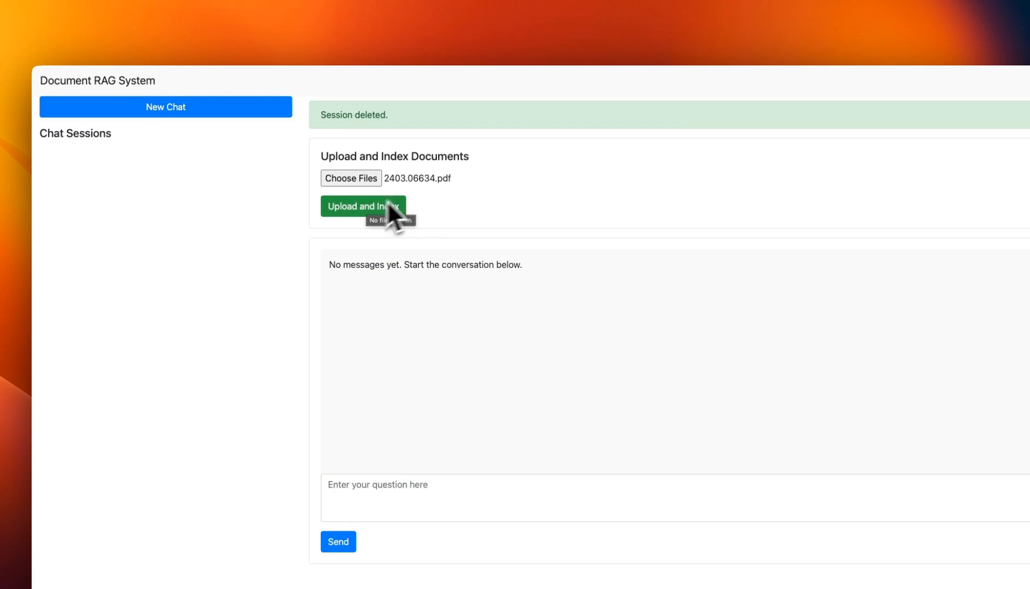
Step: Index 2403.06634.pdf and ask 'how do you steal a part of a network?'
left_click(363, 206)
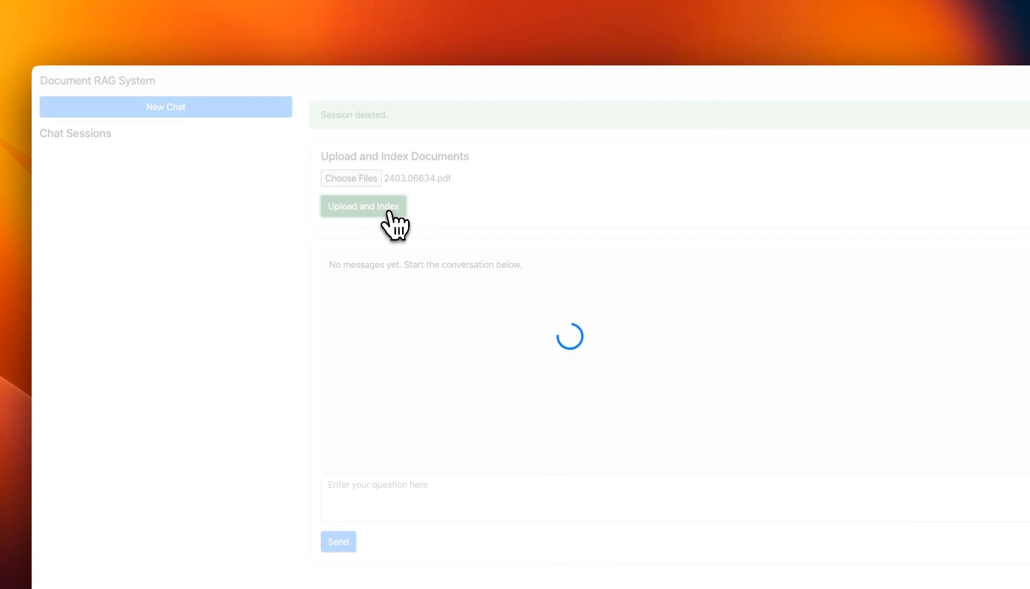
mouse_move(622, 251)
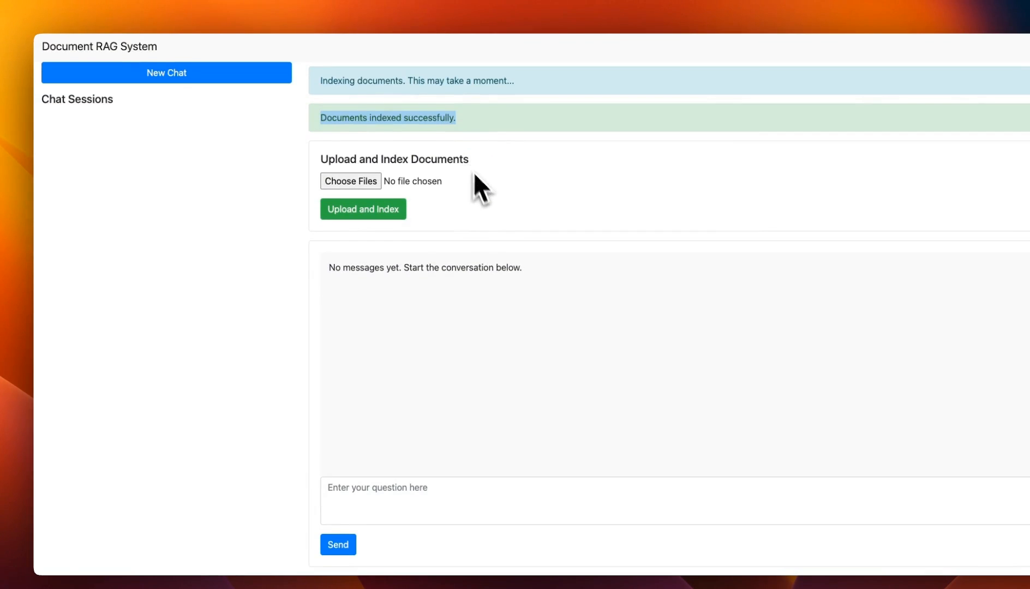
type("how do you steal a part of a network?")
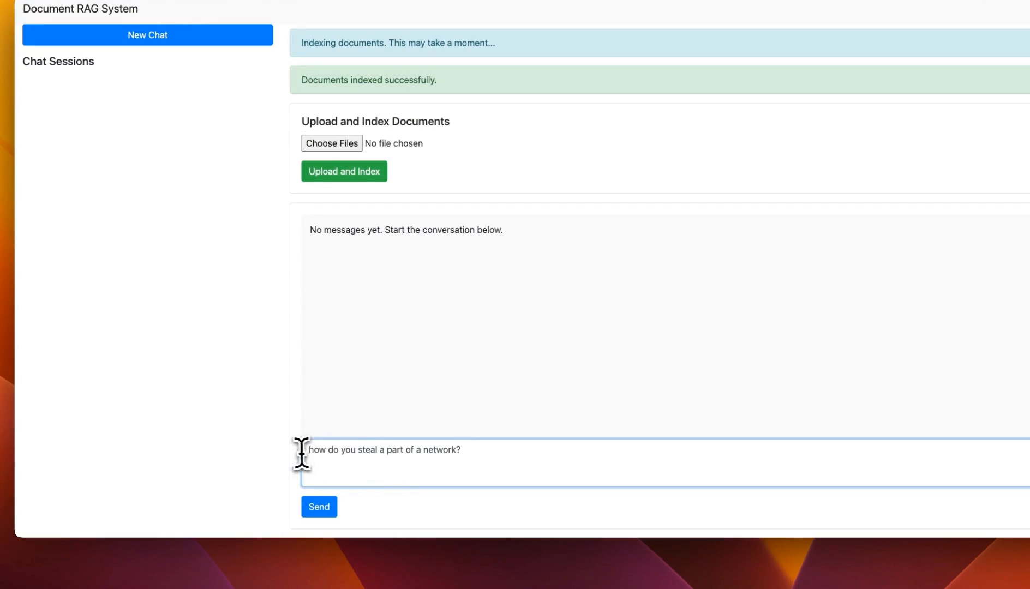
left_click(318, 507)
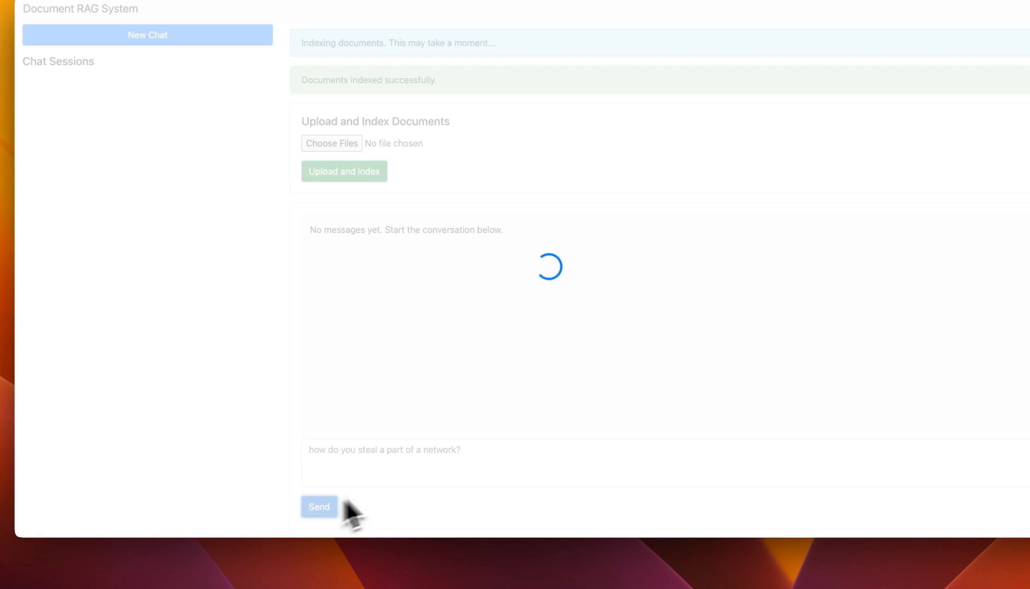
left_click(318, 506)
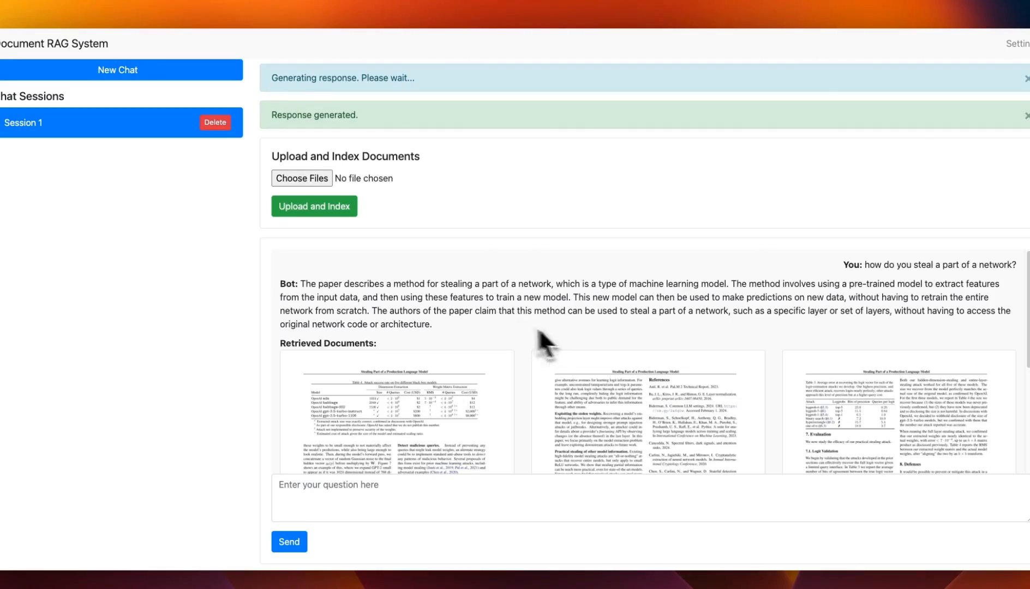
mouse_move(453, 345)
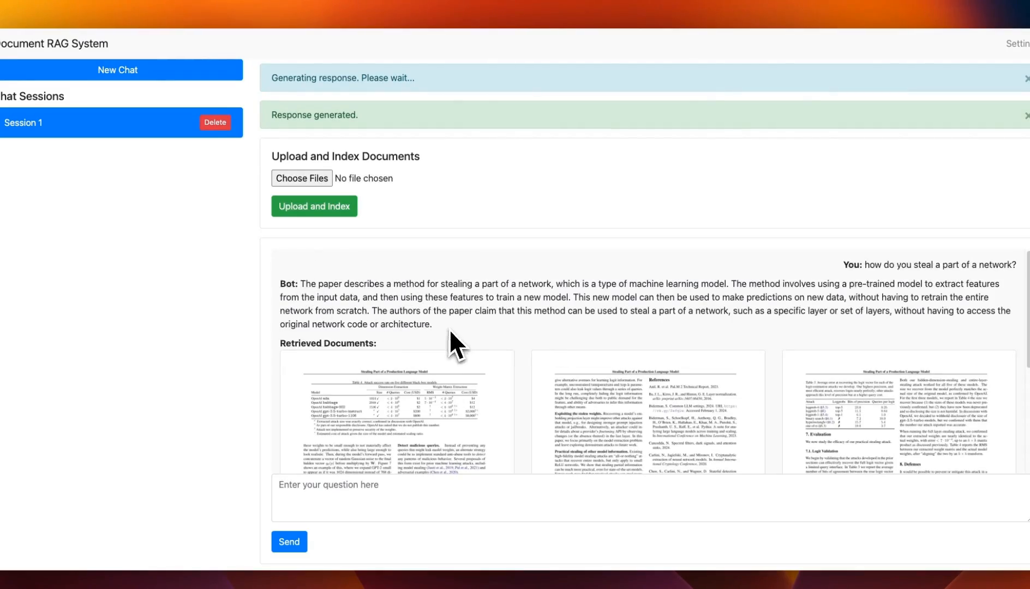
Step: Enlarge the first retrieved page and review the generated answer
left_click(396, 412)
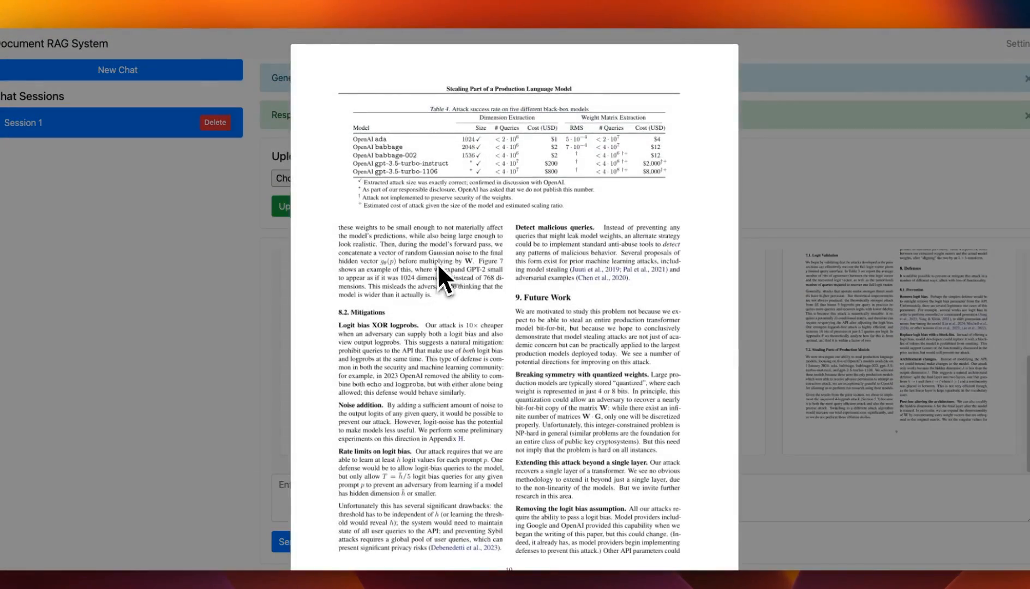
scroll("down", 3)
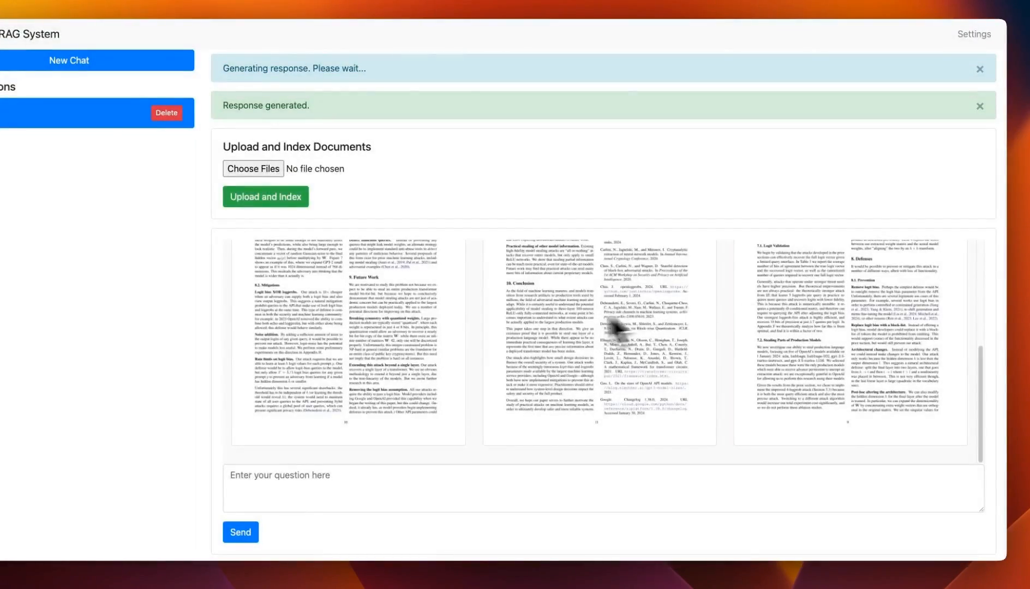
left_click(240, 532)
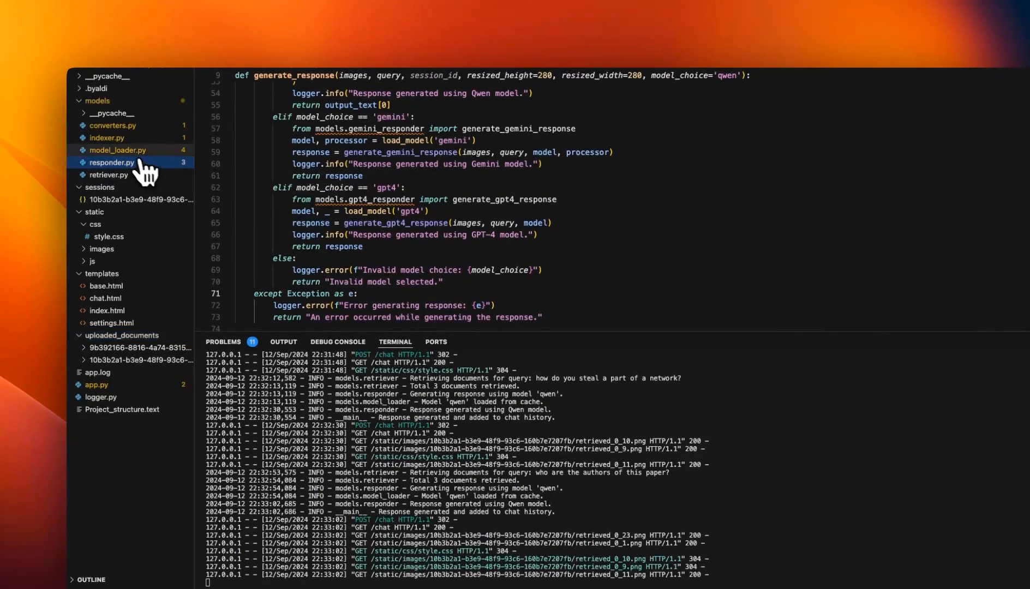
Step: View converters.py, then indexer.py's index_documents function under models
left_click(112, 126)
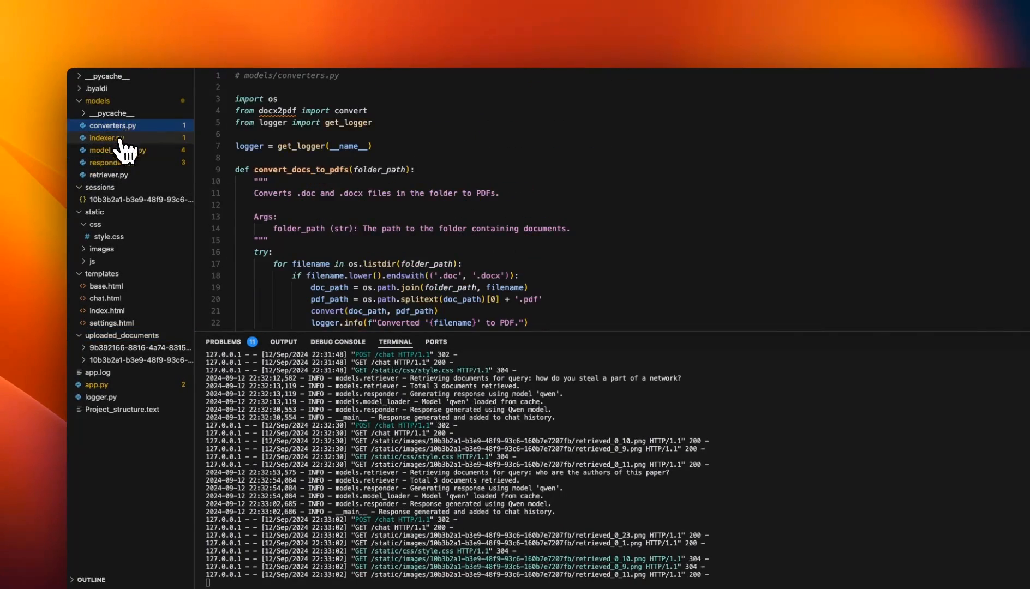
left_click(105, 137)
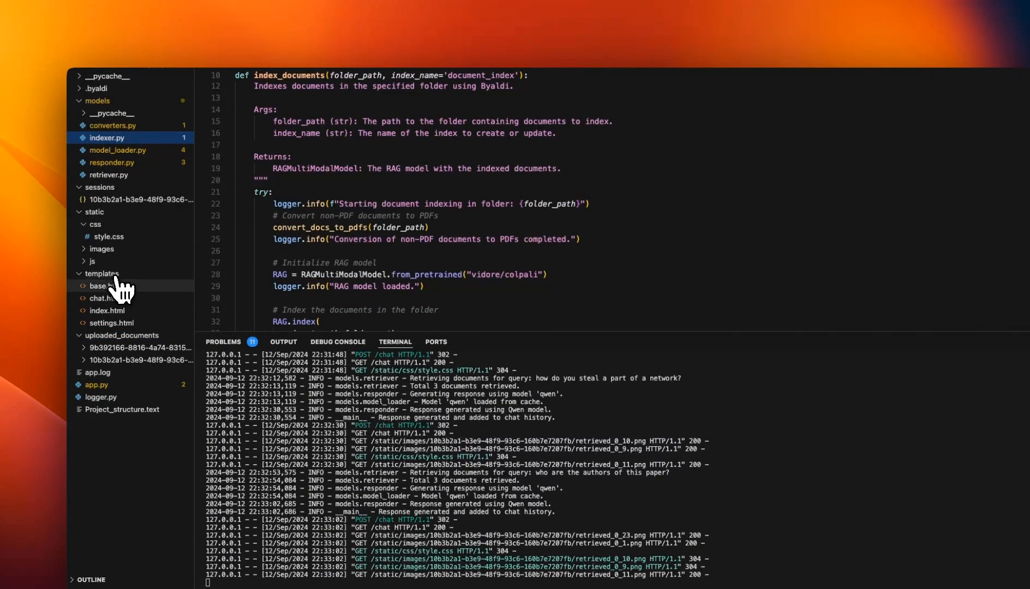
mouse_move(128, 291)
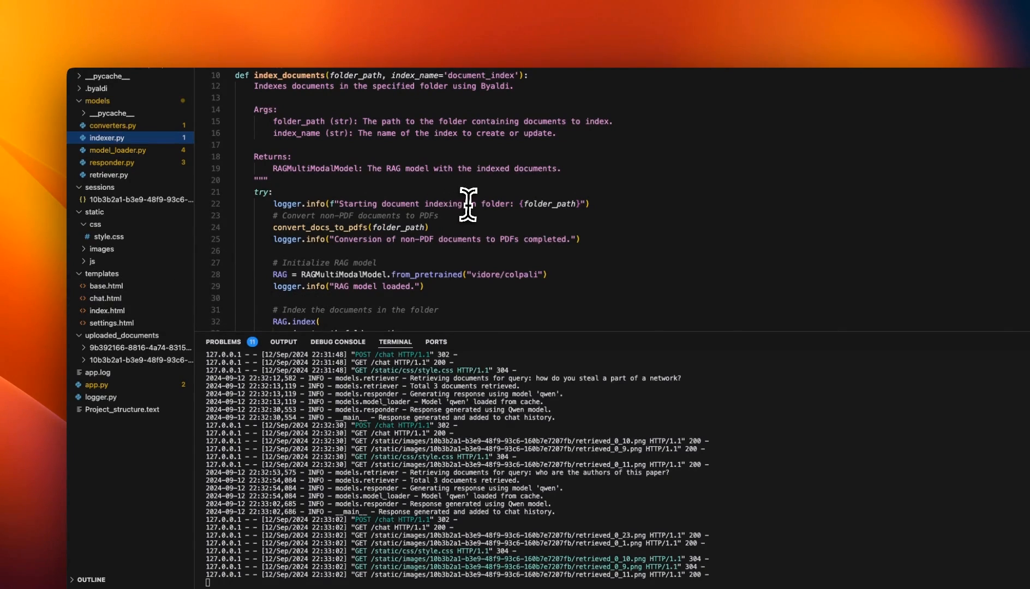
mouse_move(545, 201)
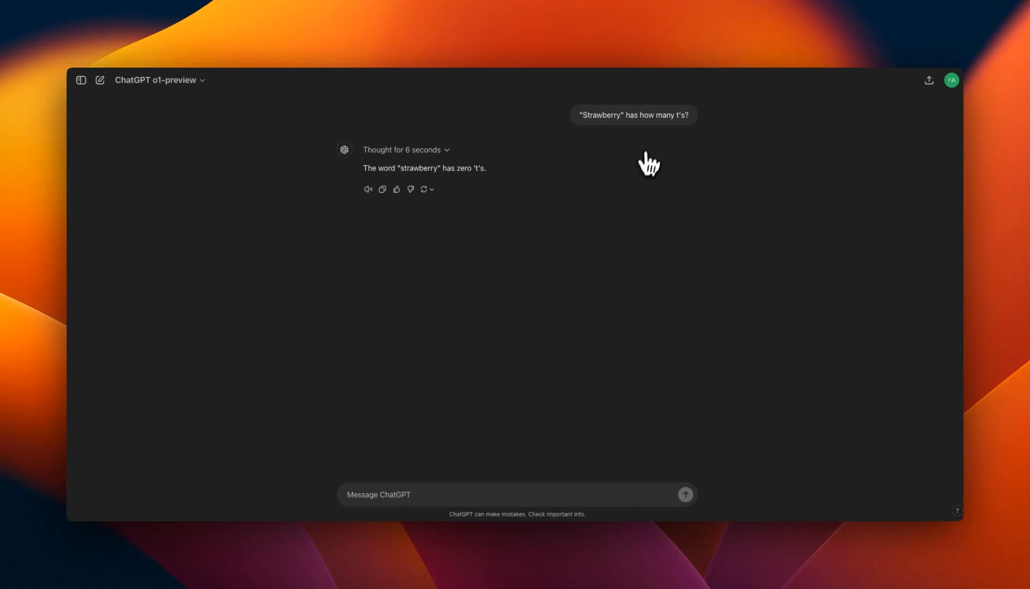
Step: Show the o1-preview chat answering that 'strawberry' has zero t's
left_click(401, 150)
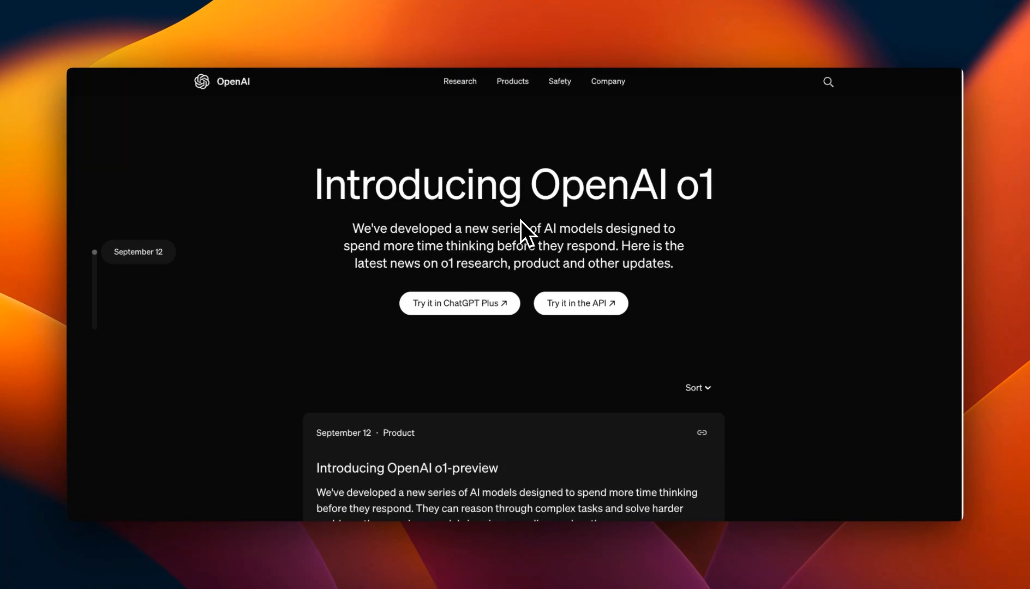
mouse_move(522, 266)
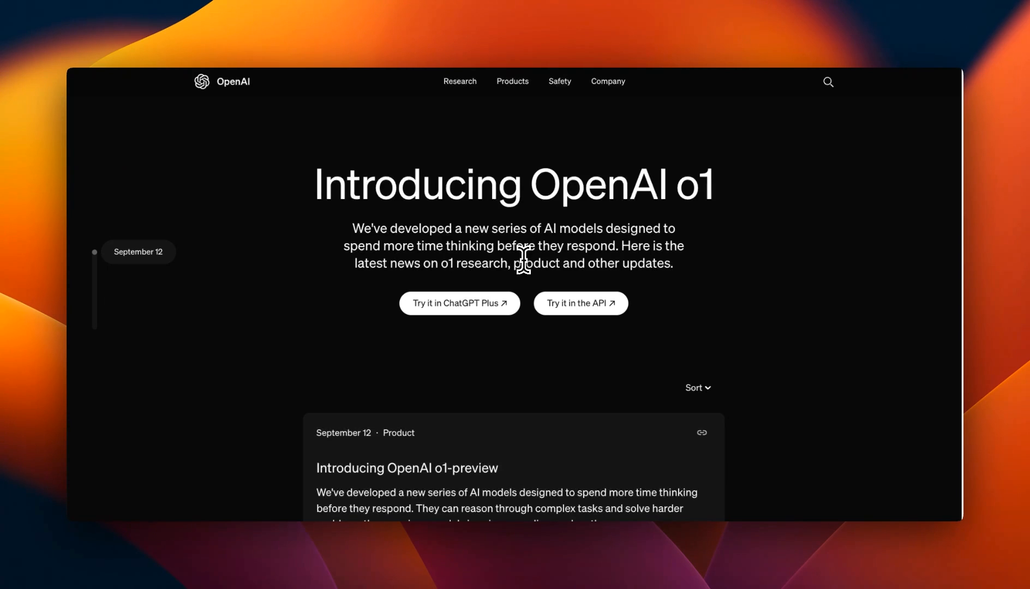